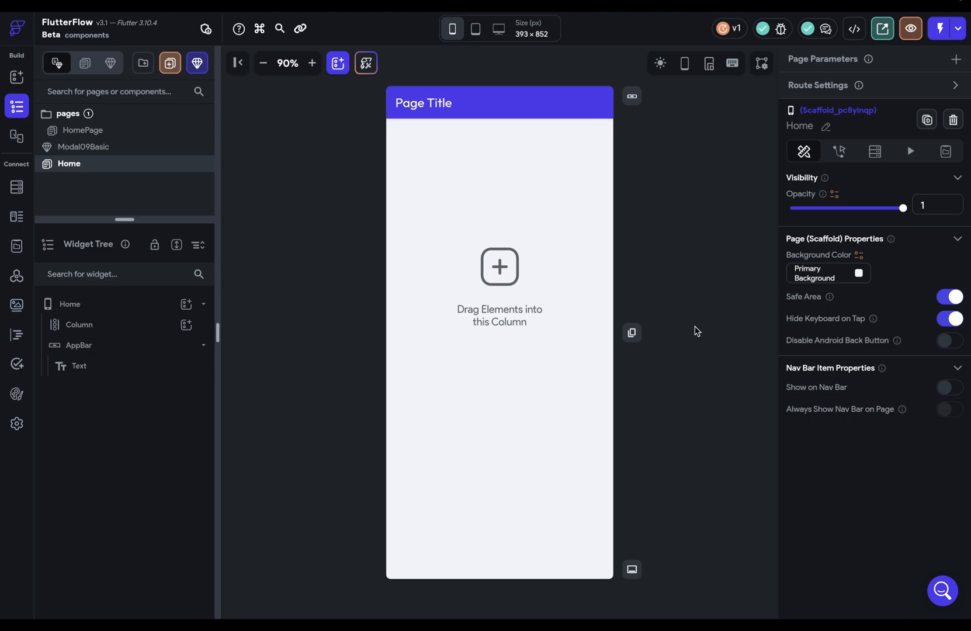
{"action": "mouse_move", "coordinate": [688, 341]}
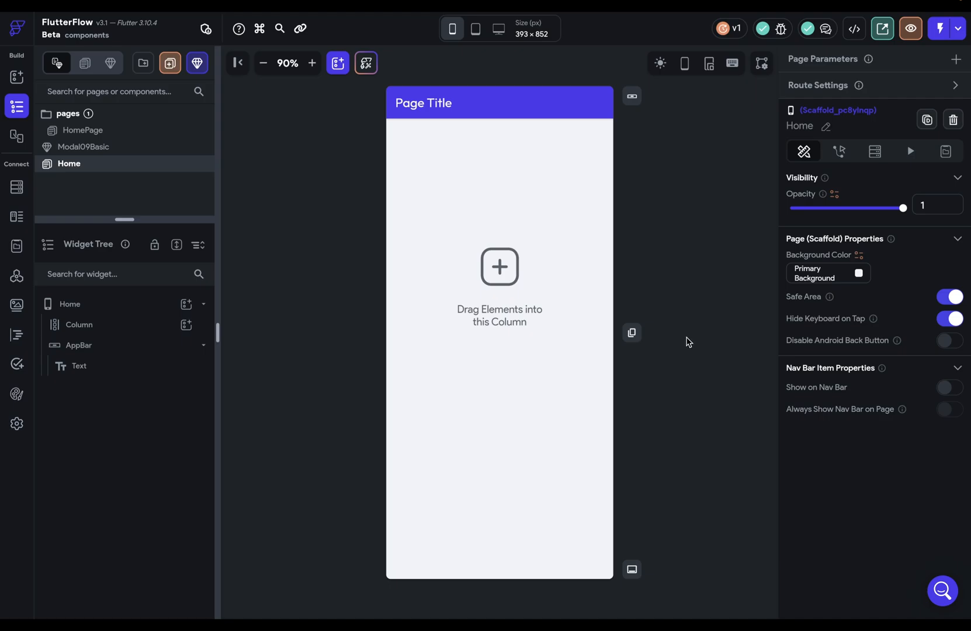
Start creating a new theme widget style in the project's Theme settings
{"action": "left_click", "coordinate": [16, 393]}
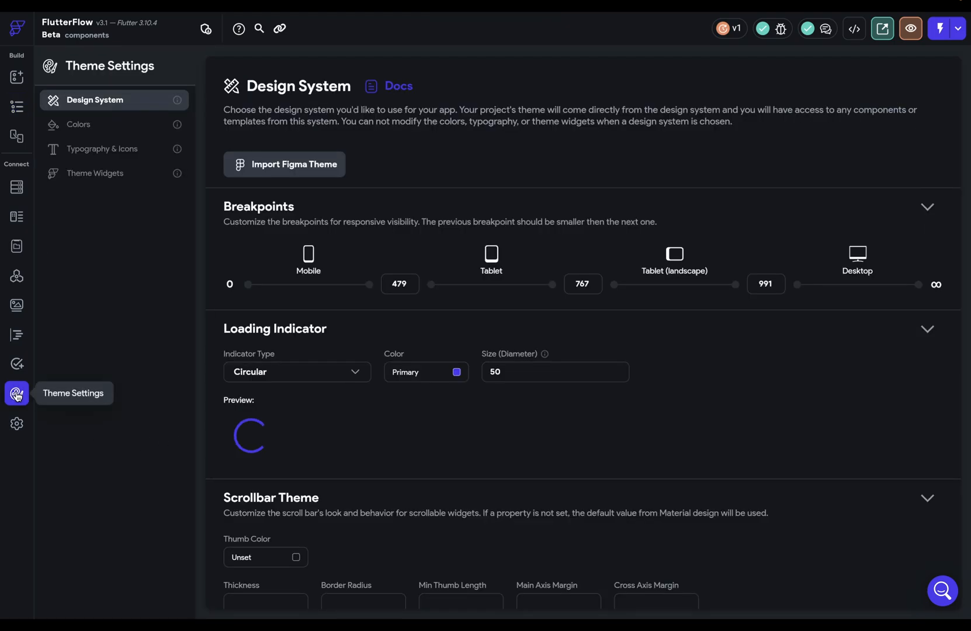
{"action": "left_click", "coordinate": [96, 173]}
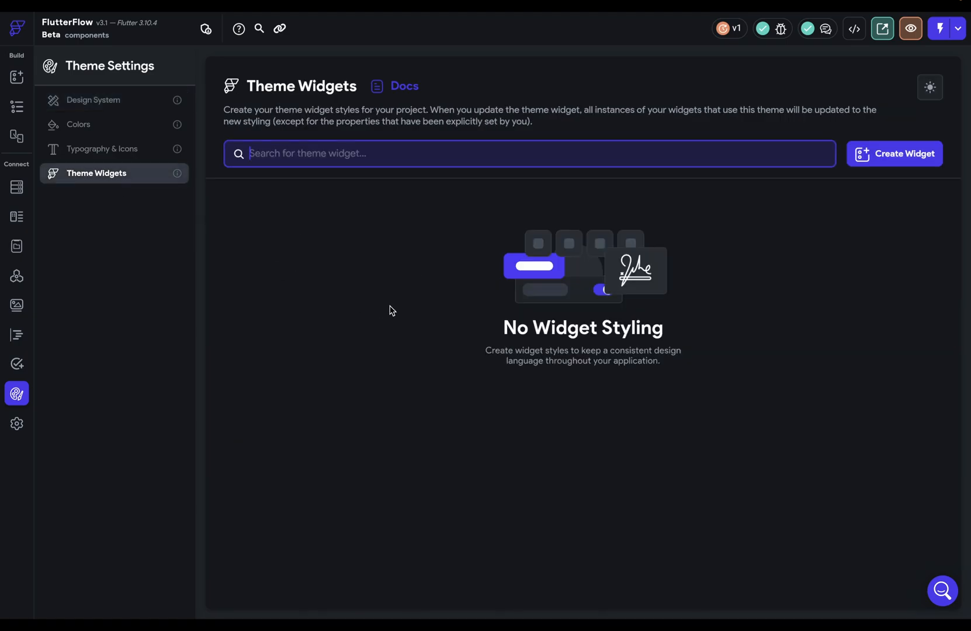
{"action": "mouse_move", "coordinate": [829, 191]}
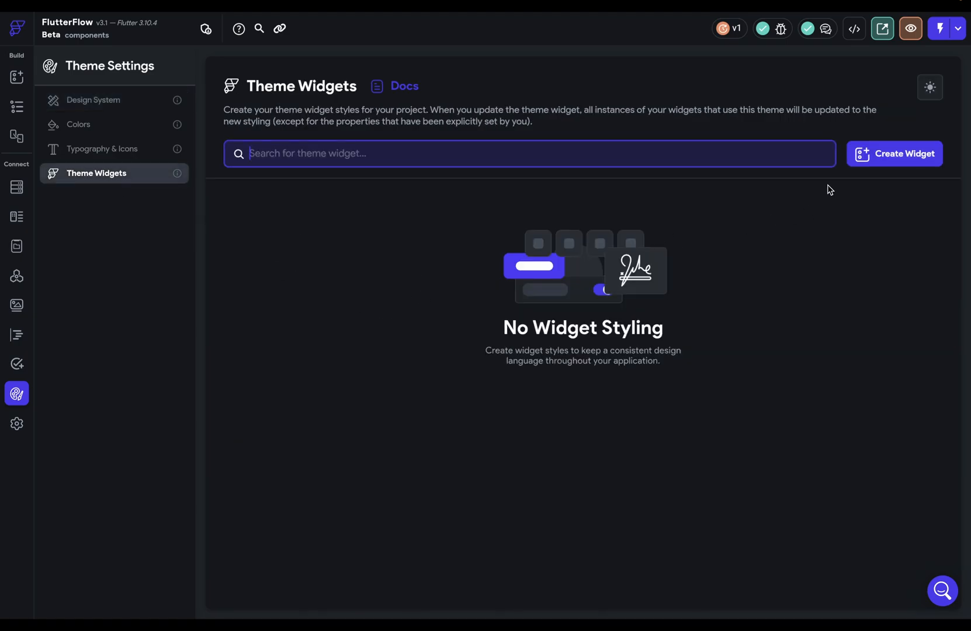
{"action": "left_click", "coordinate": [894, 153]}
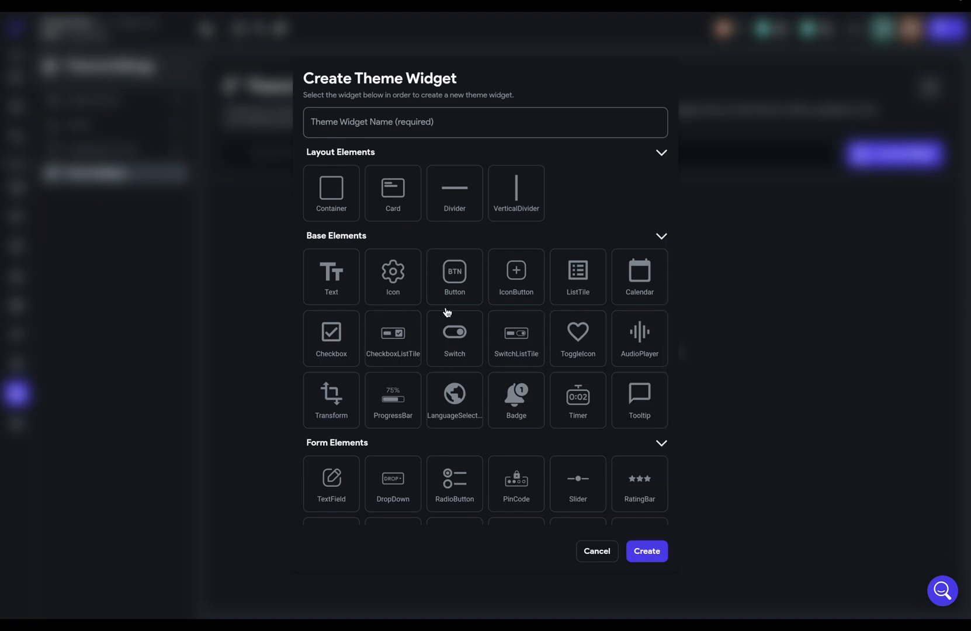
{"action": "mouse_move", "coordinate": [416, 347]}
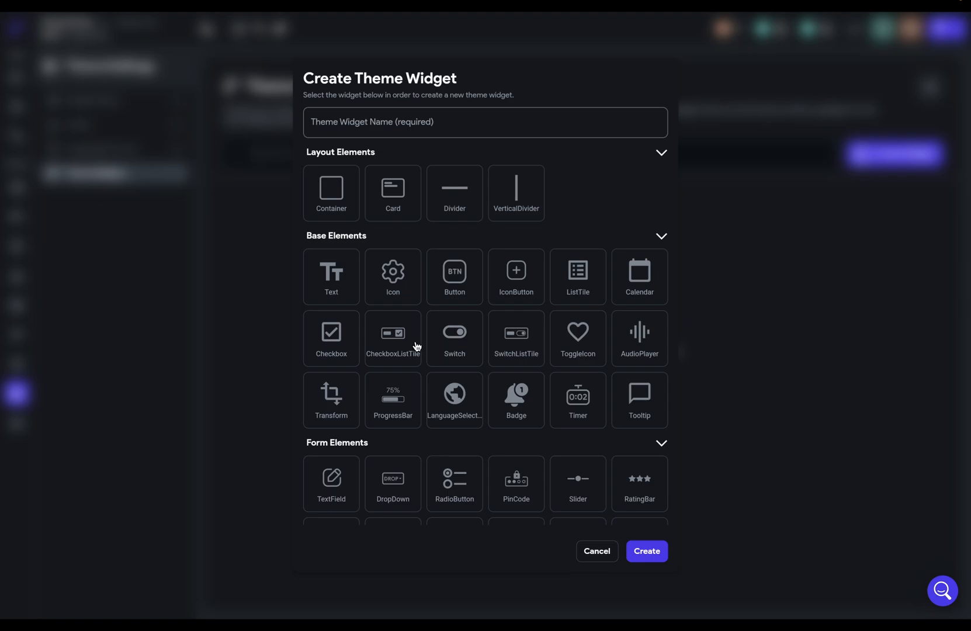
{"action": "left_click", "coordinate": [596, 551]}
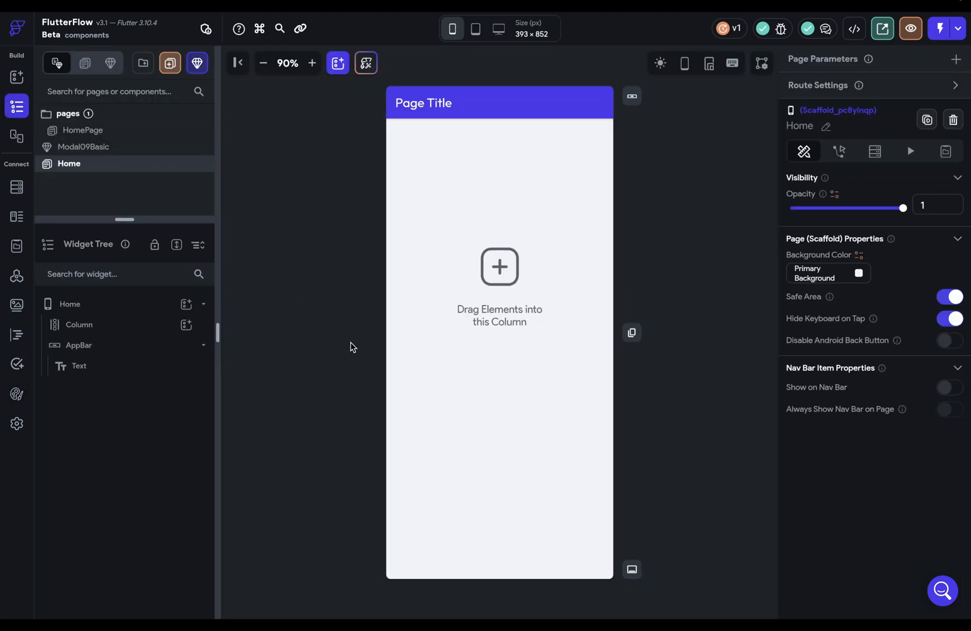
{"action": "mouse_move", "coordinate": [297, 179]}
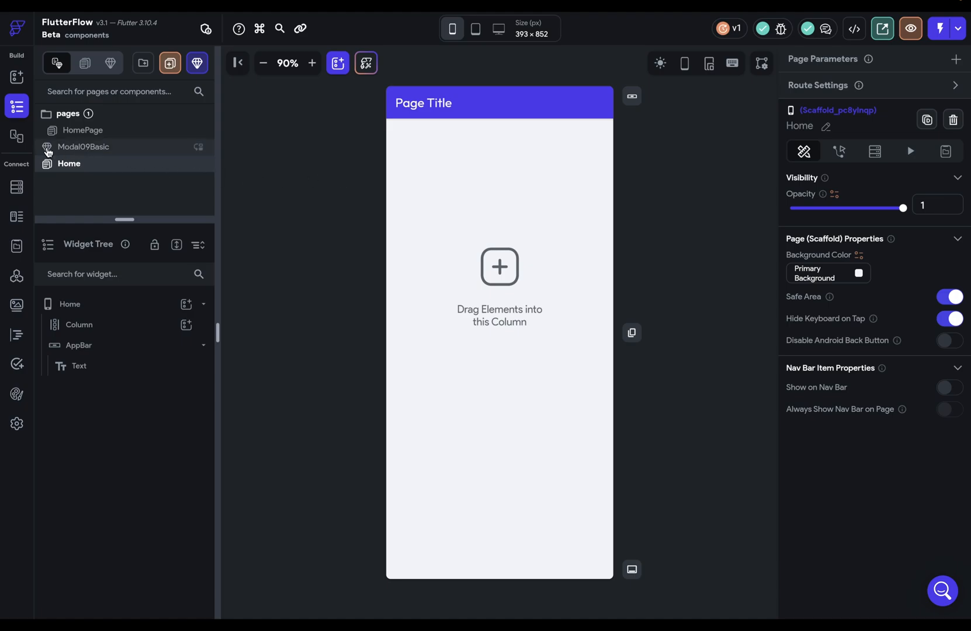
{"action": "mouse_move", "coordinate": [133, 160]}
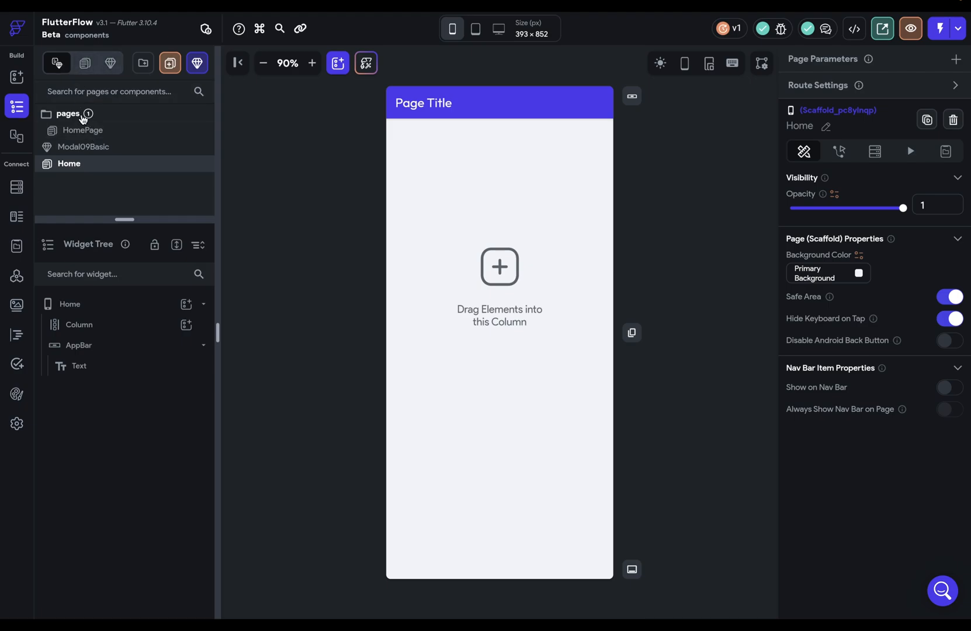
Filter the Pages panel so only components are listed
{"action": "left_click", "coordinate": [107, 63]}
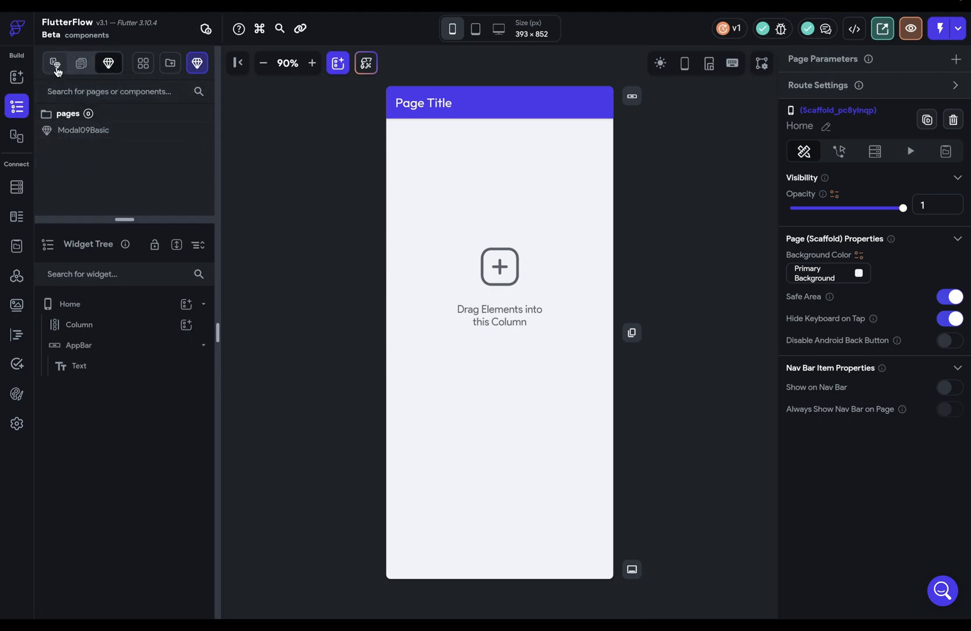
{"action": "left_click", "coordinate": [55, 63]}
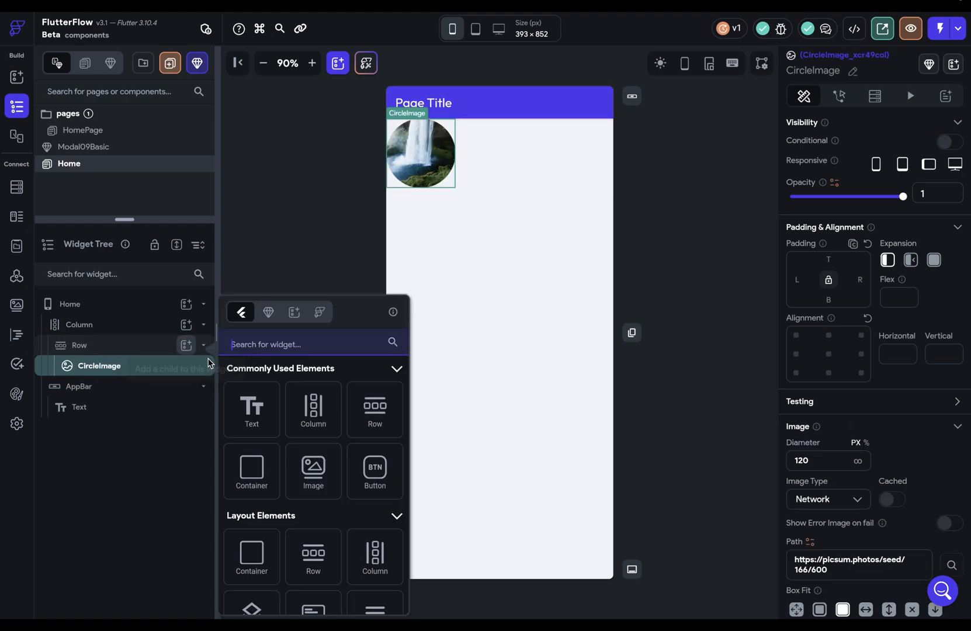
Add a Hello World text beside the circle image, shrink the image to 40 px, and select the row
{"action": "left_click", "coordinate": [251, 410]}
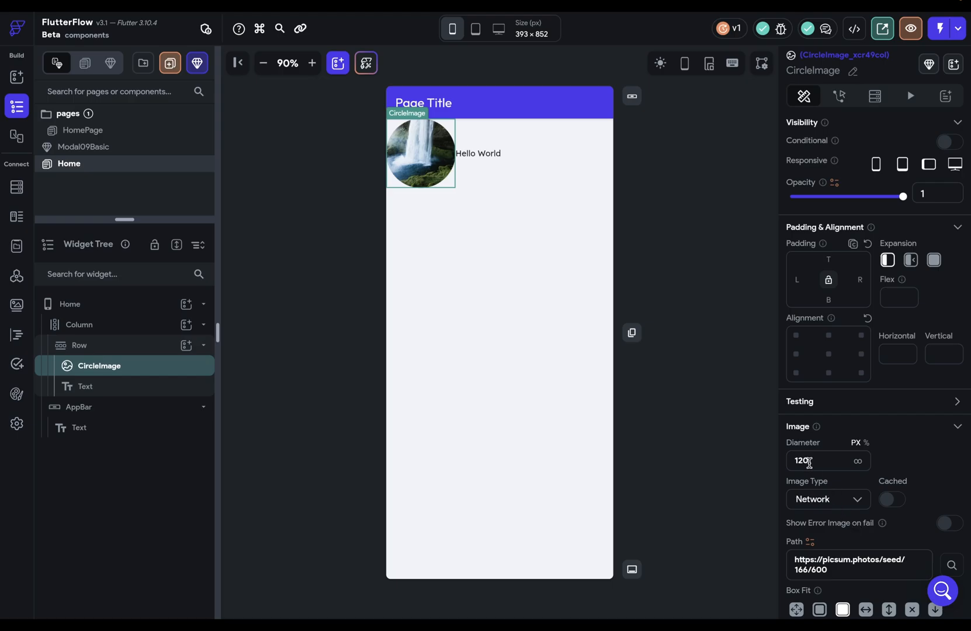
{"action": "type", "text": "40"}
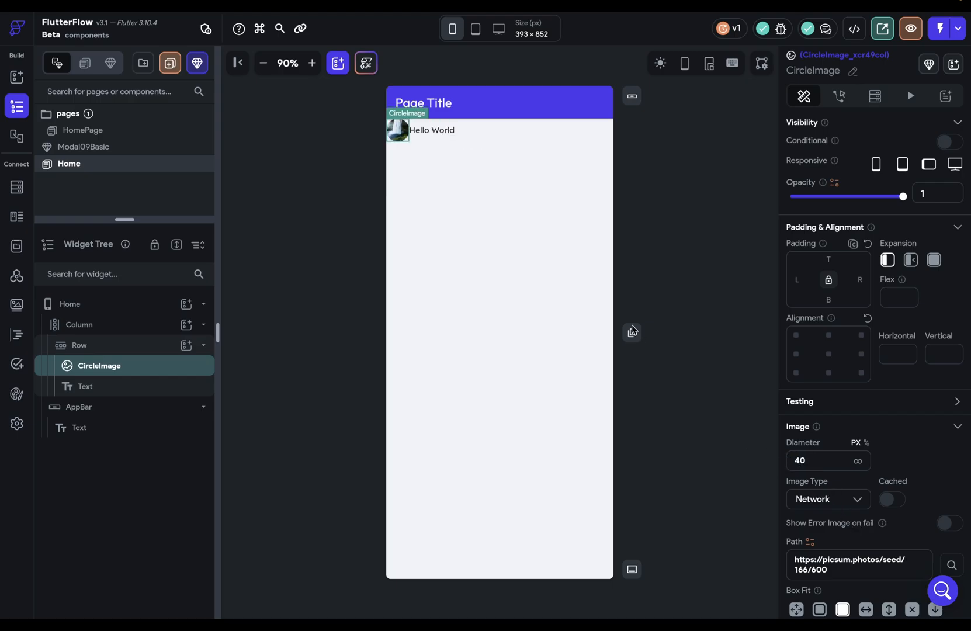
{"action": "left_click", "coordinate": [86, 386]}
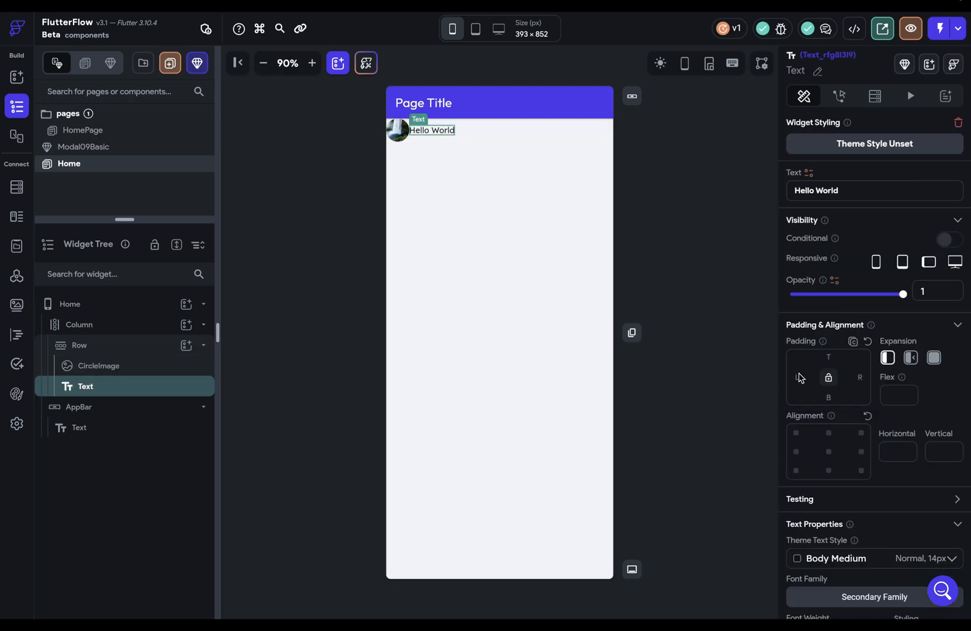
{"action": "left_click", "coordinate": [80, 325]}
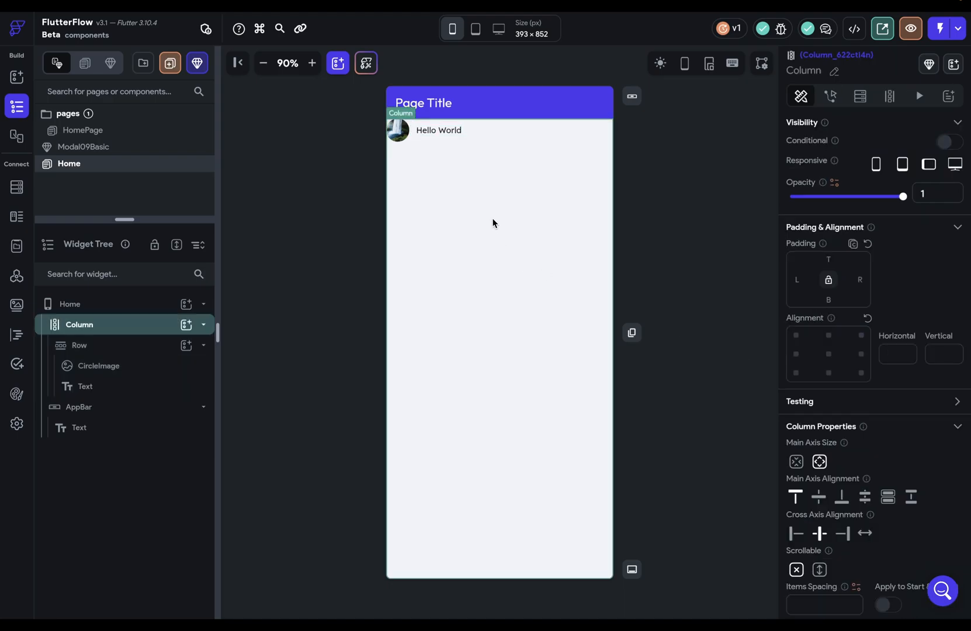
{"action": "left_click", "coordinate": [79, 344]}
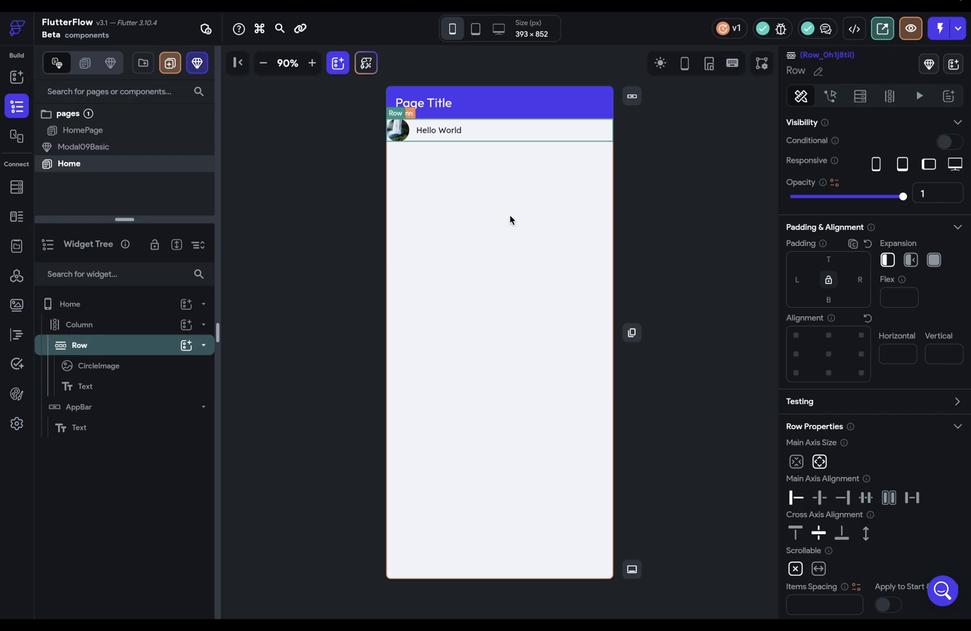
Convert the image-and-text row into a reusable component named user_chip
{"action": "right_click", "coordinate": [501, 129]}
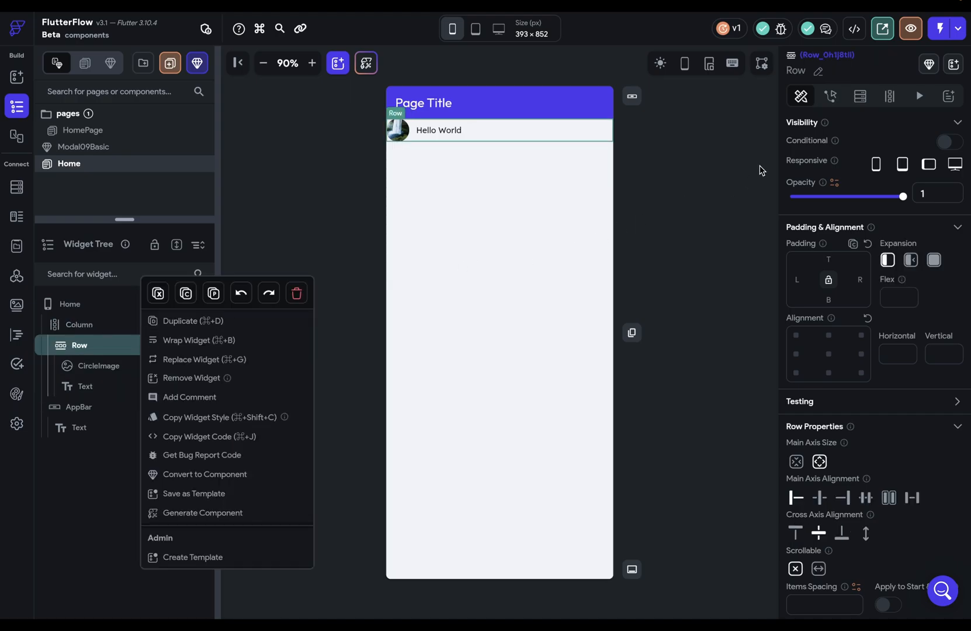
{"action": "mouse_move", "coordinate": [928, 65]}
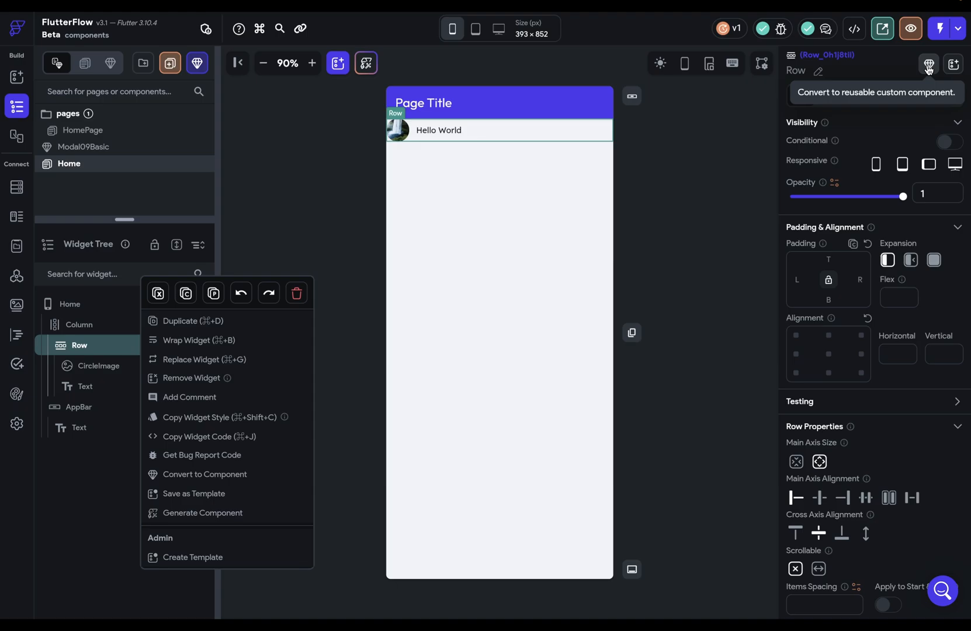
{"action": "left_click", "coordinate": [204, 473]}
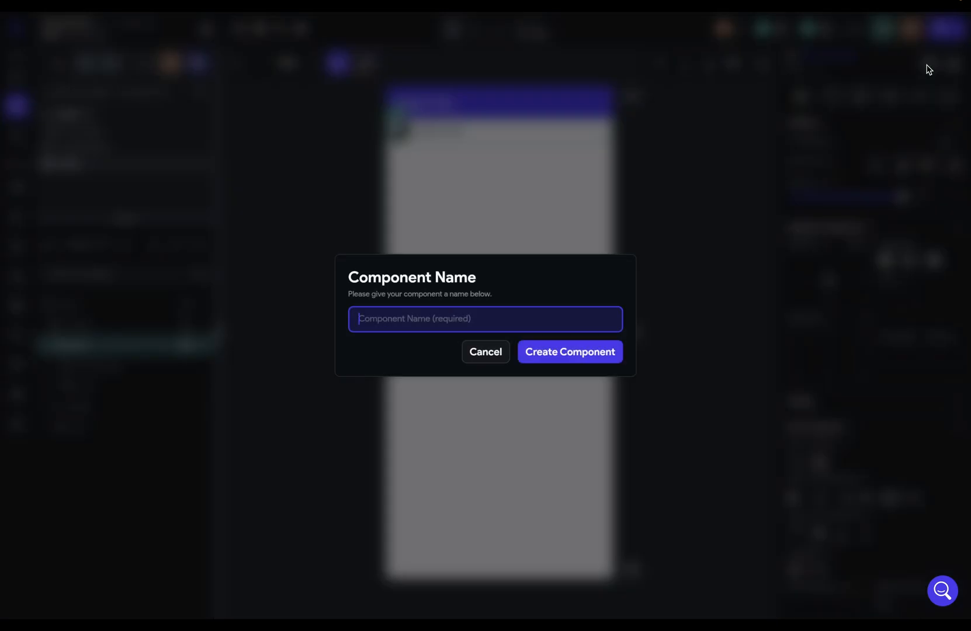
{"action": "type", "text": "user_"}
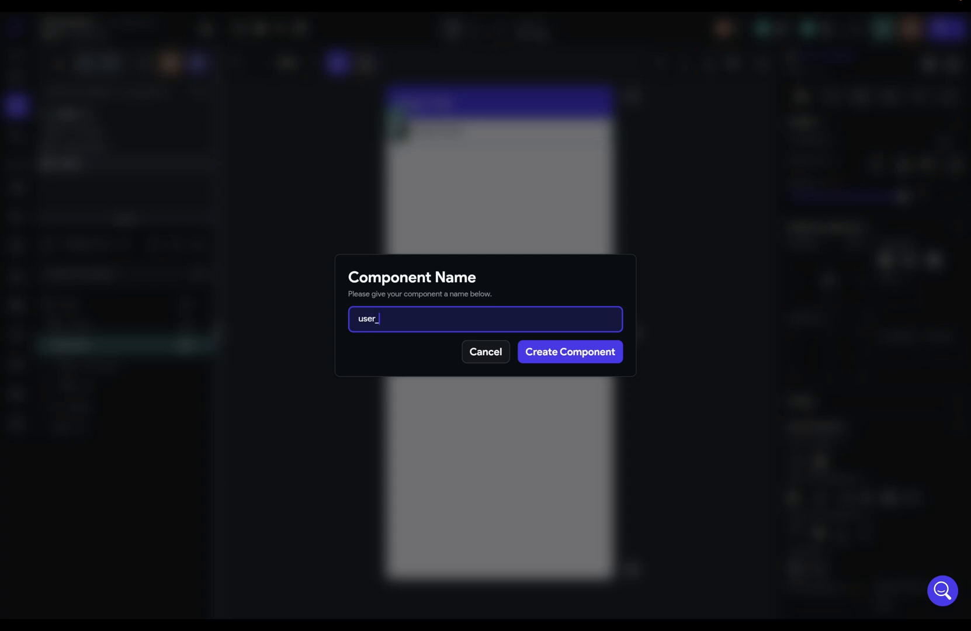
{"action": "left_click", "coordinate": [569, 351]}
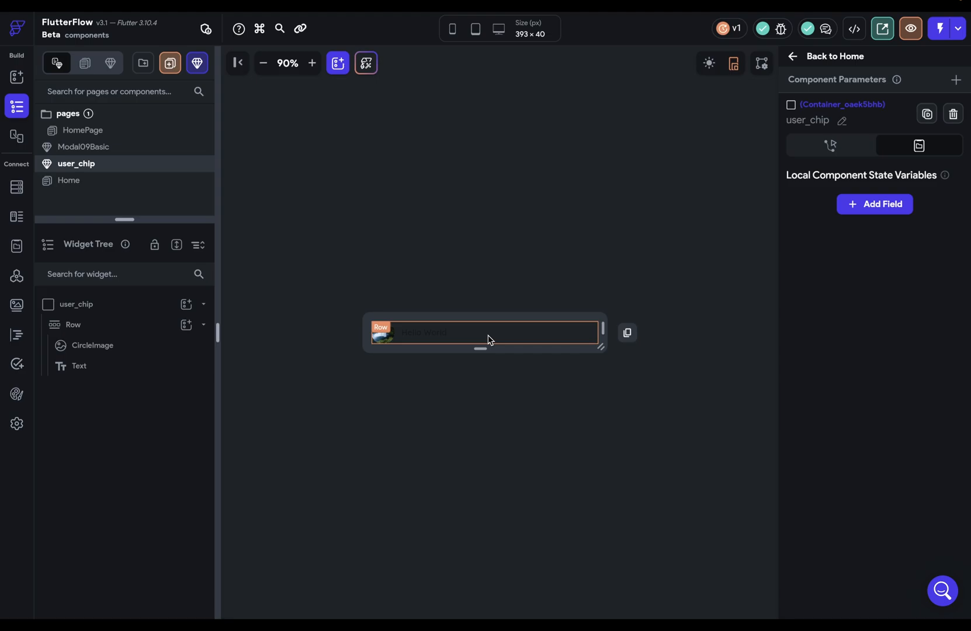
{"action": "mouse_move", "coordinate": [534, 340]}
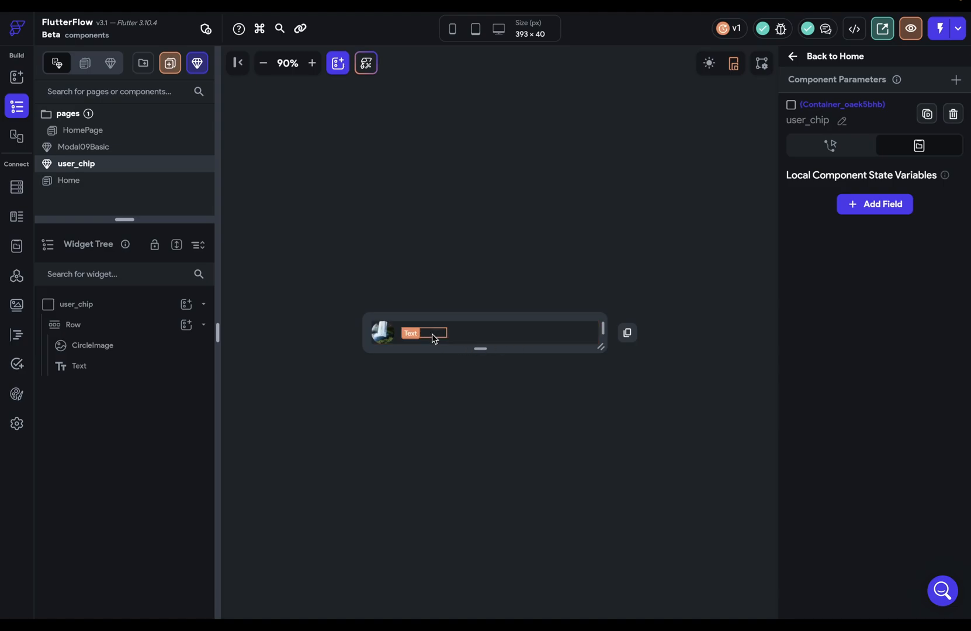
Select the root container inside the user_chip component editor
{"action": "left_click", "coordinate": [410, 333]}
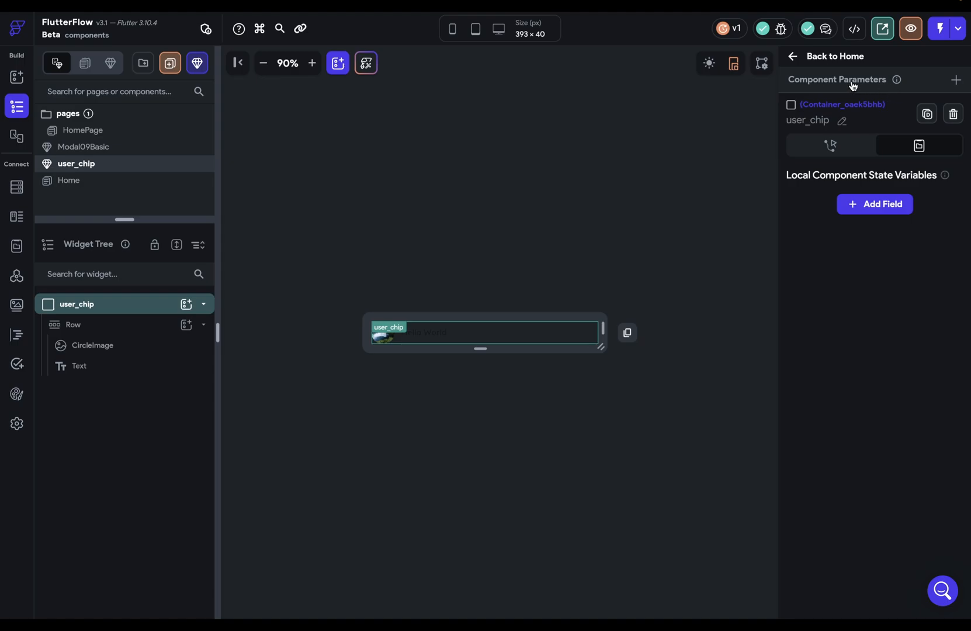
{"action": "mouse_move", "coordinate": [663, 167]}
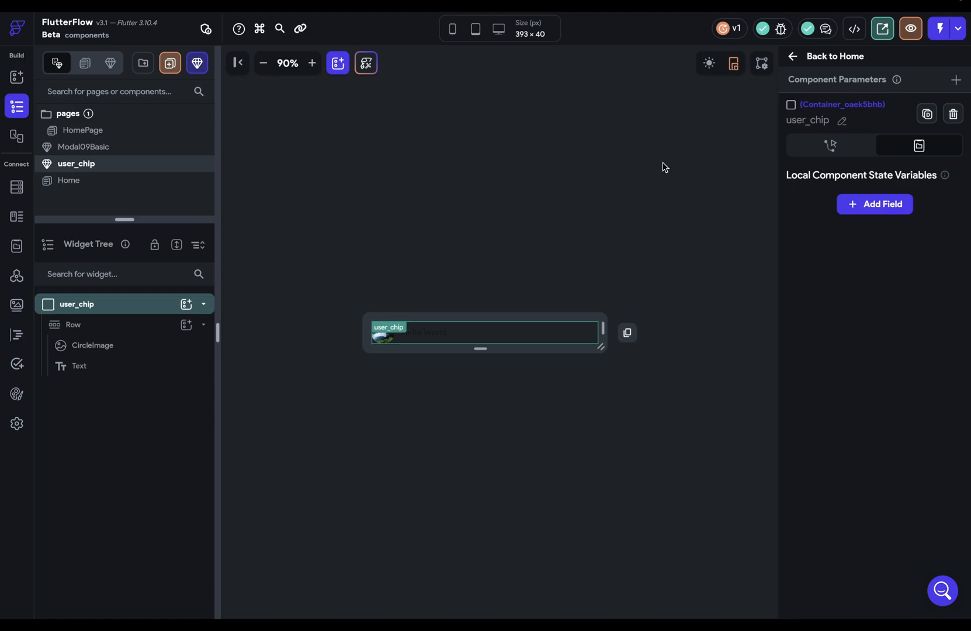
{"action": "mouse_move", "coordinate": [657, 274]}
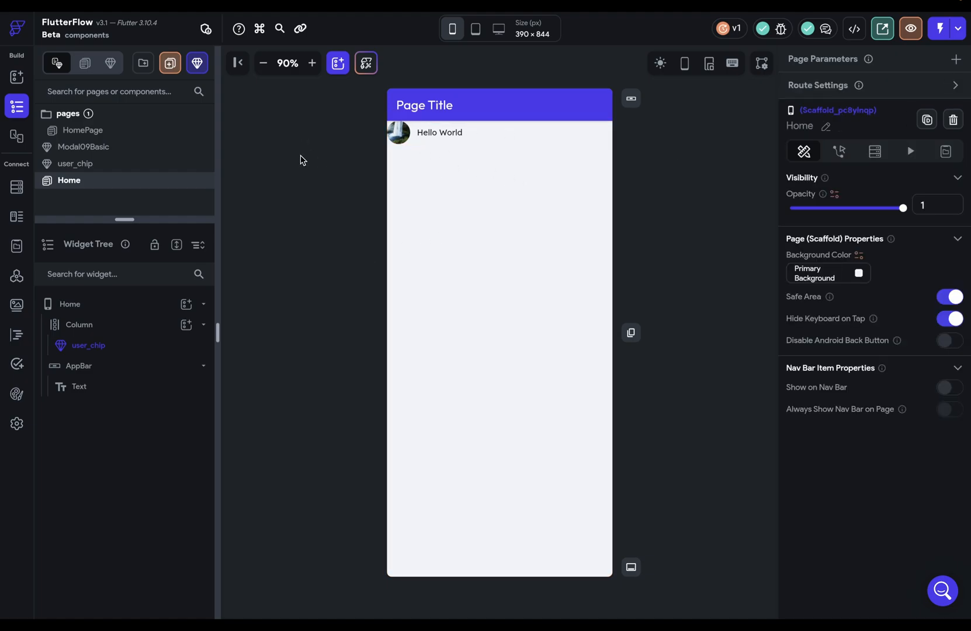
{"action": "mouse_move", "coordinate": [198, 63]}
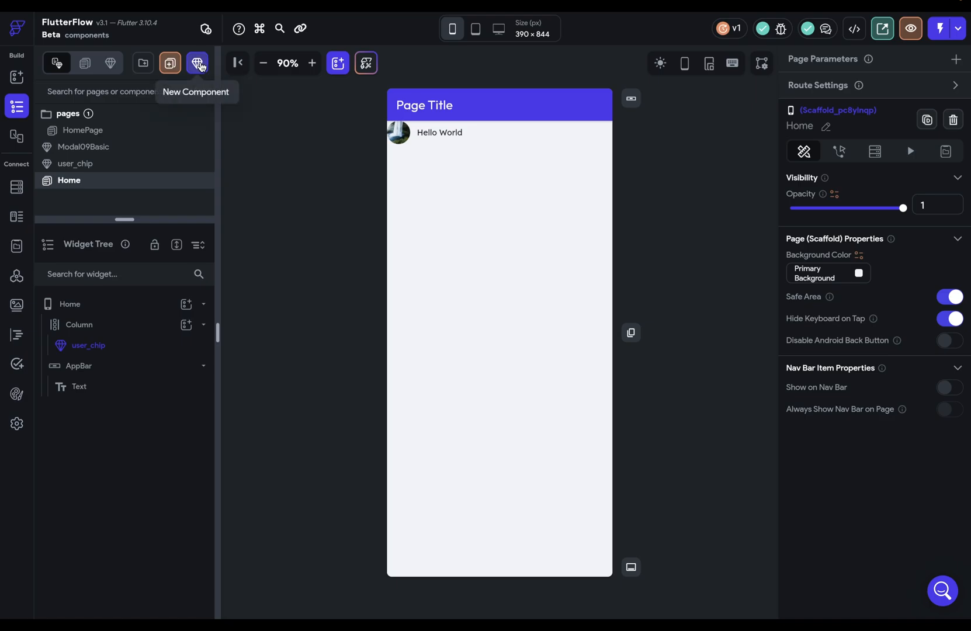
Create a new blank component named user_chip2 from the New Component gallery
{"action": "left_click", "coordinate": [198, 63]}
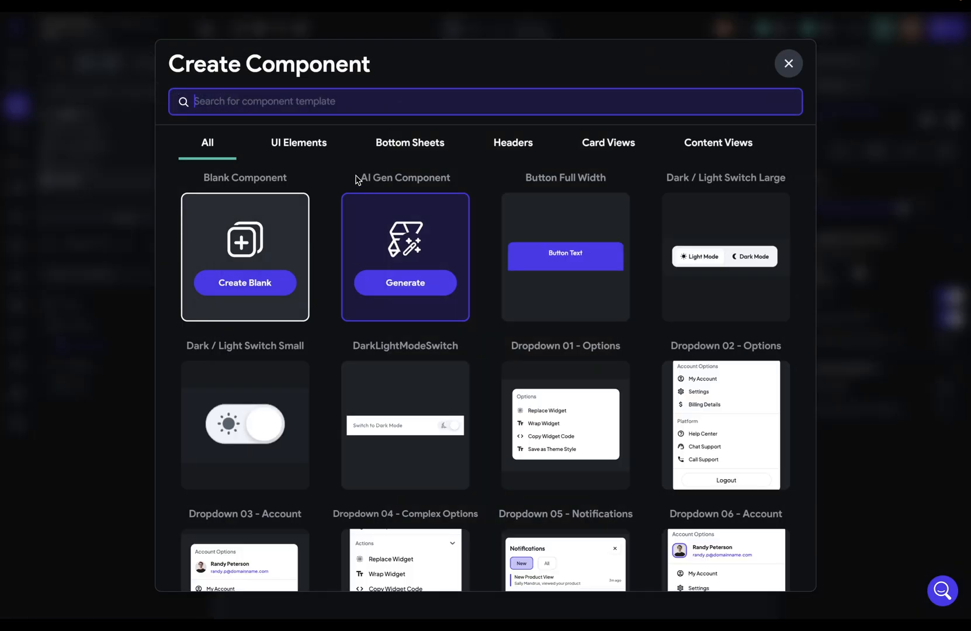
{"action": "mouse_move", "coordinate": [674, 423]}
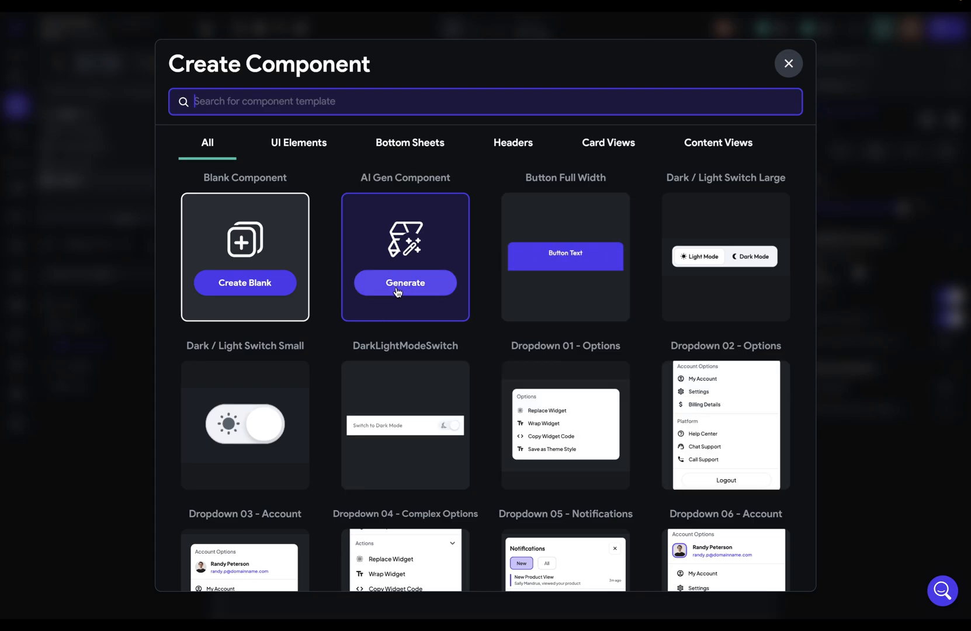
{"action": "left_click", "coordinate": [244, 283]}
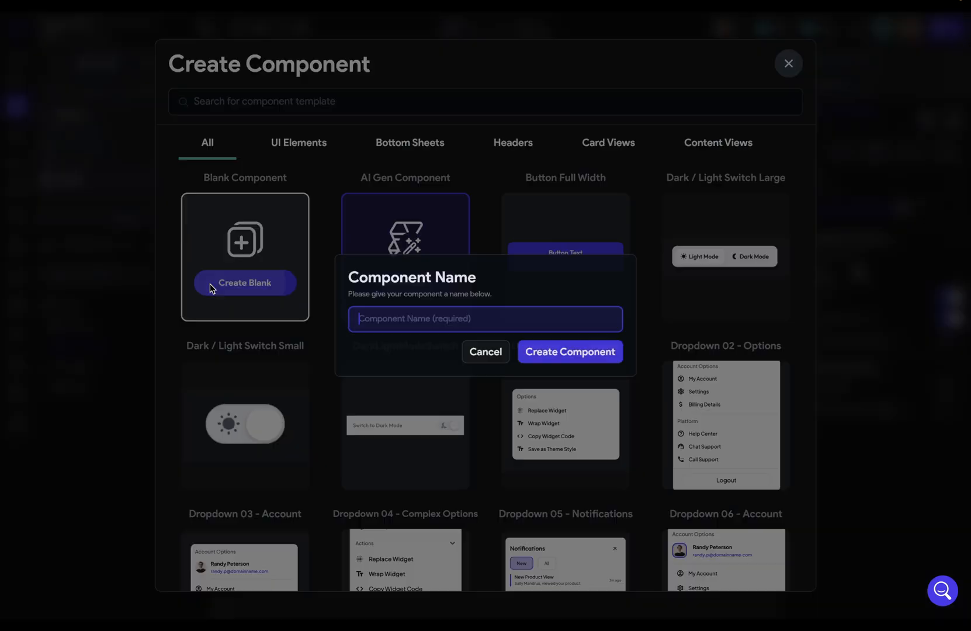
{"action": "type", "text": "user_"}
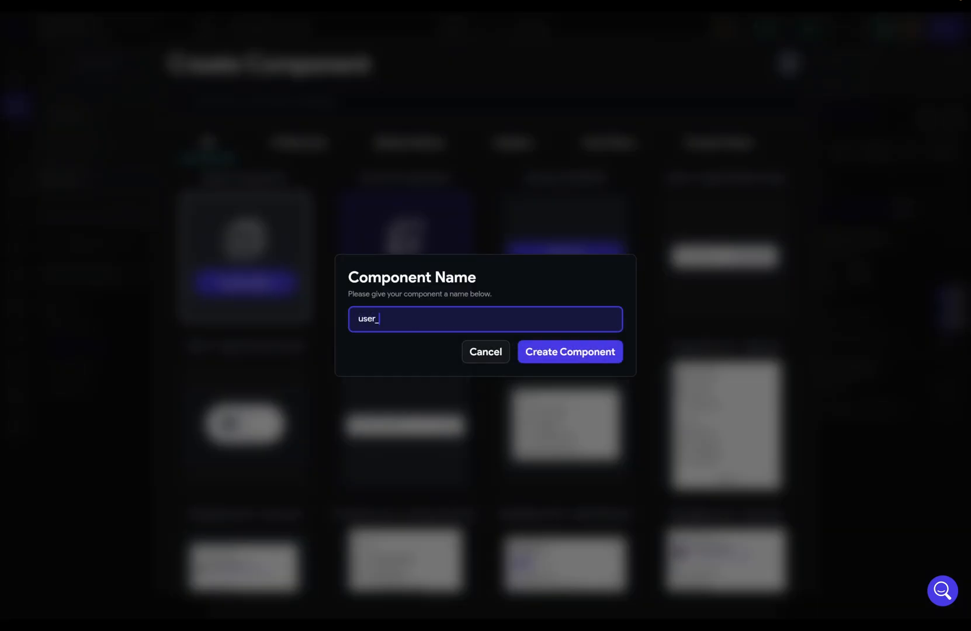
{"action": "left_click", "coordinate": [569, 351]}
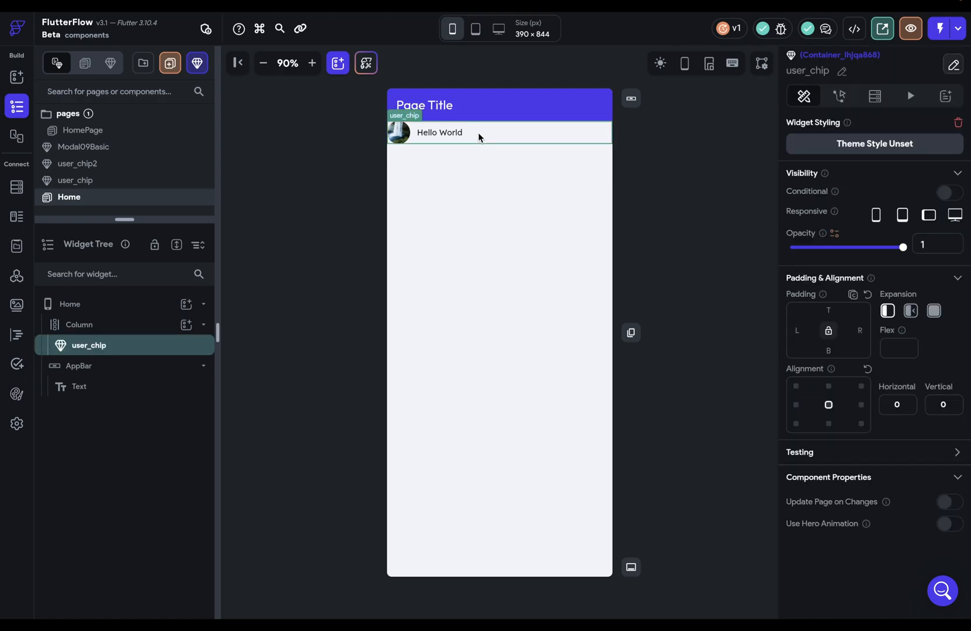
{"action": "left_click", "coordinate": [70, 304]}
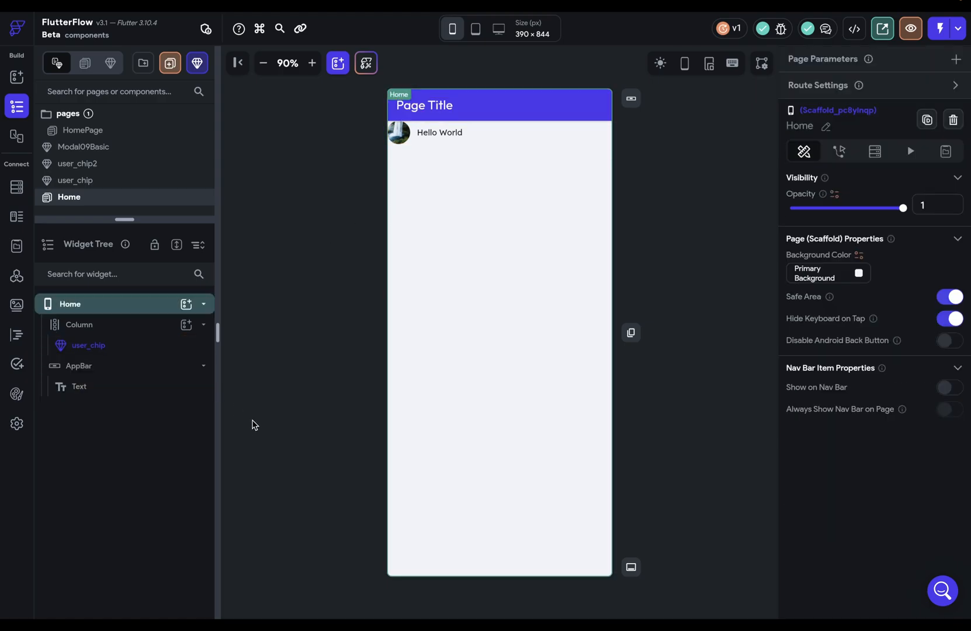
{"action": "mouse_move", "coordinate": [293, 404]}
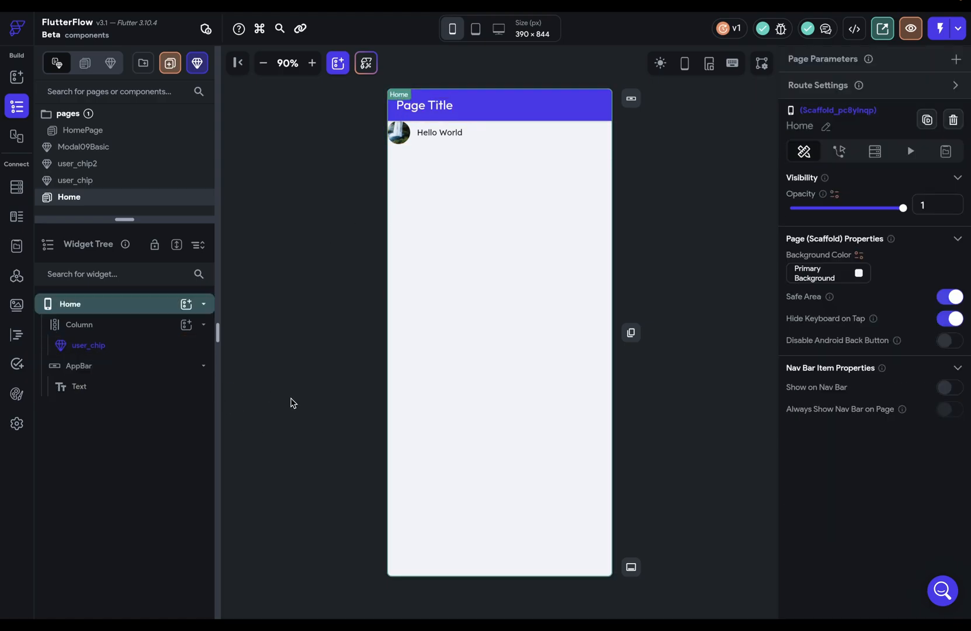
{"action": "left_click", "coordinate": [89, 345]}
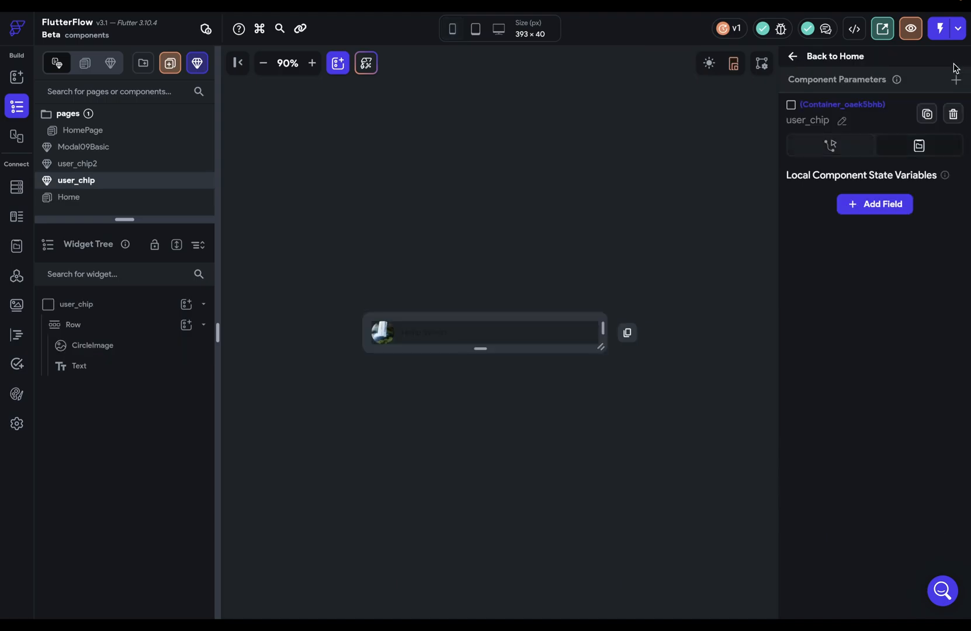
{"action": "left_click", "coordinate": [69, 198]}
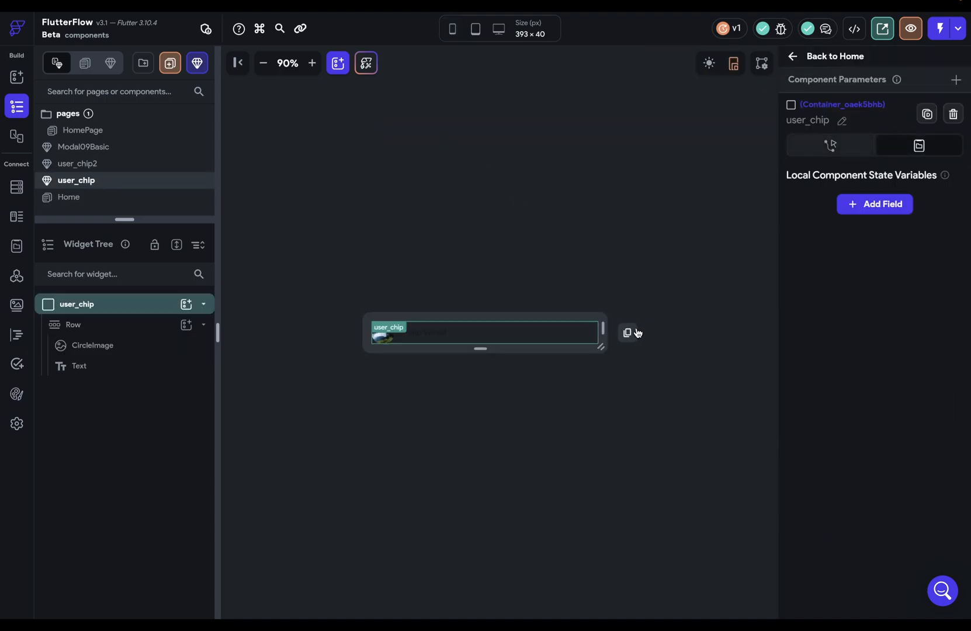
{"action": "left_click", "coordinate": [69, 198]}
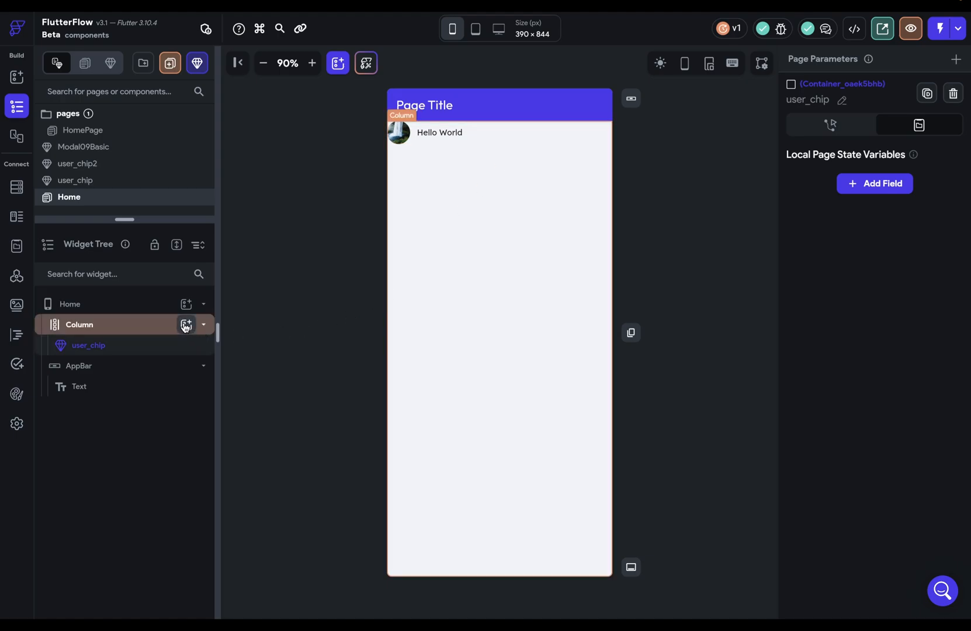
Insert the Modal09Basic custom component into the Home page column
{"action": "left_click", "coordinate": [186, 325]}
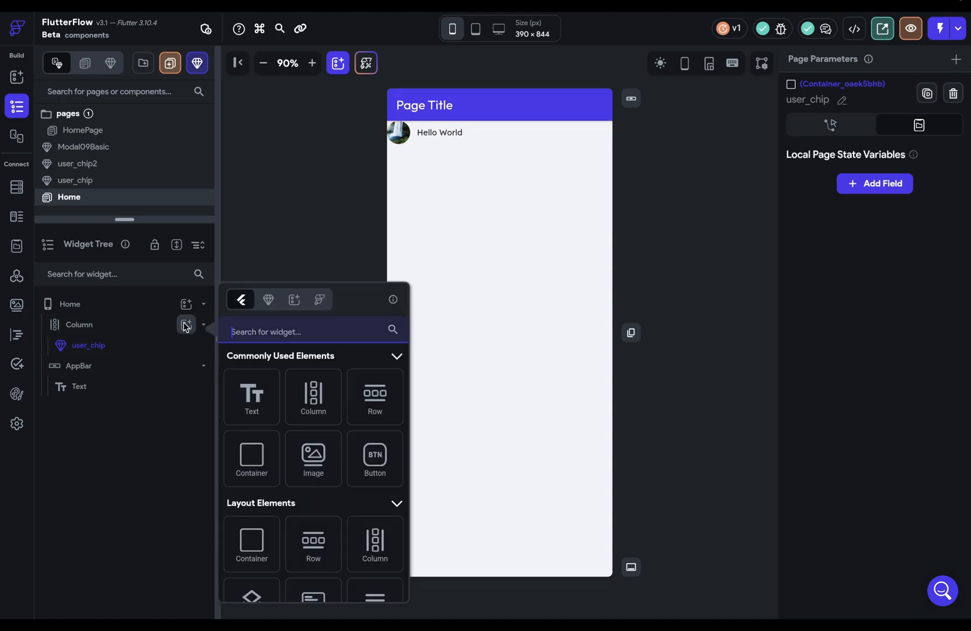
{"action": "left_click", "coordinate": [267, 299]}
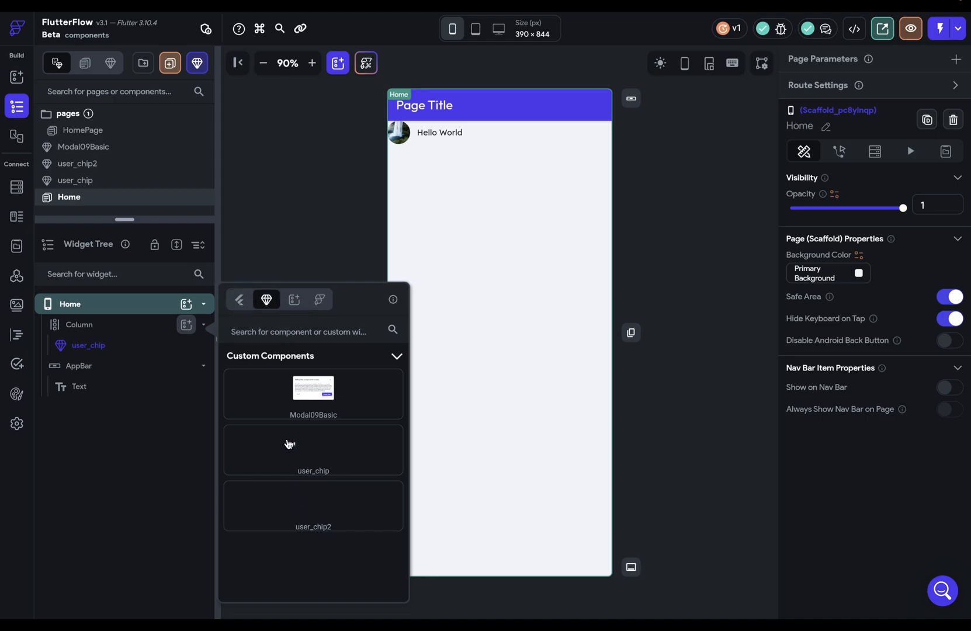
{"action": "left_click", "coordinate": [313, 387]}
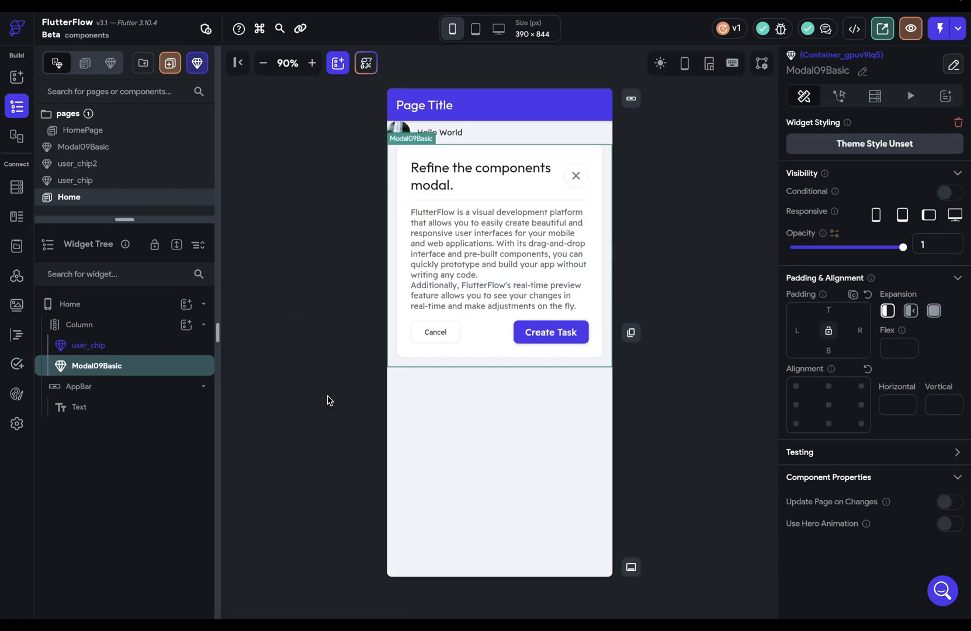
{"action": "left_click", "coordinate": [69, 304]}
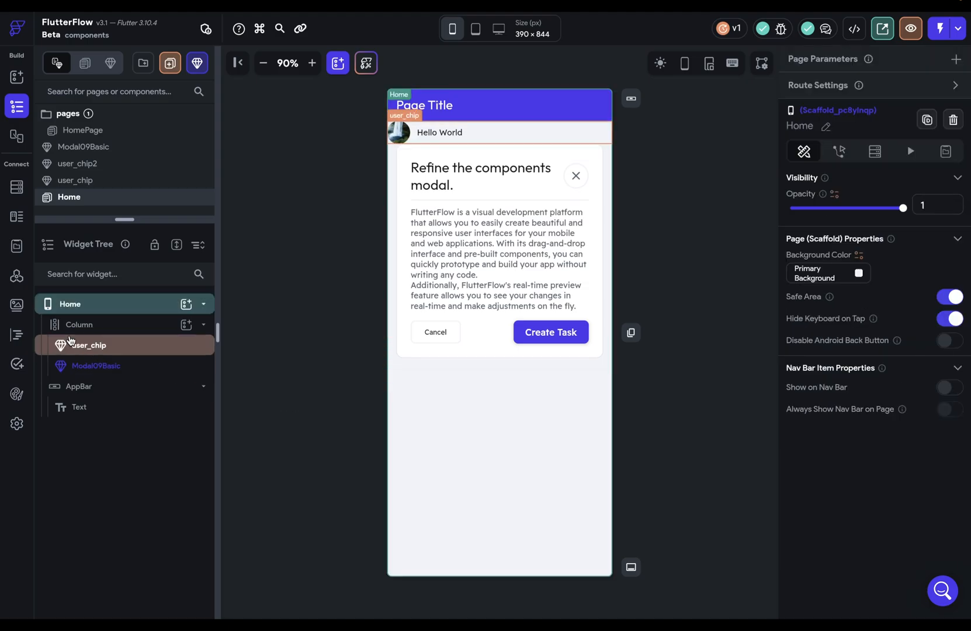
Dock the Add Elements component library into the sidebar
{"action": "left_click", "coordinate": [337, 63]}
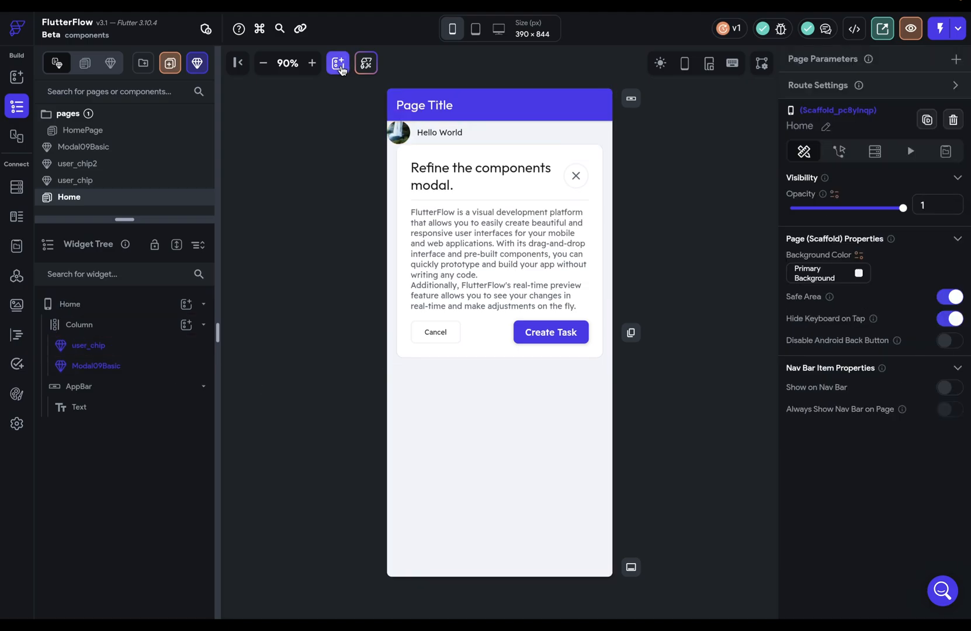
{"action": "left_click", "coordinate": [337, 63]}
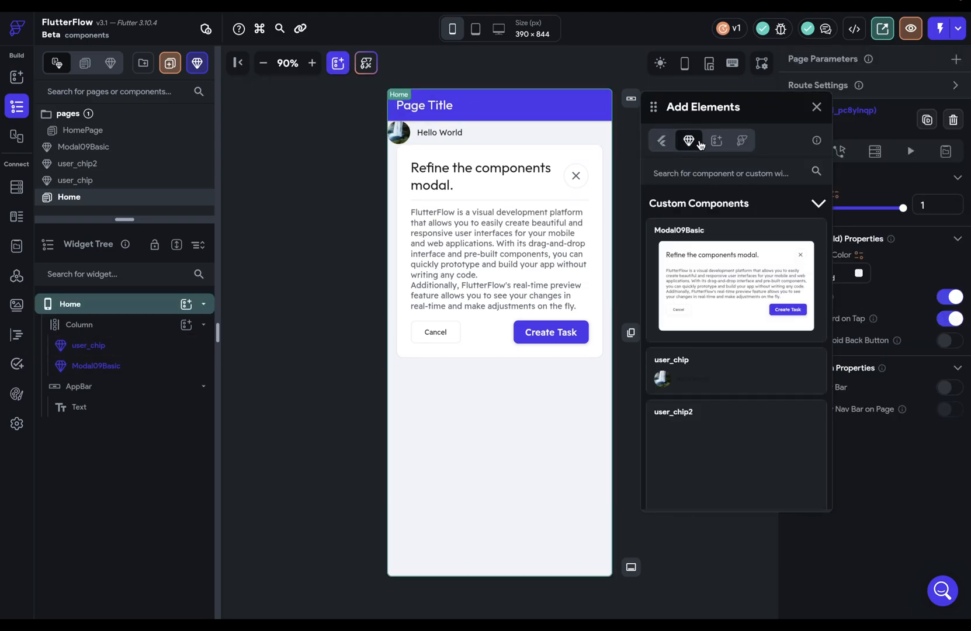
{"action": "left_click", "coordinate": [817, 107]}
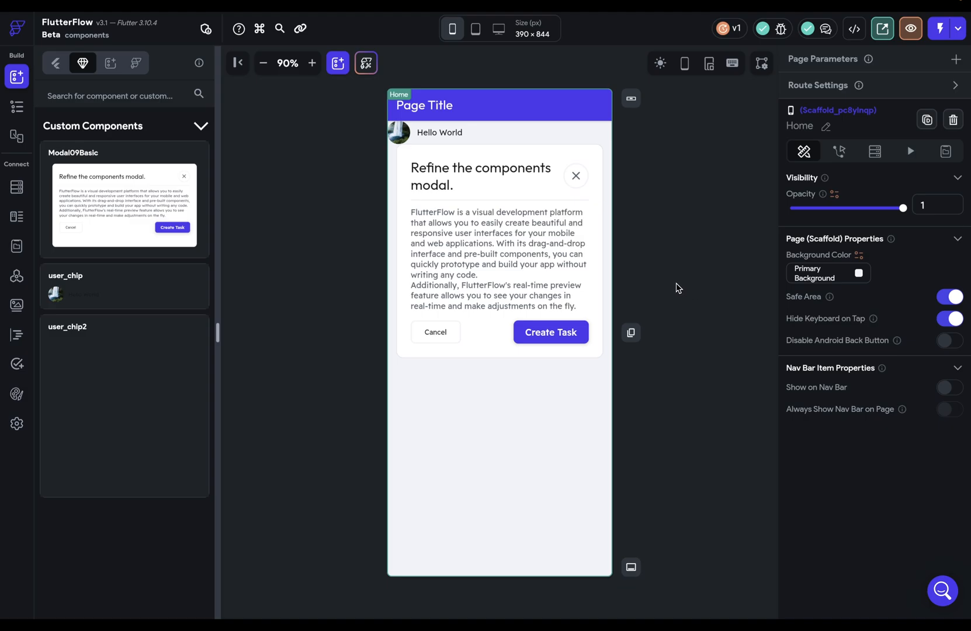
{"action": "mouse_move", "coordinate": [675, 286]}
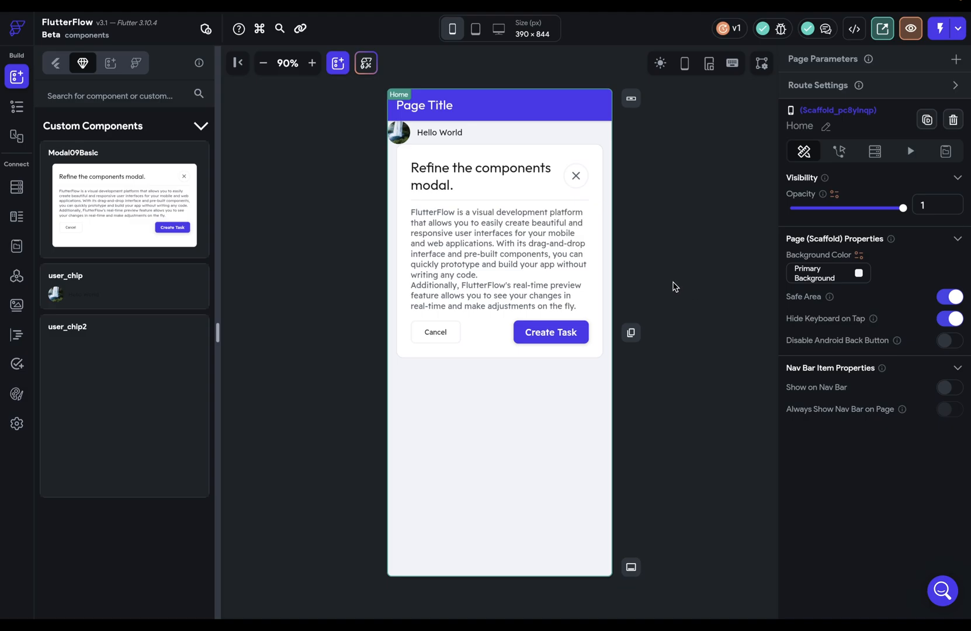
{"action": "mouse_move", "coordinate": [42, 80]}
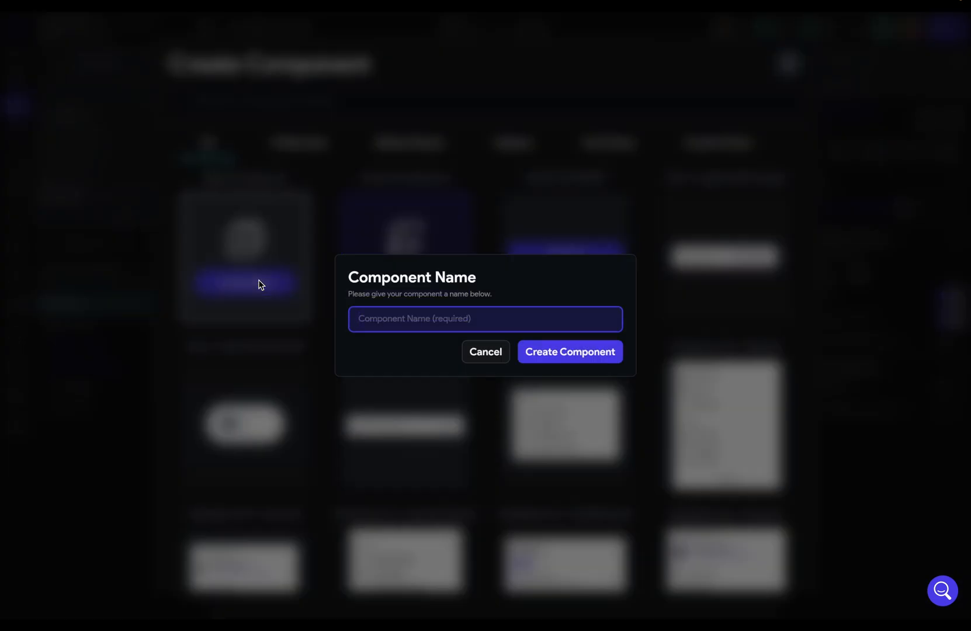
Name the new blank component Button and create it
{"action": "type", "text": "Button"}
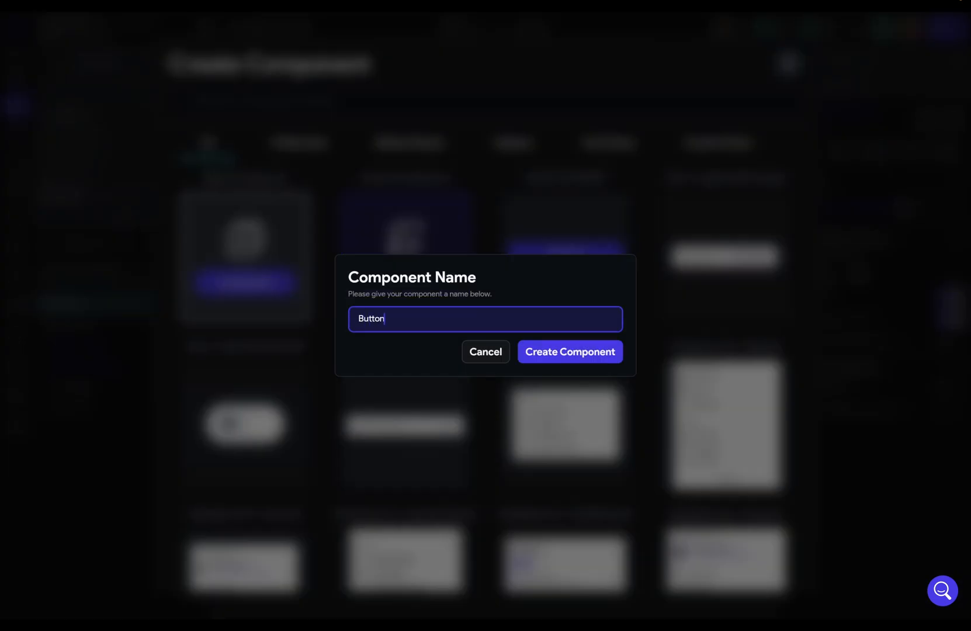
{"action": "left_click", "coordinate": [569, 350]}
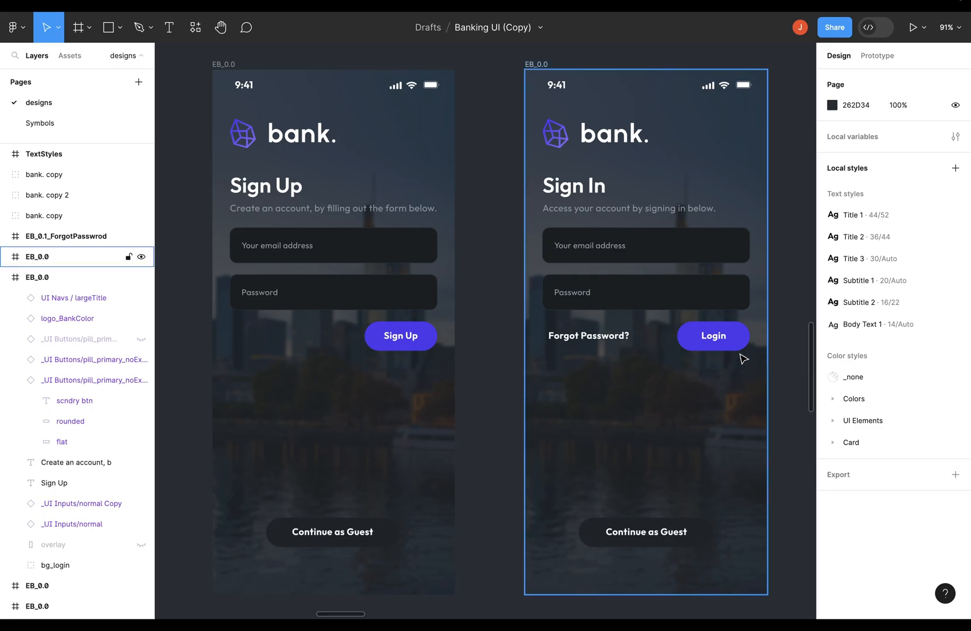
Select the Sign In screen's Login button to read its 124 by 50 size
{"action": "left_click", "coordinate": [400, 335]}
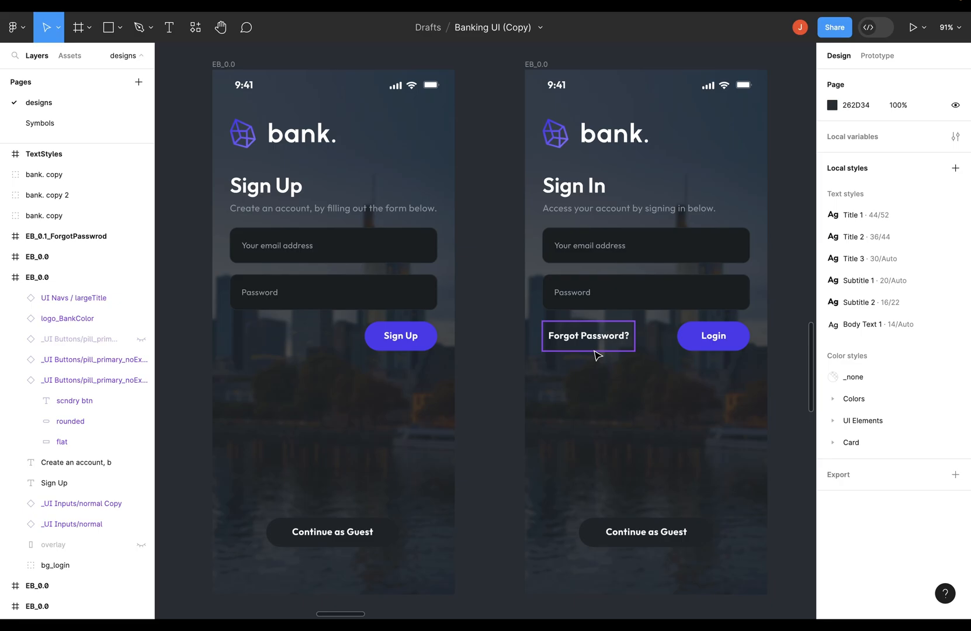
{"action": "left_click", "coordinate": [712, 335]}
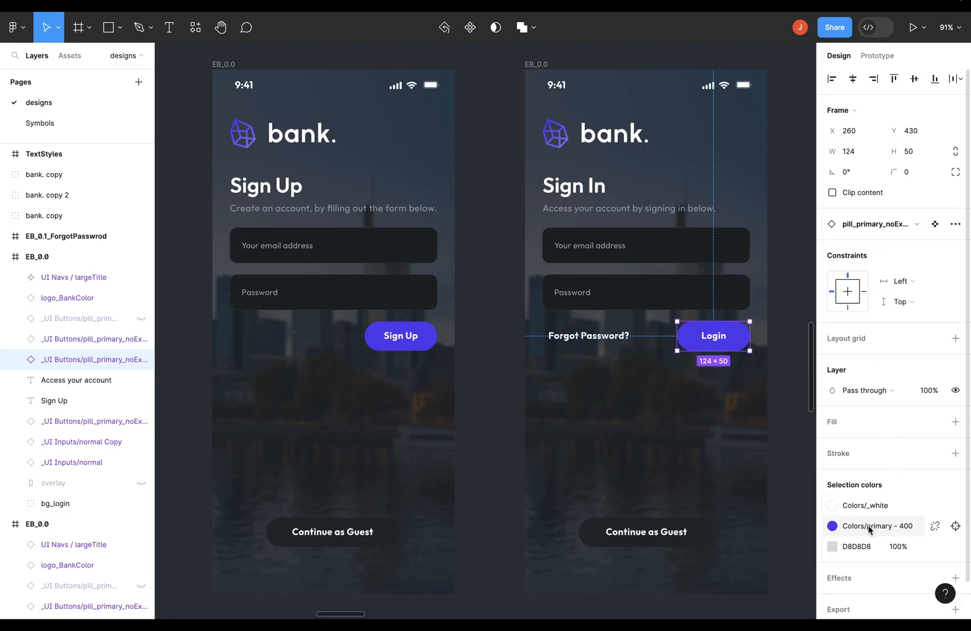
{"action": "mouse_move", "coordinate": [802, 480]}
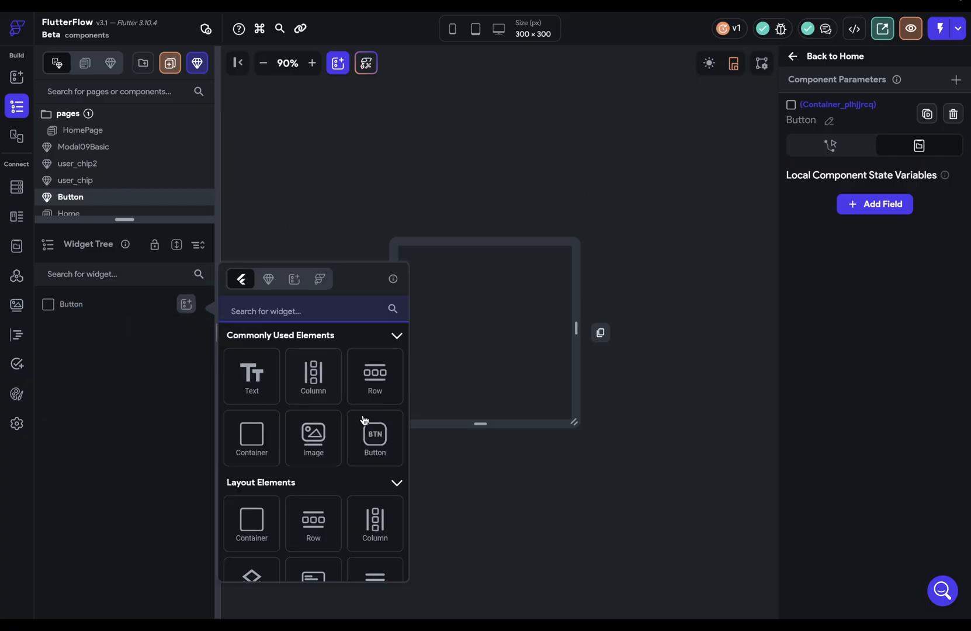
Add a Button widget to the component sized 124 wide by 50 tall
{"action": "left_click", "coordinate": [374, 437]}
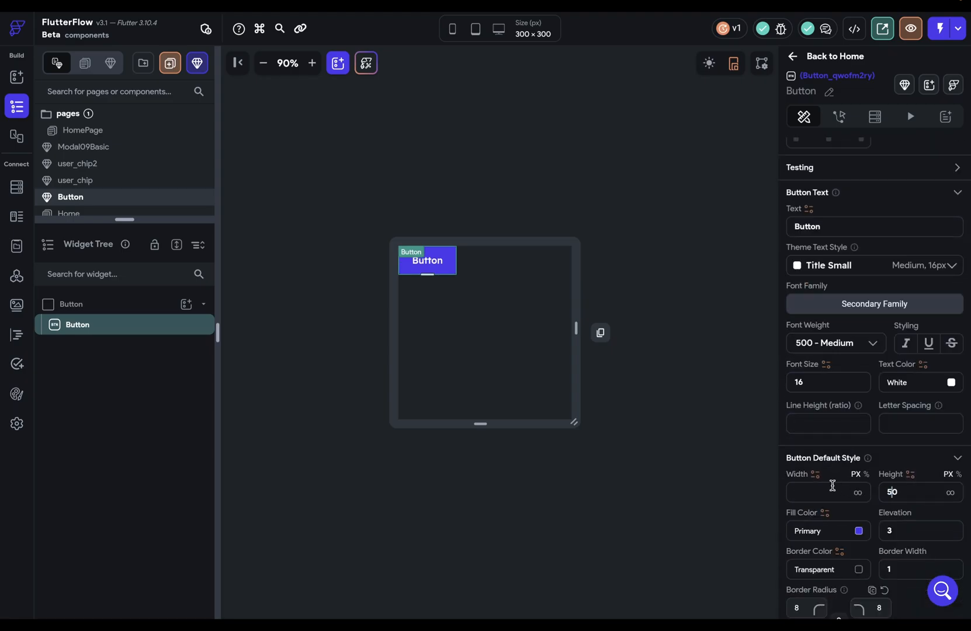
{"action": "type", "text": "124"}
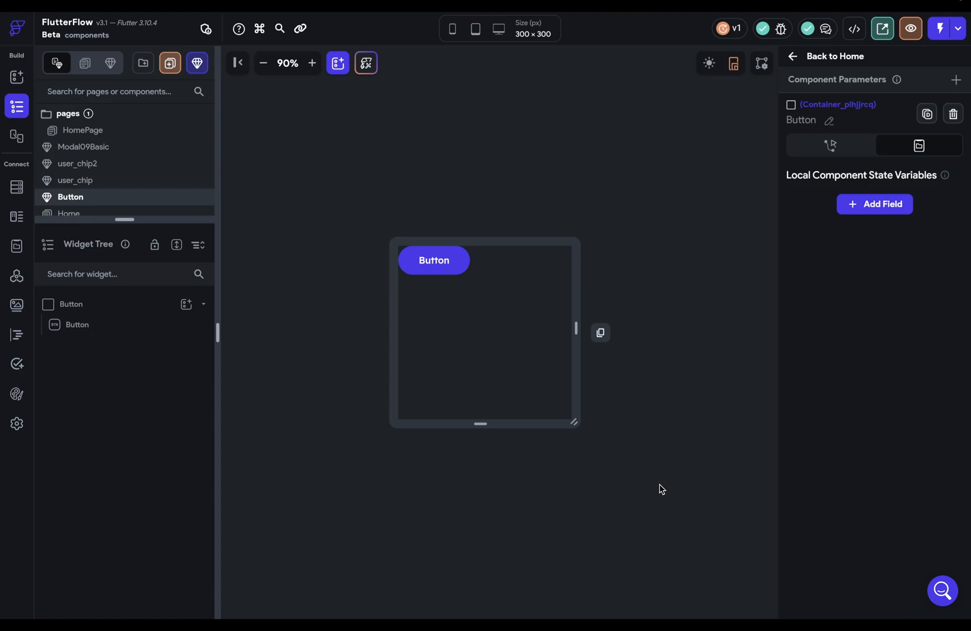
{"action": "mouse_move", "coordinate": [679, 457]}
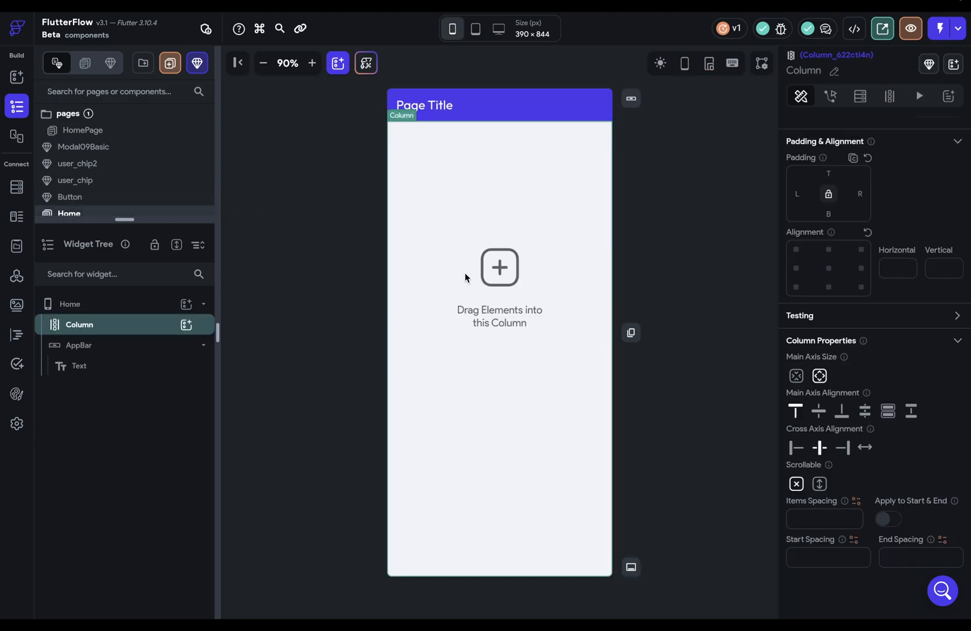
{"action": "mouse_move", "coordinate": [587, 342]}
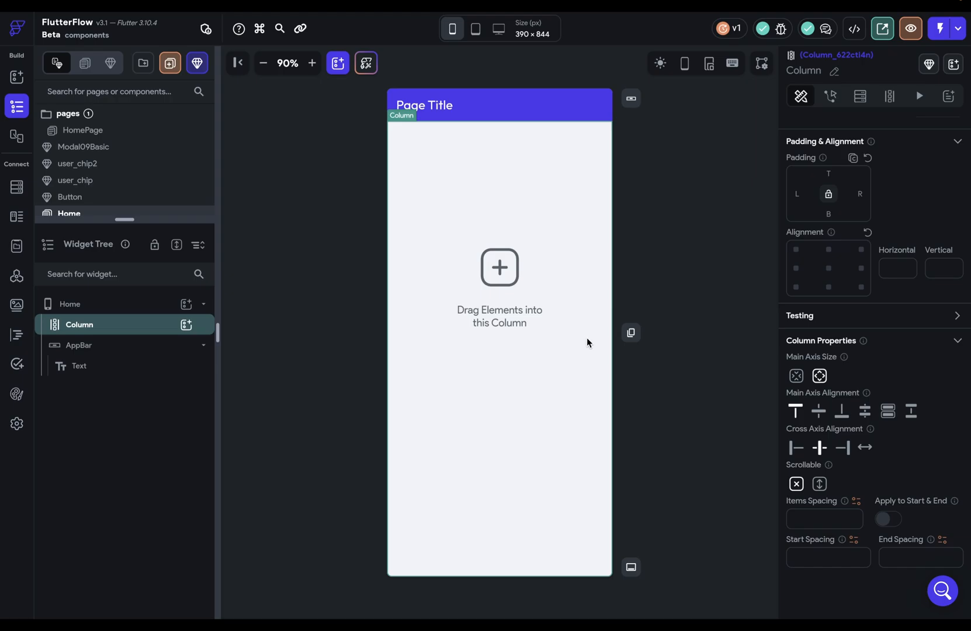
Insert the Button component into the Home column and adjust its Expansion setting
{"action": "left_click", "coordinate": [187, 325]}
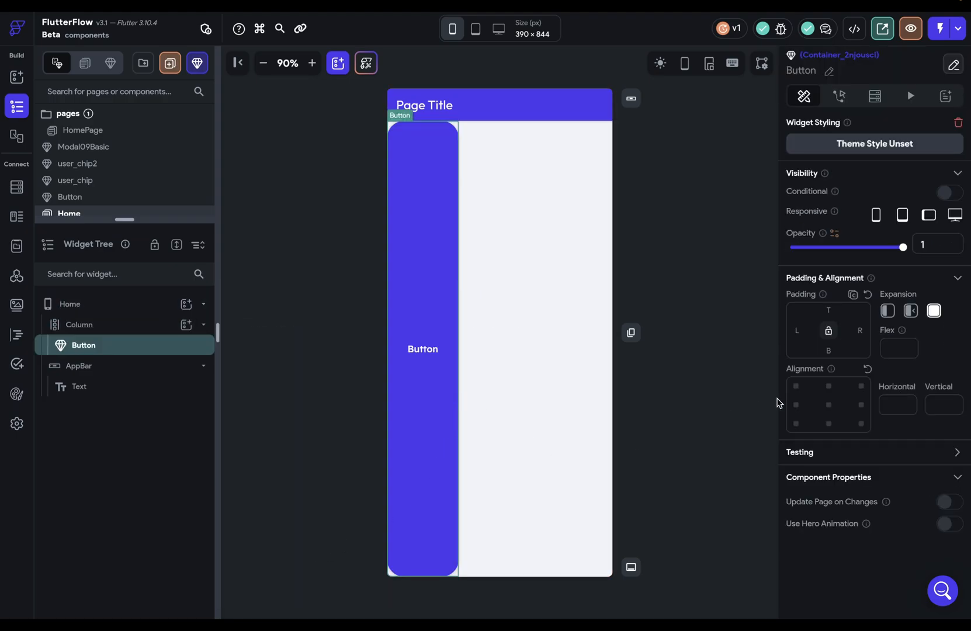
{"action": "left_click", "coordinate": [934, 311]}
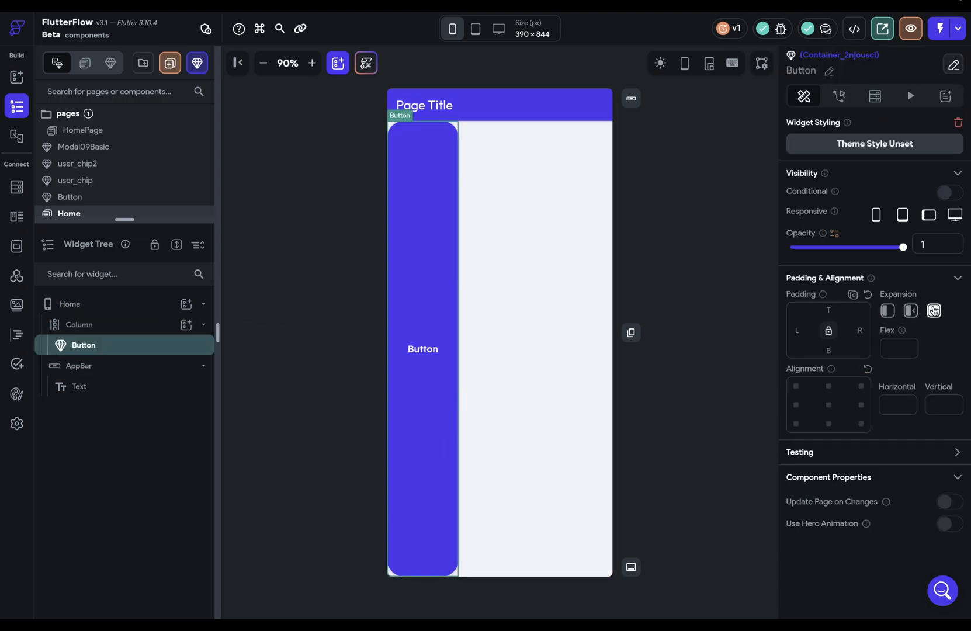
{"action": "left_click", "coordinate": [934, 310]}
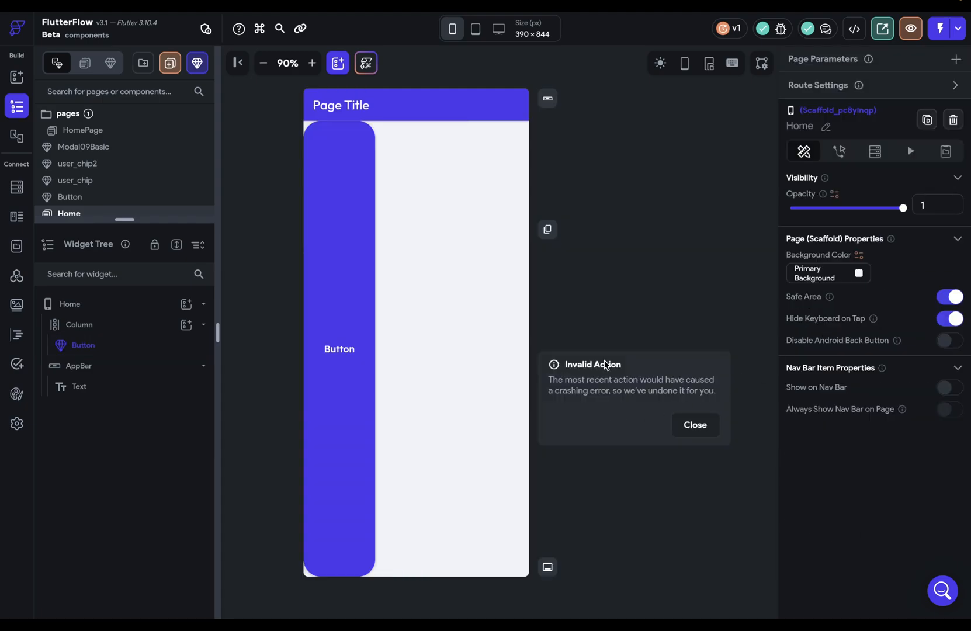
{"action": "mouse_move", "coordinate": [678, 415]}
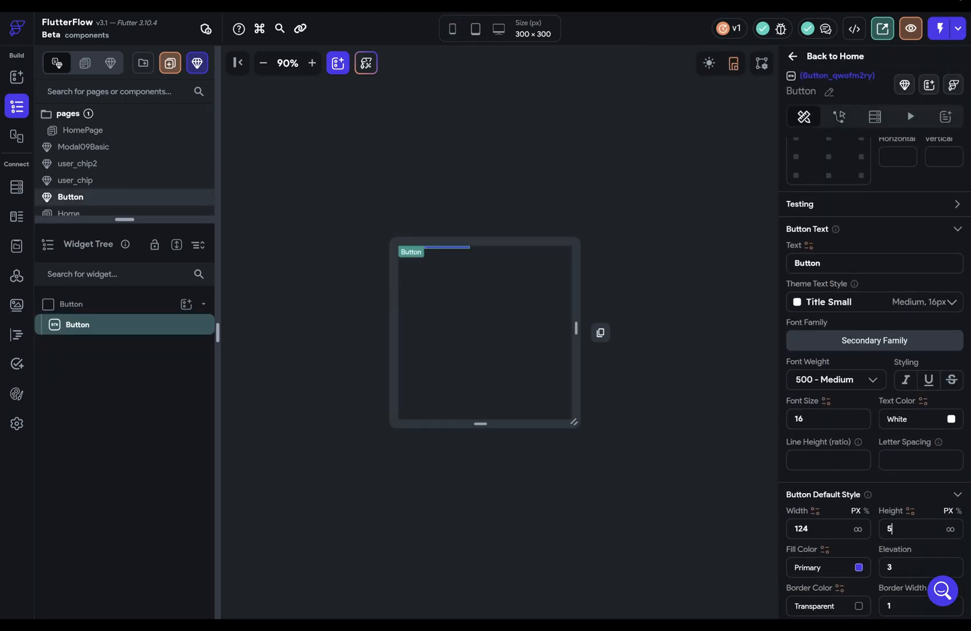
Try a full-width Container wrapper with 0 and 10 values, then remove it leaving only the Button
{"action": "type", "text": "0"}
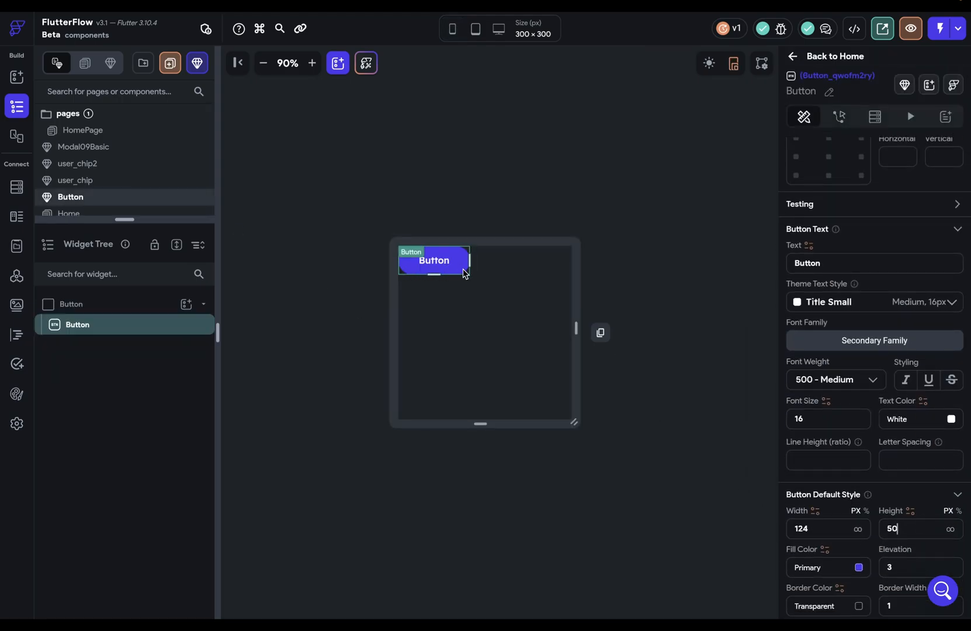
{"action": "mouse_move", "coordinate": [482, 273]}
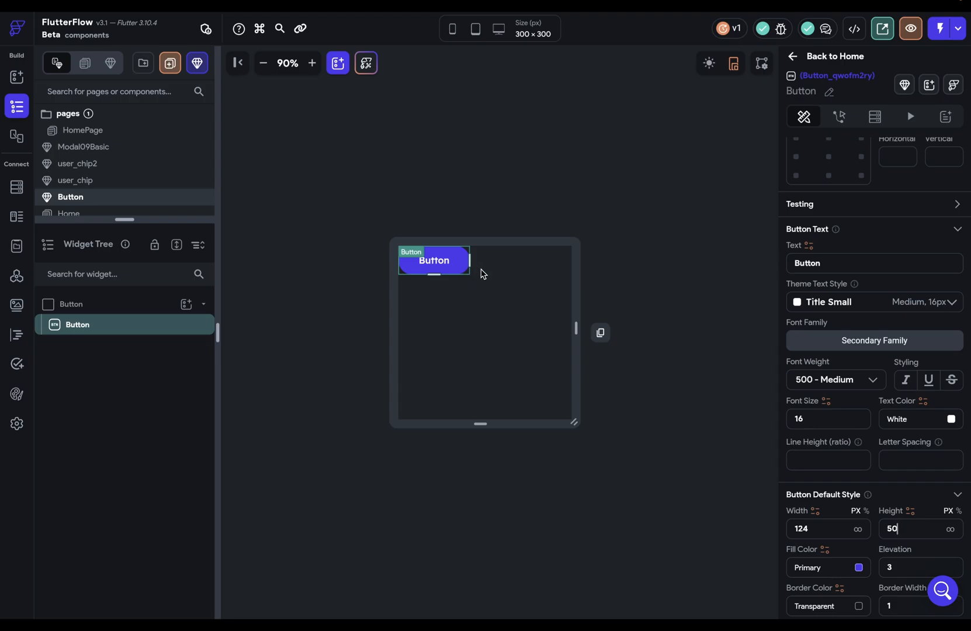
{"action": "mouse_move", "coordinate": [845, 530]}
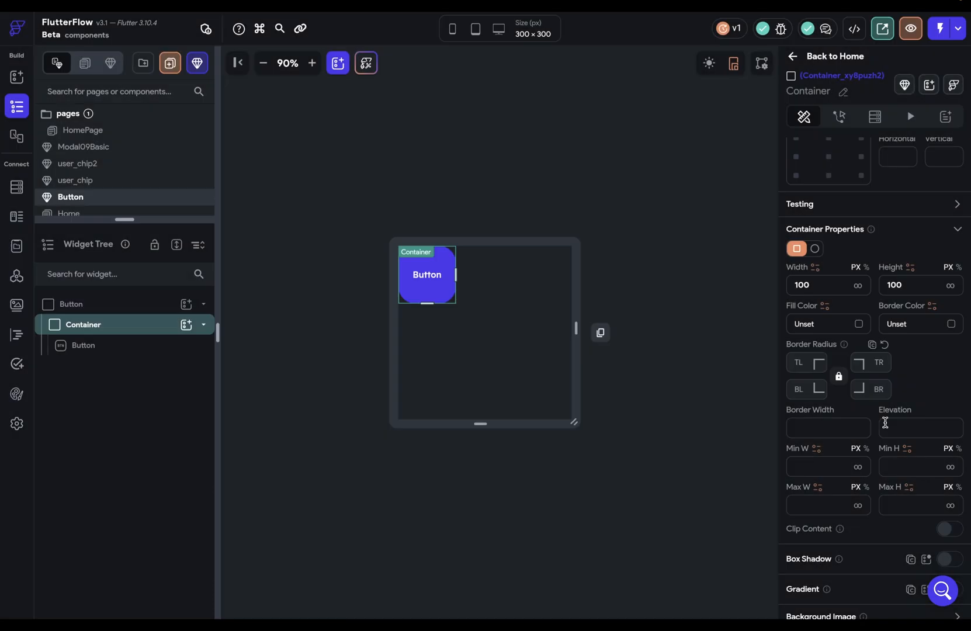
{"action": "left_click", "coordinate": [916, 285]}
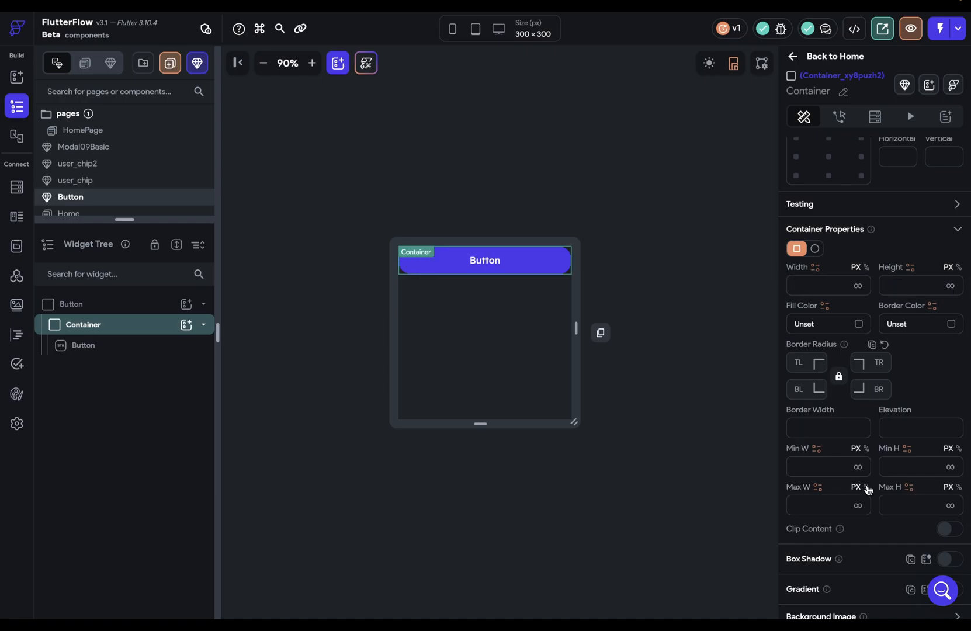
{"action": "type", "text": "100"}
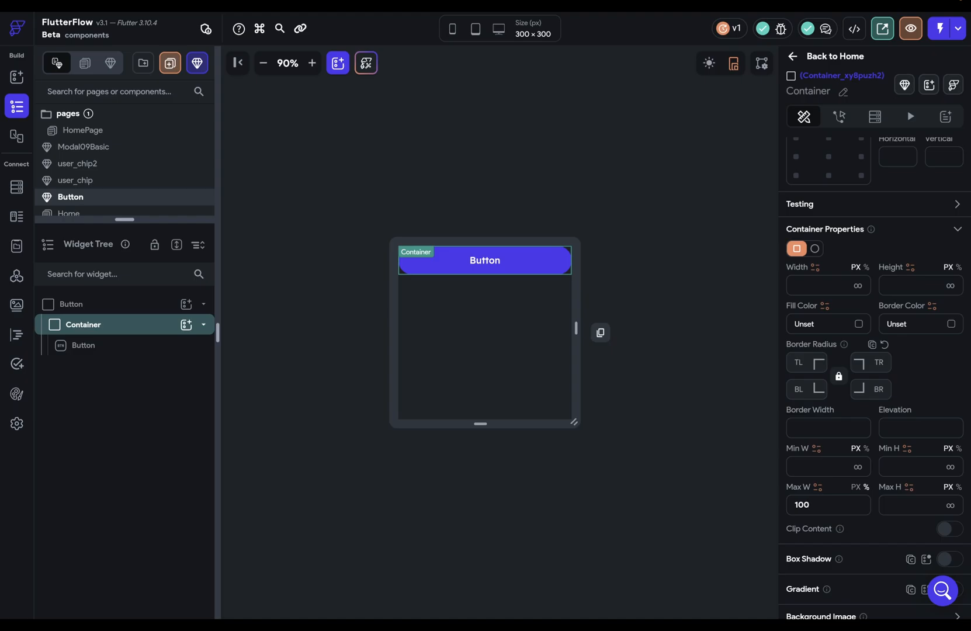
{"action": "mouse_move", "coordinate": [902, 495]}
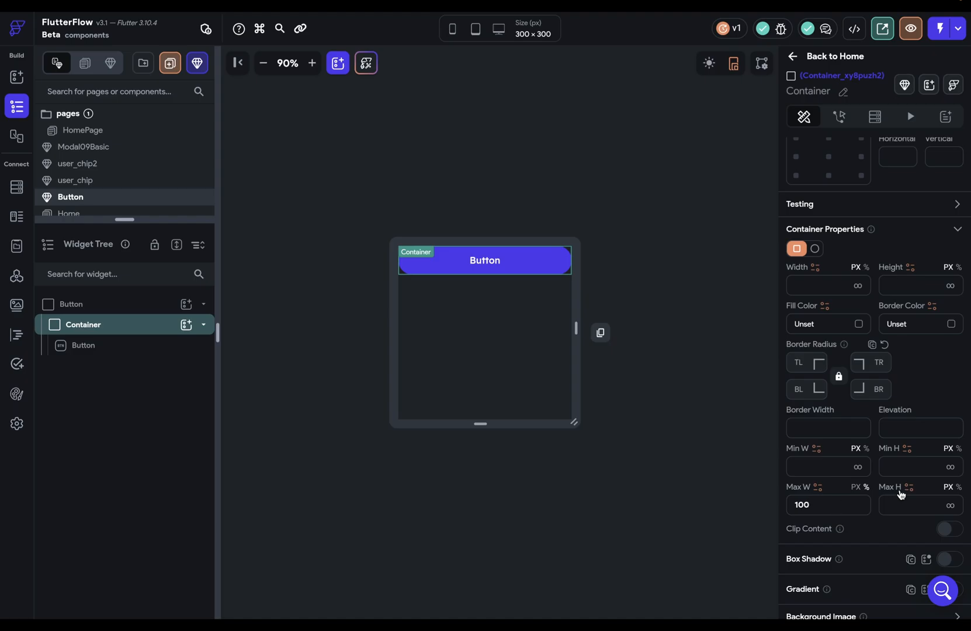
{"action": "mouse_move", "coordinate": [764, 441]}
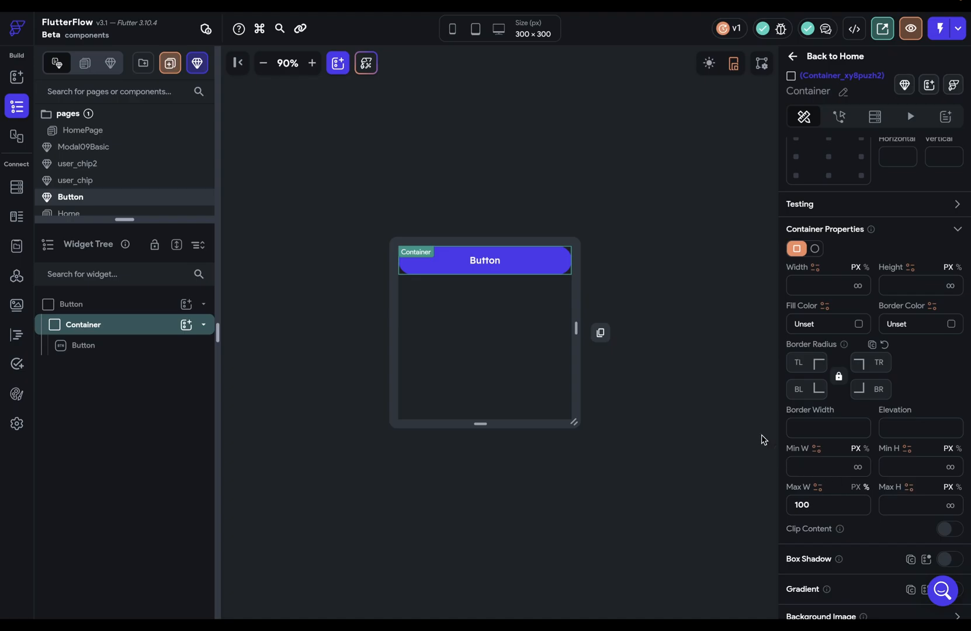
{"action": "left_click", "coordinate": [434, 260]}
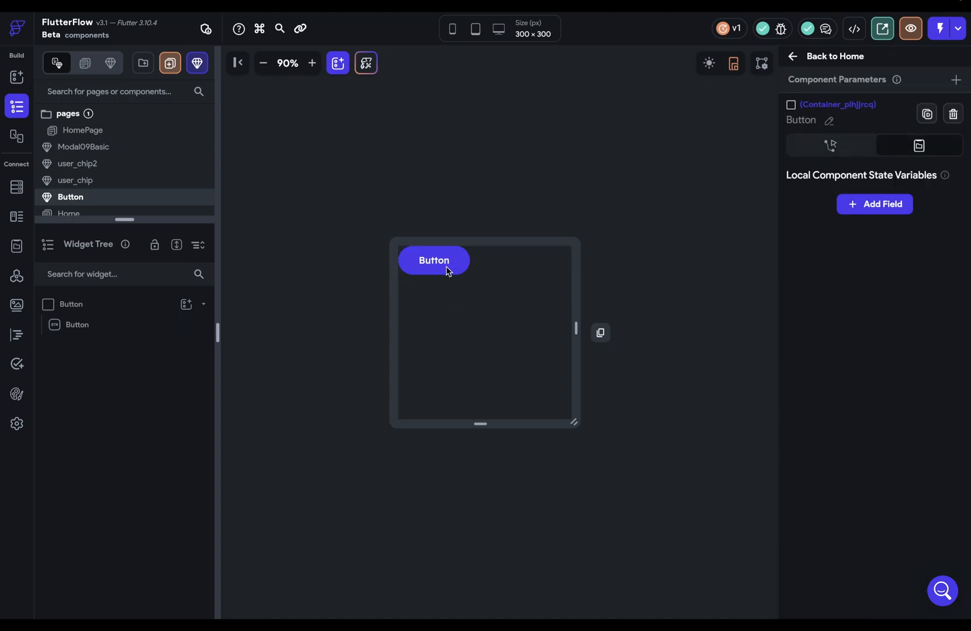
{"action": "mouse_move", "coordinate": [471, 285]}
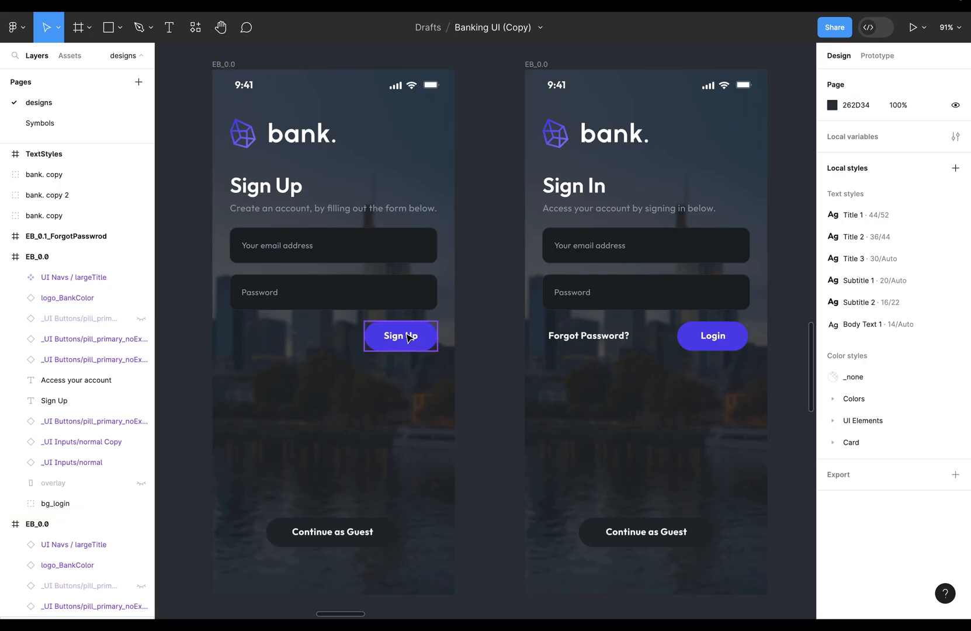
{"action": "left_click", "coordinate": [712, 336]}
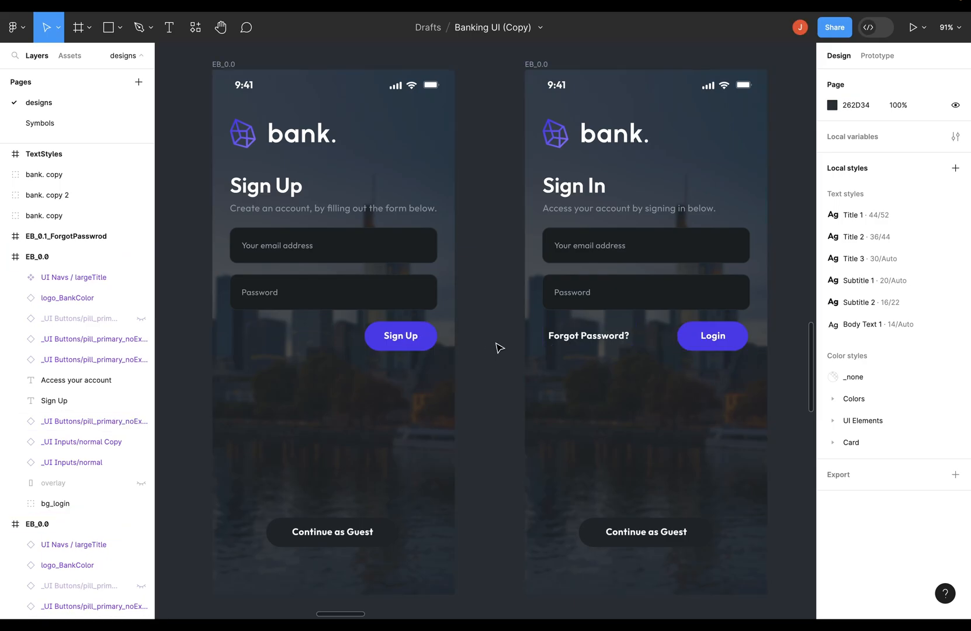
{"action": "left_click", "coordinate": [588, 335]}
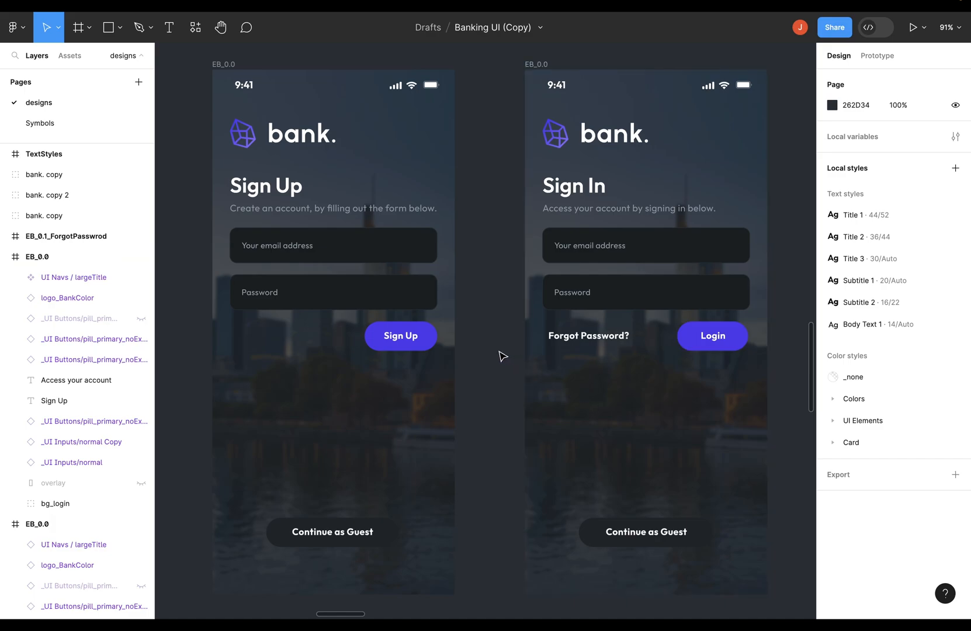
{"action": "mouse_move", "coordinate": [491, 322]}
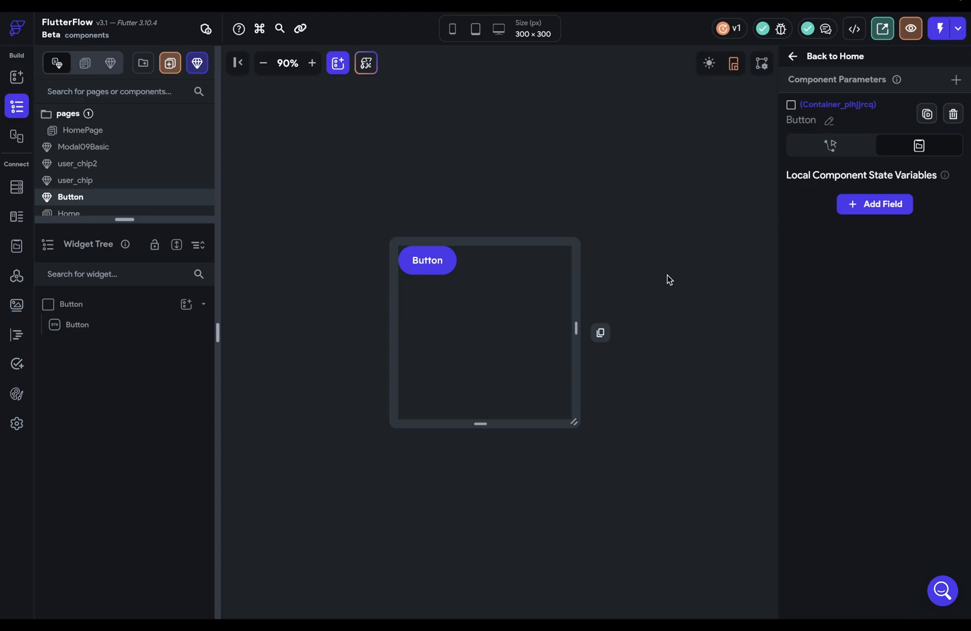
{"action": "mouse_move", "coordinate": [668, 242]}
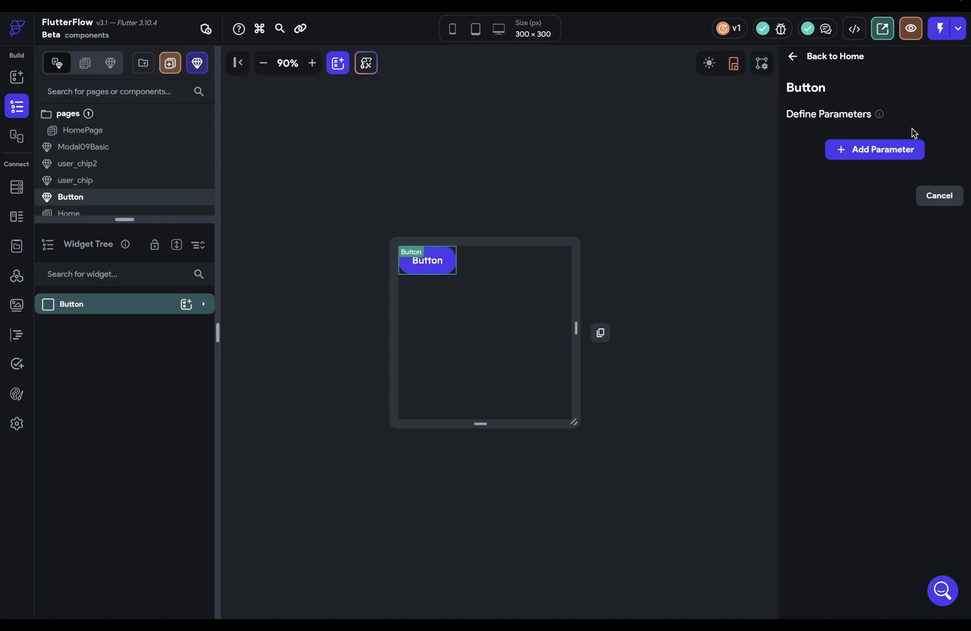
Add component parameters btnText of type String and color of type Color
{"action": "left_click", "coordinate": [874, 150]}
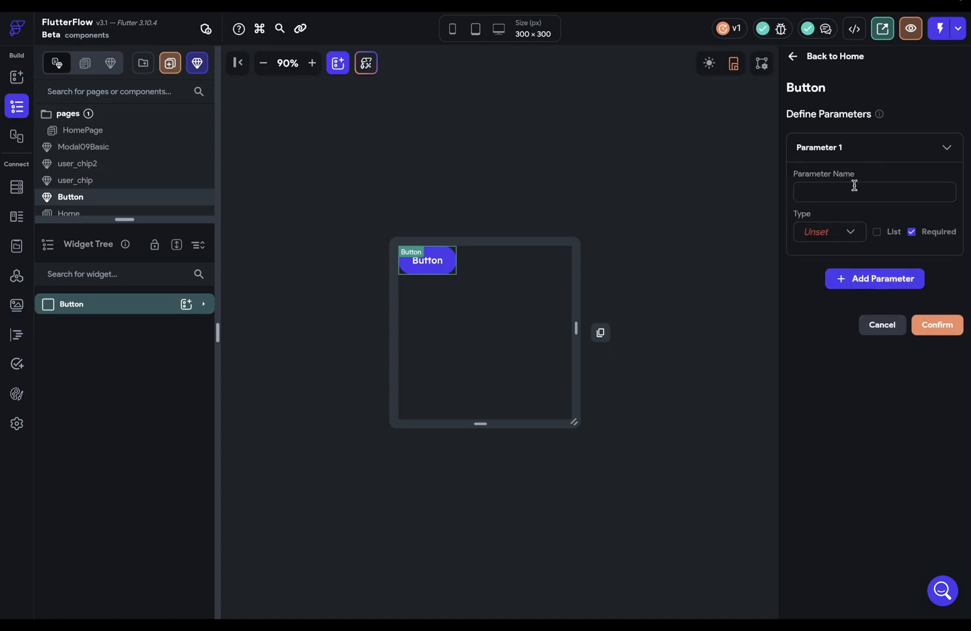
{"action": "type", "text": "btnT"}
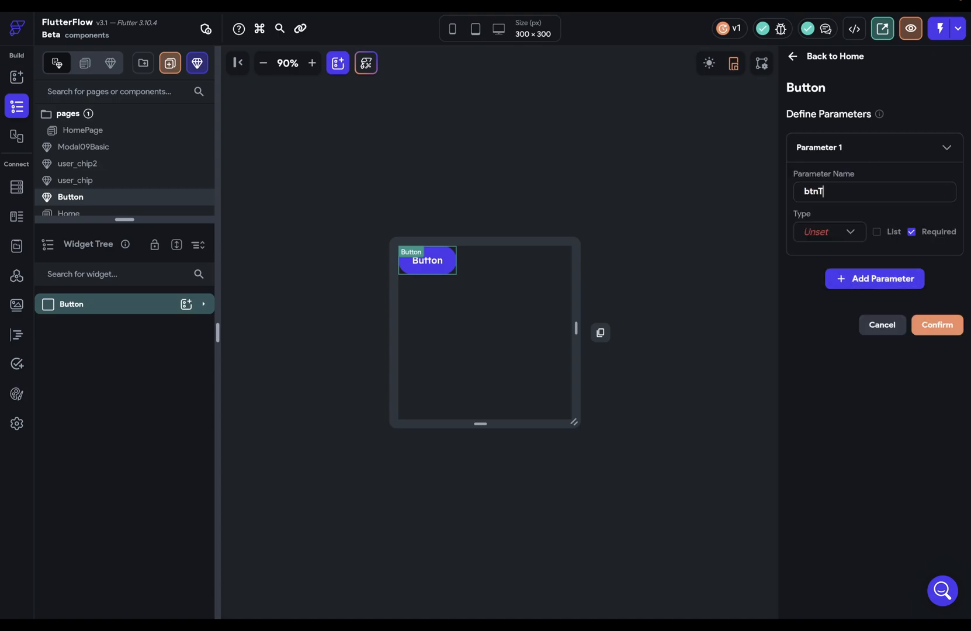
{"action": "left_click", "coordinate": [830, 232]}
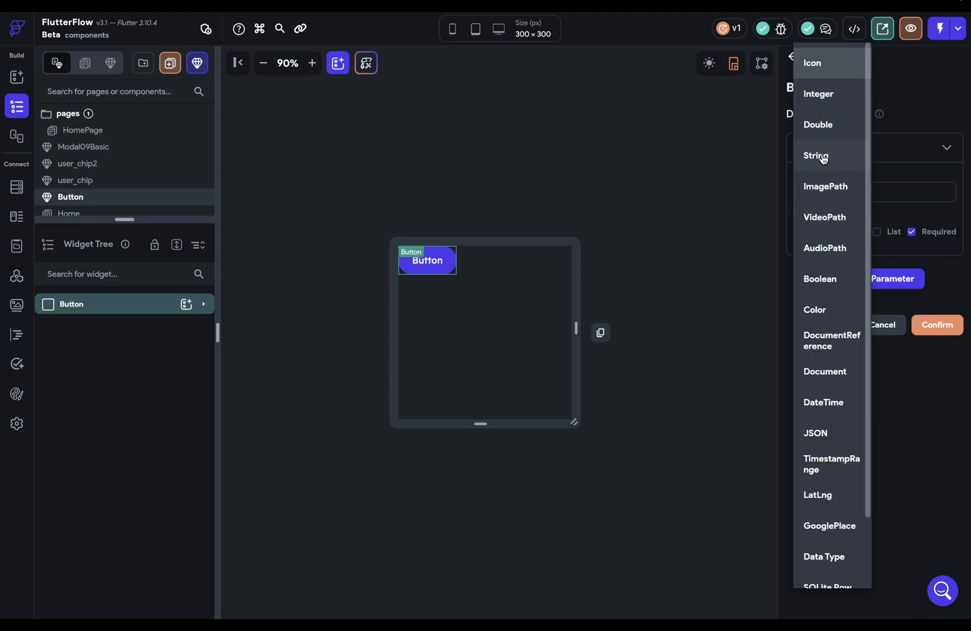
{"action": "left_click", "coordinate": [817, 155]}
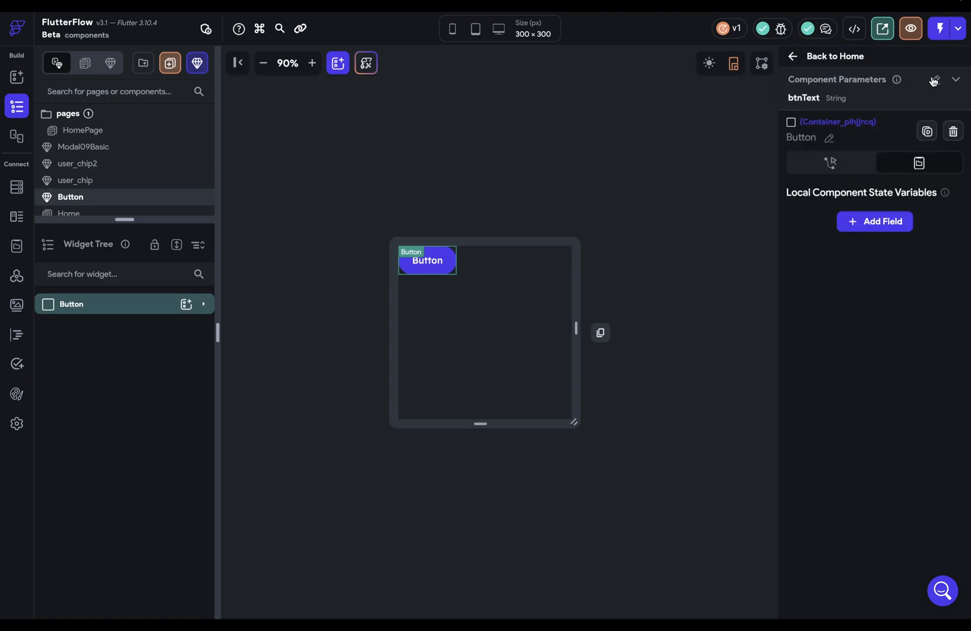
{"action": "left_click", "coordinate": [934, 79]}
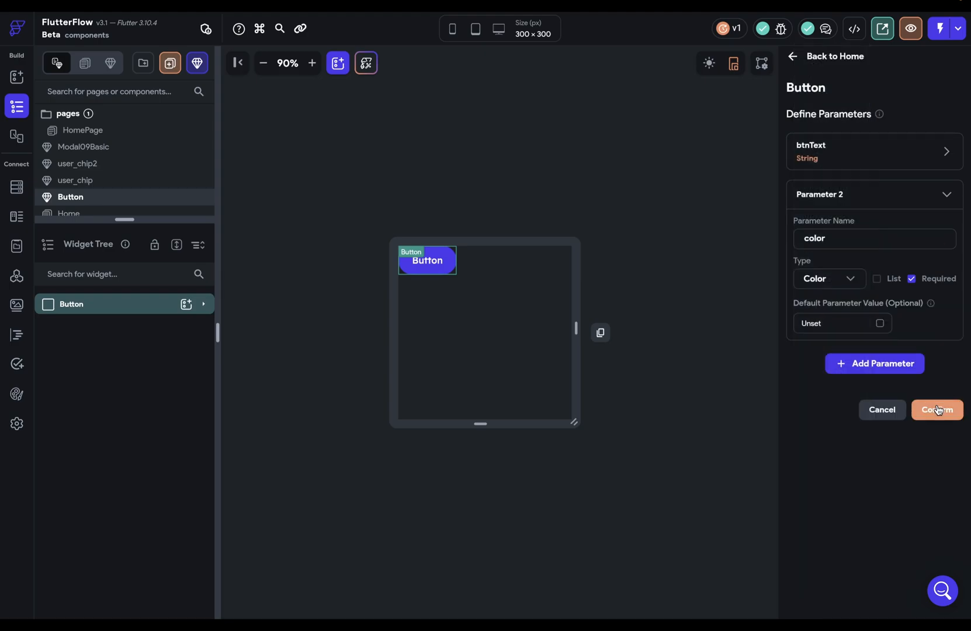
{"action": "left_click", "coordinate": [936, 409]}
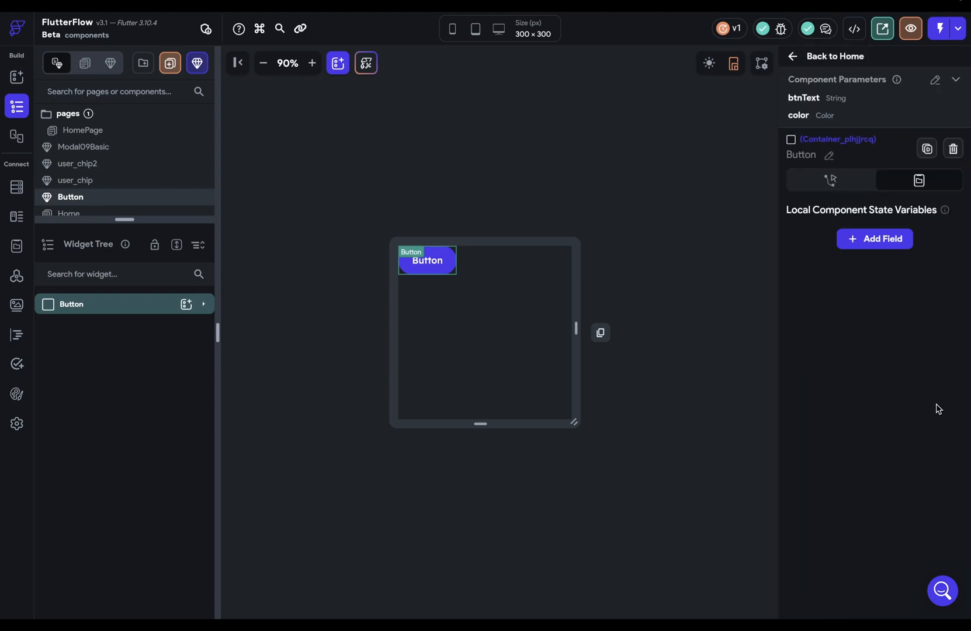
{"action": "mouse_move", "coordinate": [826, 130]}
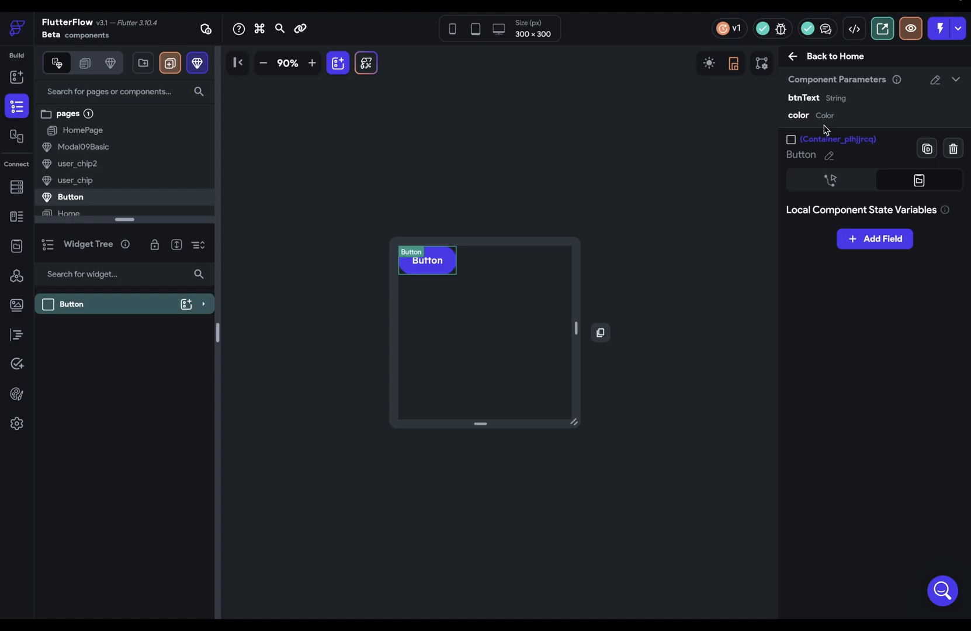
{"action": "mouse_move", "coordinate": [805, 129]}
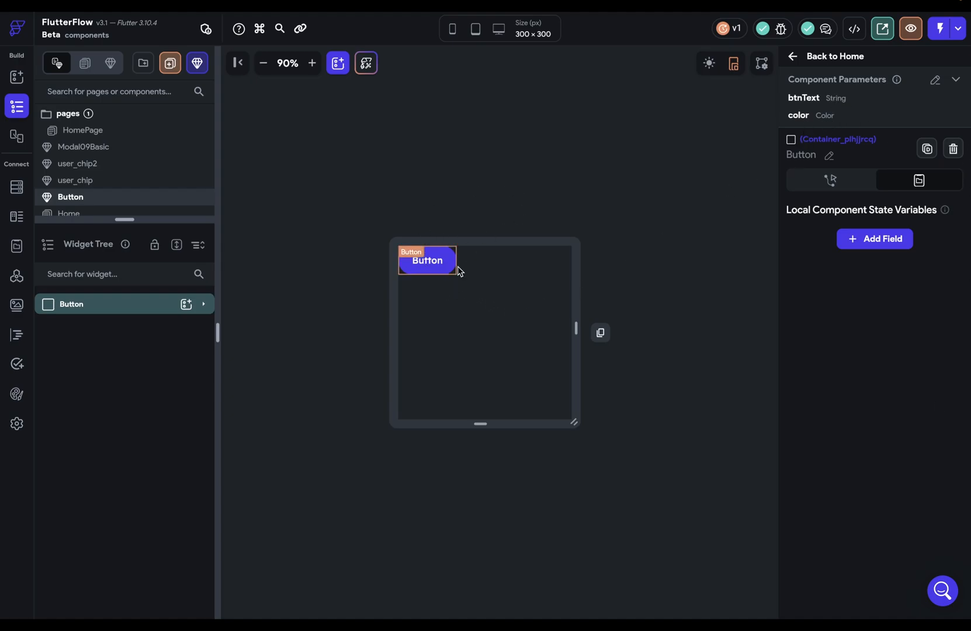
{"action": "mouse_move", "coordinate": [654, 204]}
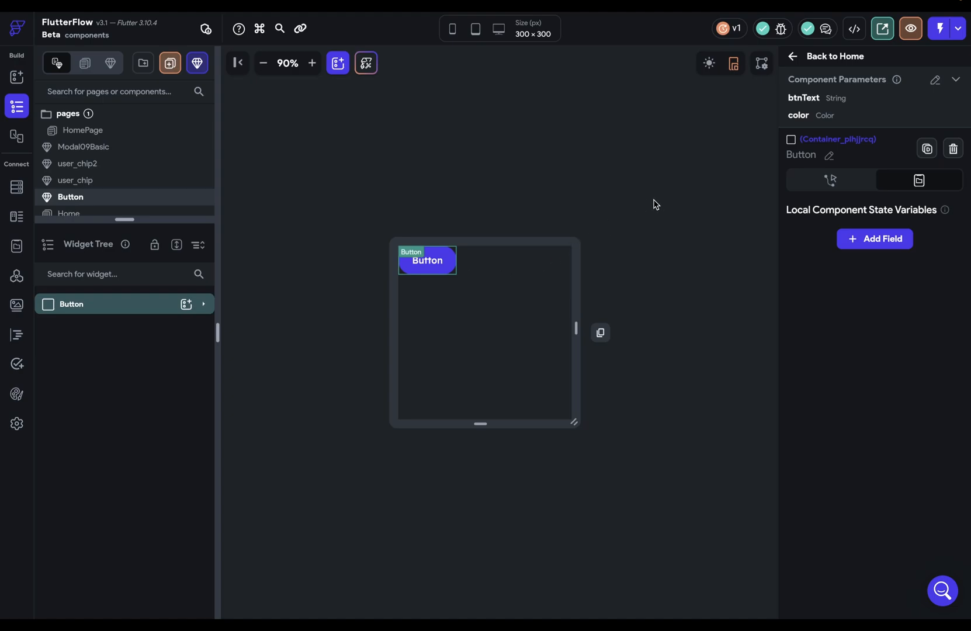
{"action": "left_click", "coordinate": [426, 260]}
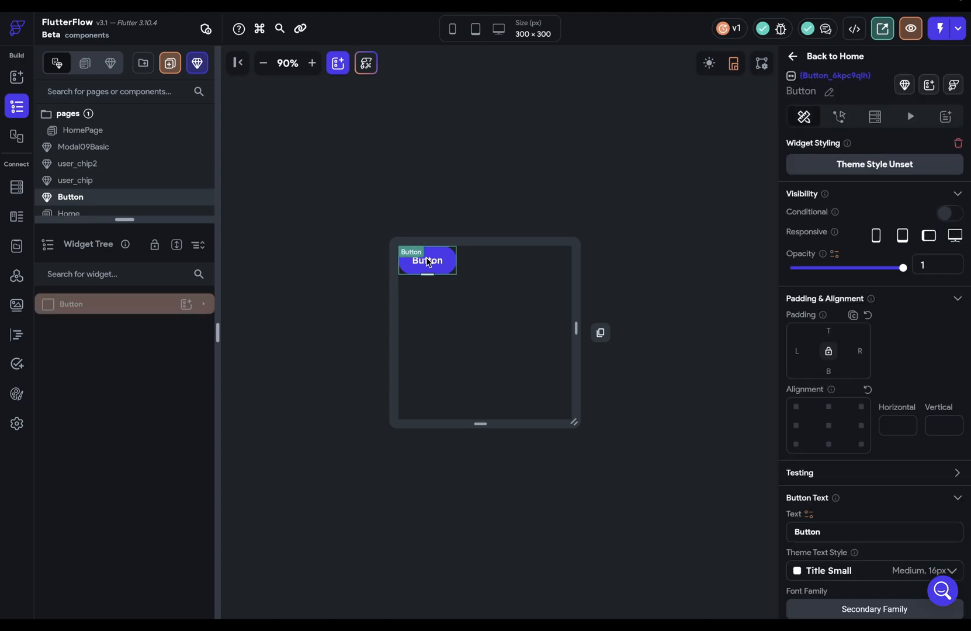
{"action": "mouse_move", "coordinate": [888, 343]}
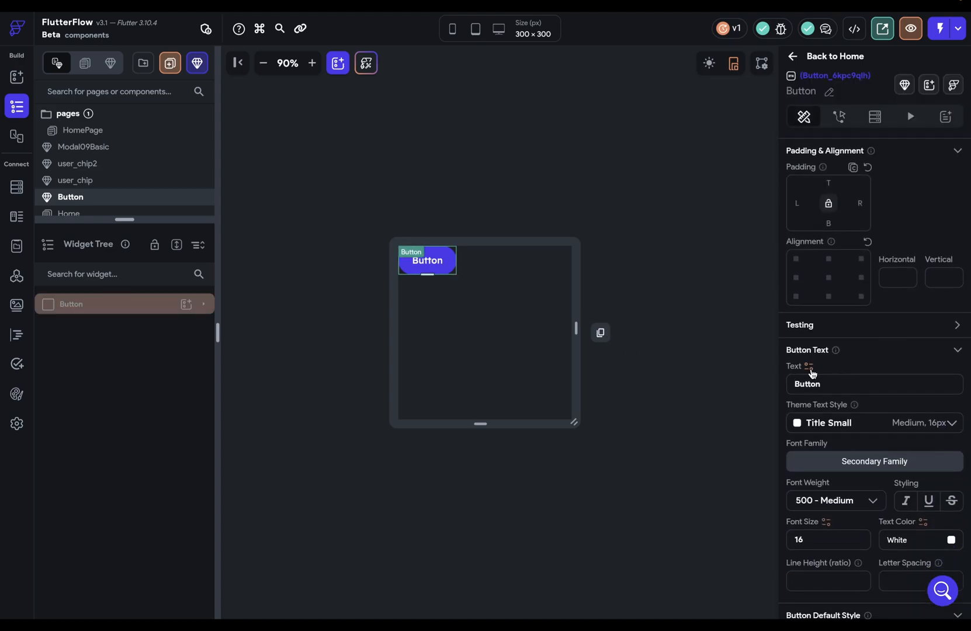
Bind the button's text to btnText and its fill colour to the color parameter
{"action": "left_click", "coordinate": [811, 366]}
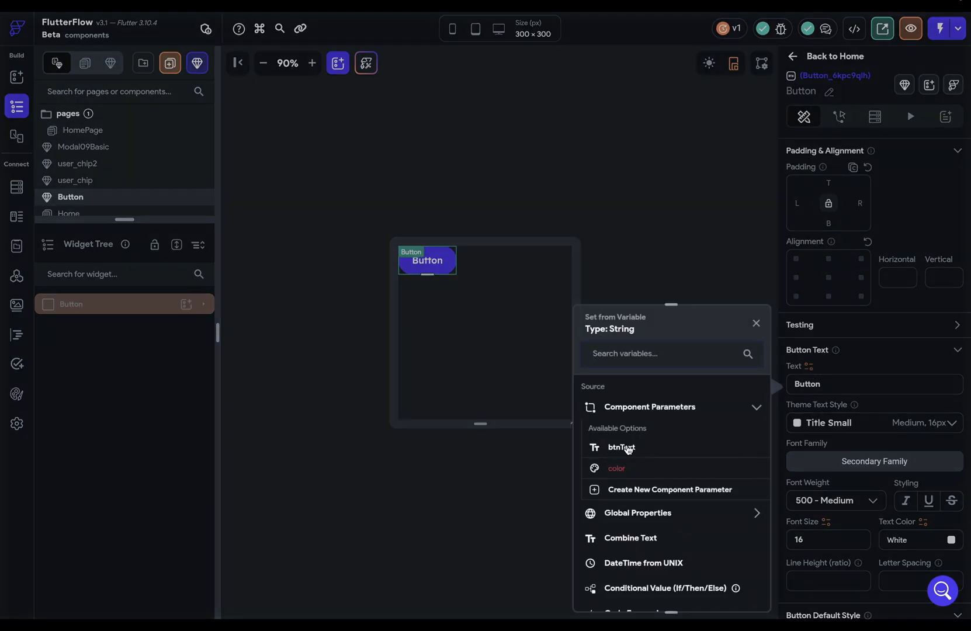
{"action": "left_click", "coordinate": [622, 447]}
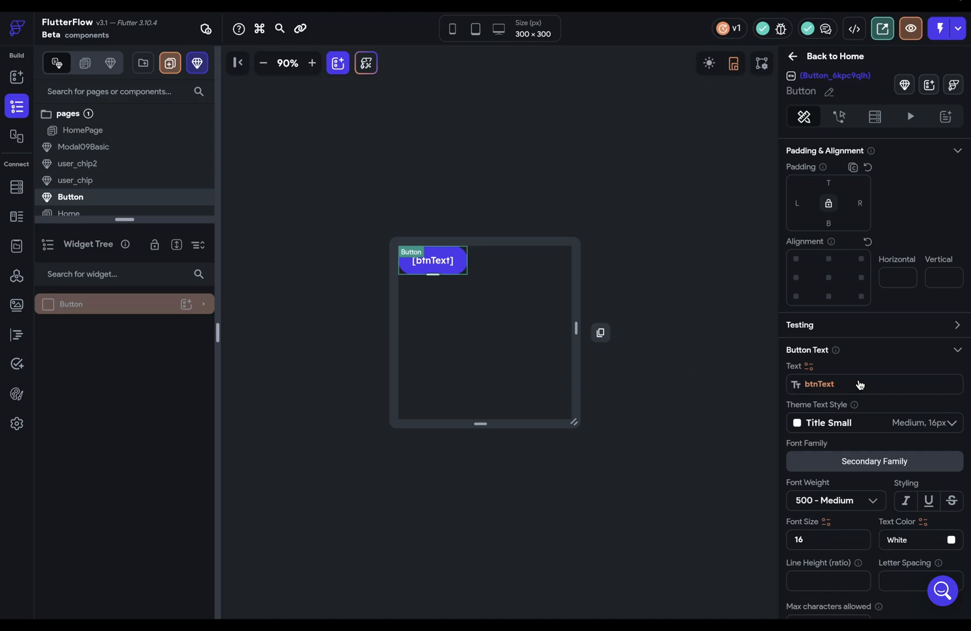
{"action": "scroll", "scroll_direction": "down", "scroll_amount": 3}
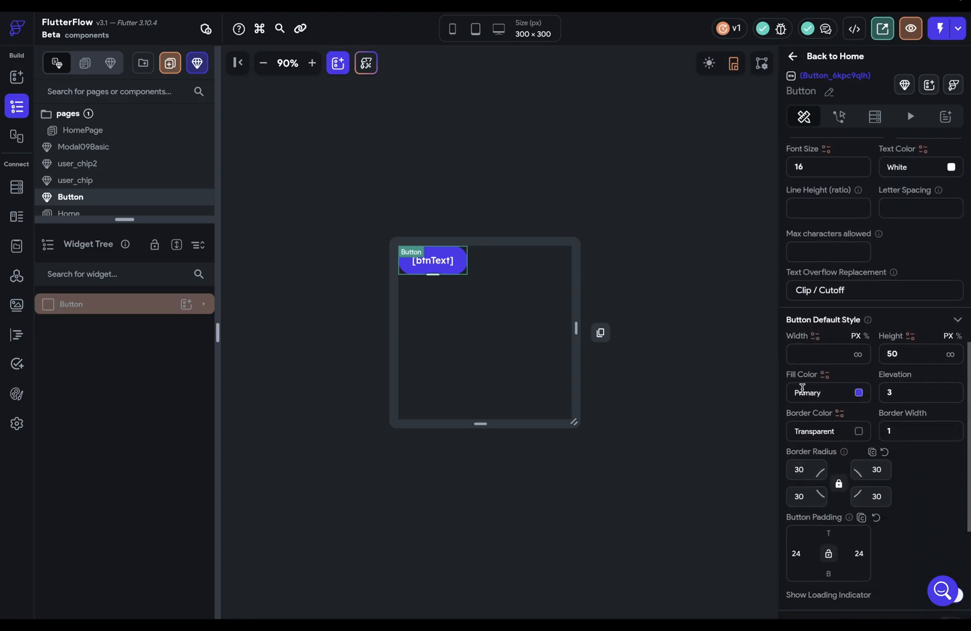
{"action": "left_click", "coordinate": [824, 375]}
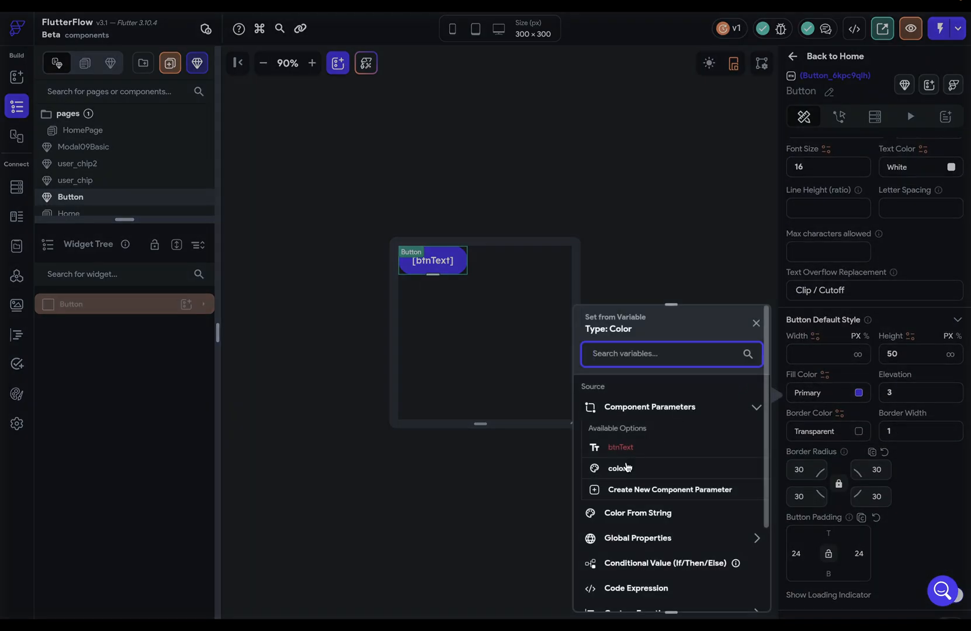
{"action": "left_click", "coordinate": [620, 467]}
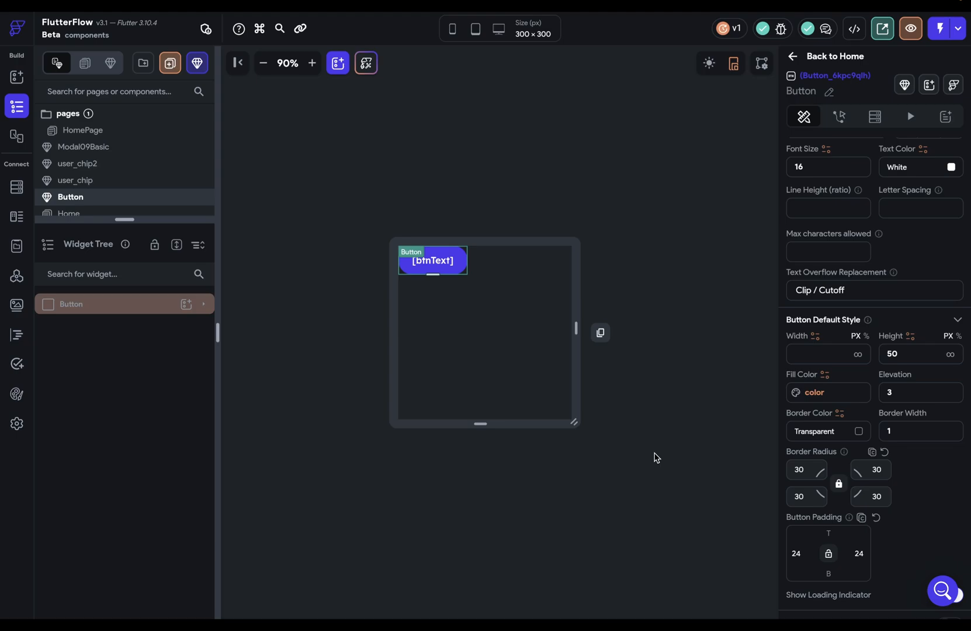
On HomePage add a Row below the password field holding the Button component
{"action": "left_click", "coordinate": [83, 130]}
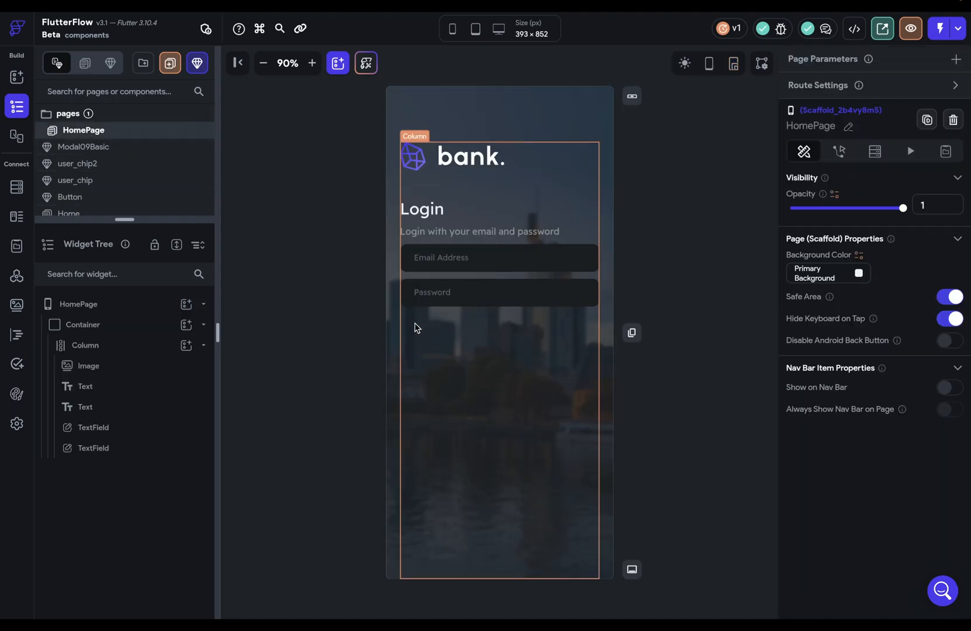
{"action": "left_click", "coordinate": [185, 345]}
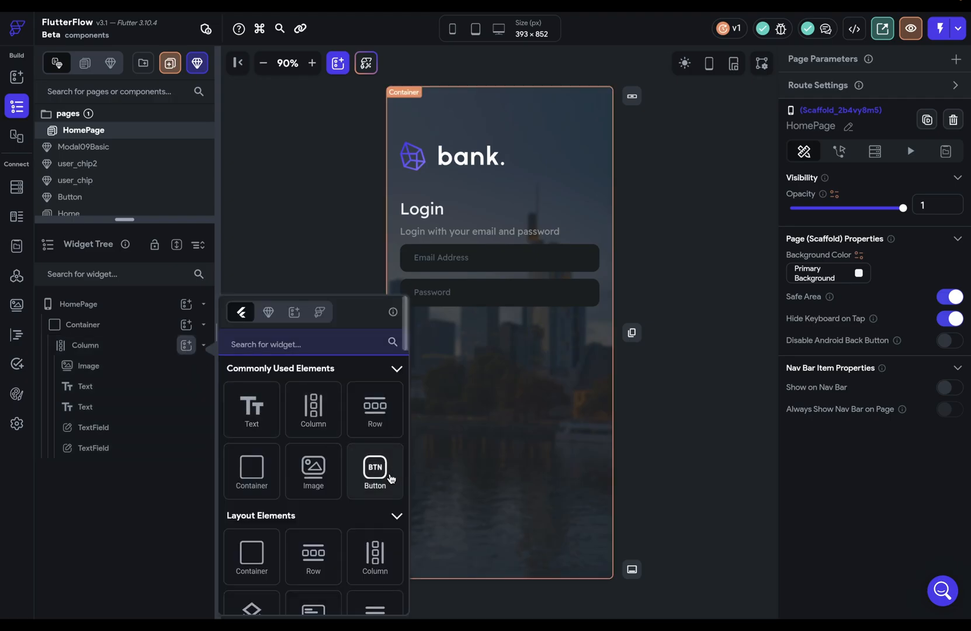
{"action": "left_click", "coordinate": [375, 409]}
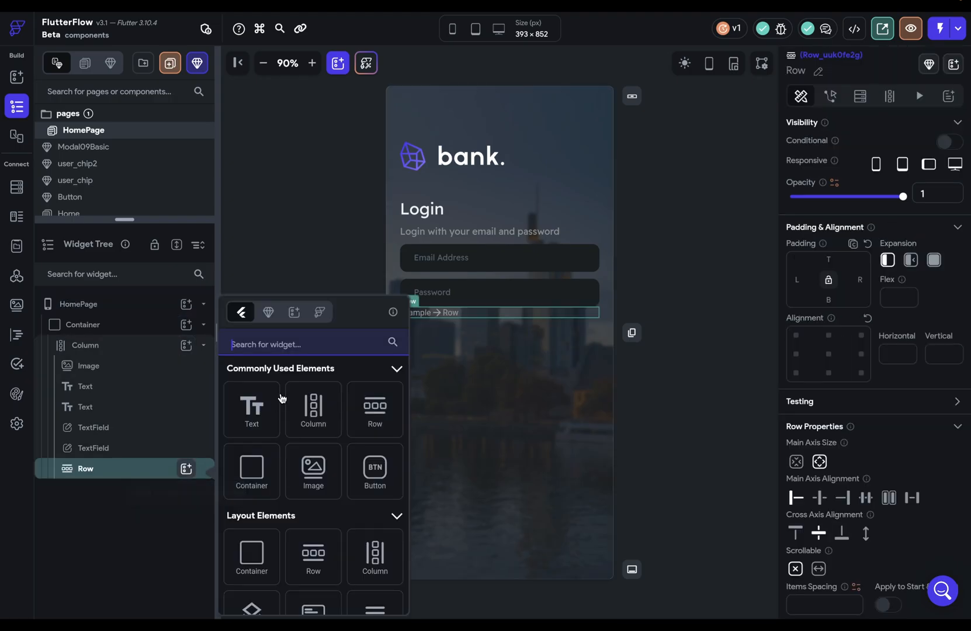
{"action": "left_click", "coordinate": [375, 469]}
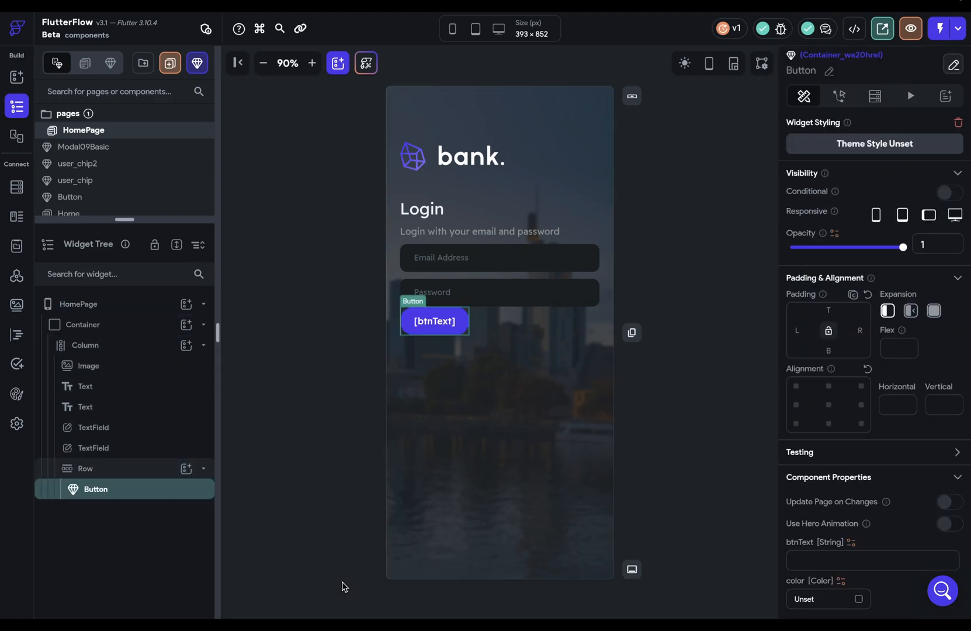
Give the Row 24 top padding and Main Axis Alignment End, then select the Button instance
{"action": "left_click", "coordinate": [85, 477]}
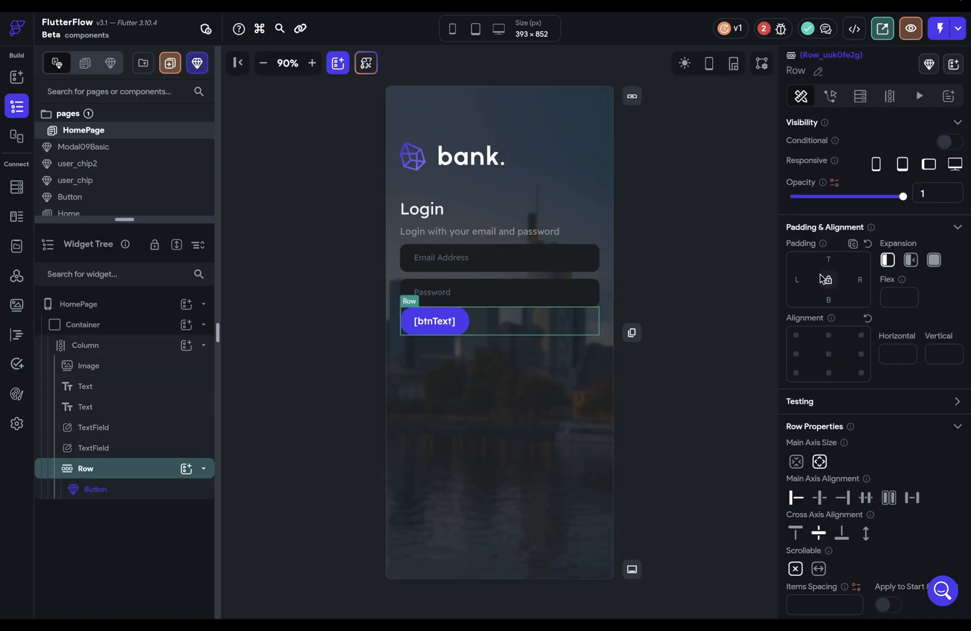
{"action": "type", "text": "24"}
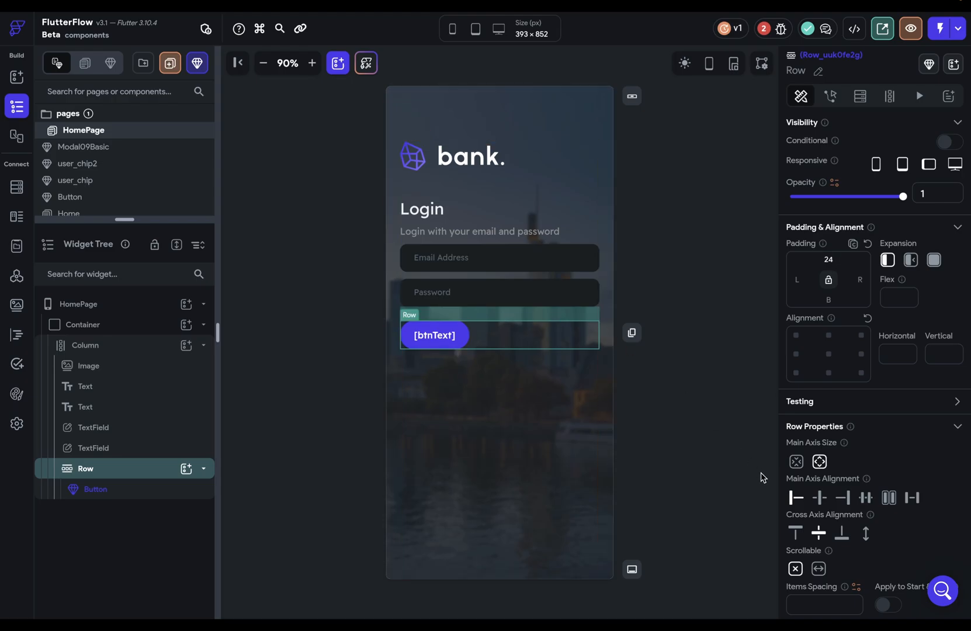
{"action": "left_click", "coordinate": [842, 498]}
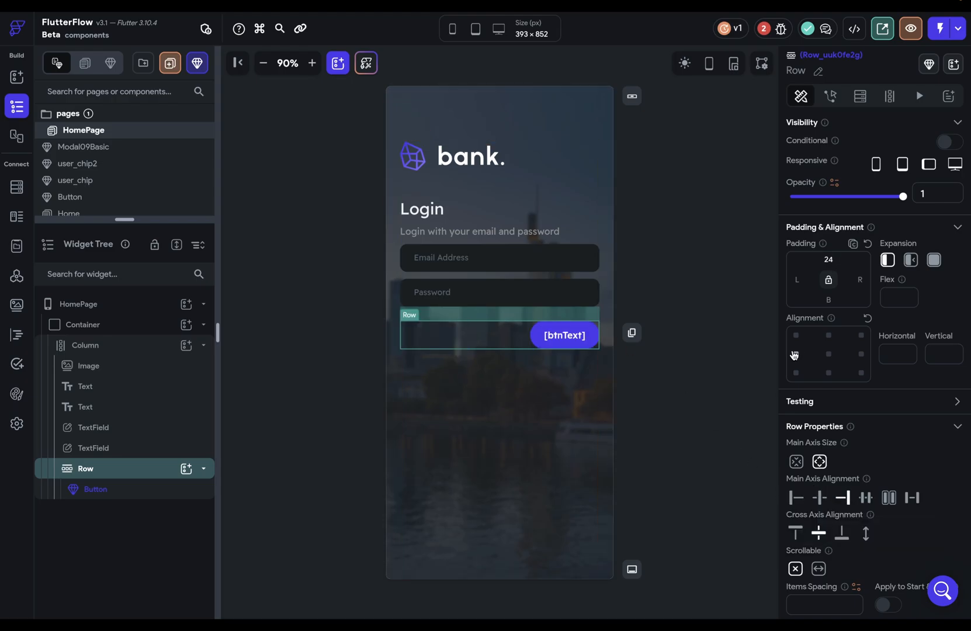
{"action": "left_click", "coordinate": [95, 488]}
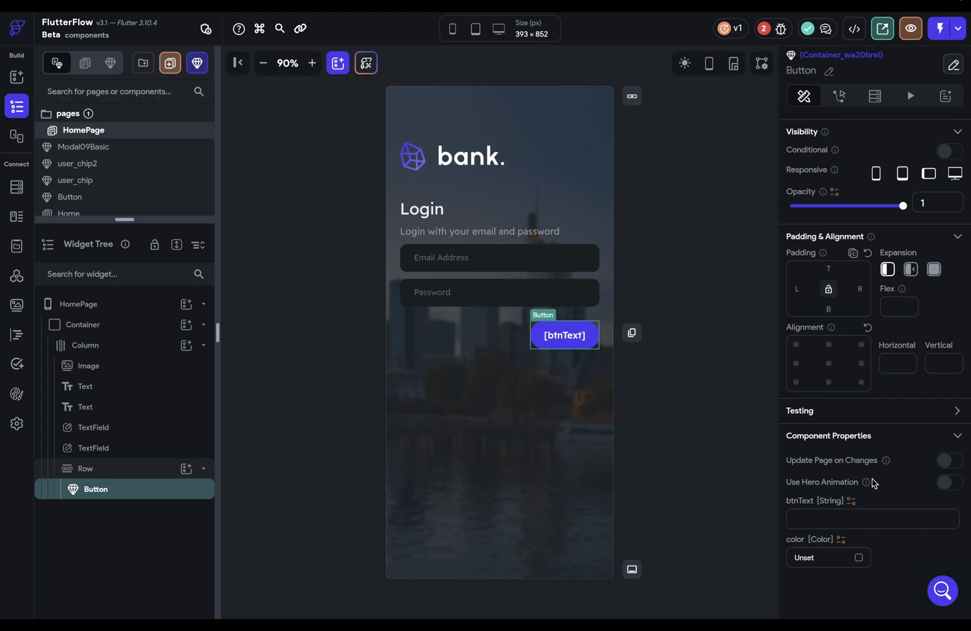
{"action": "mouse_move", "coordinate": [834, 463]}
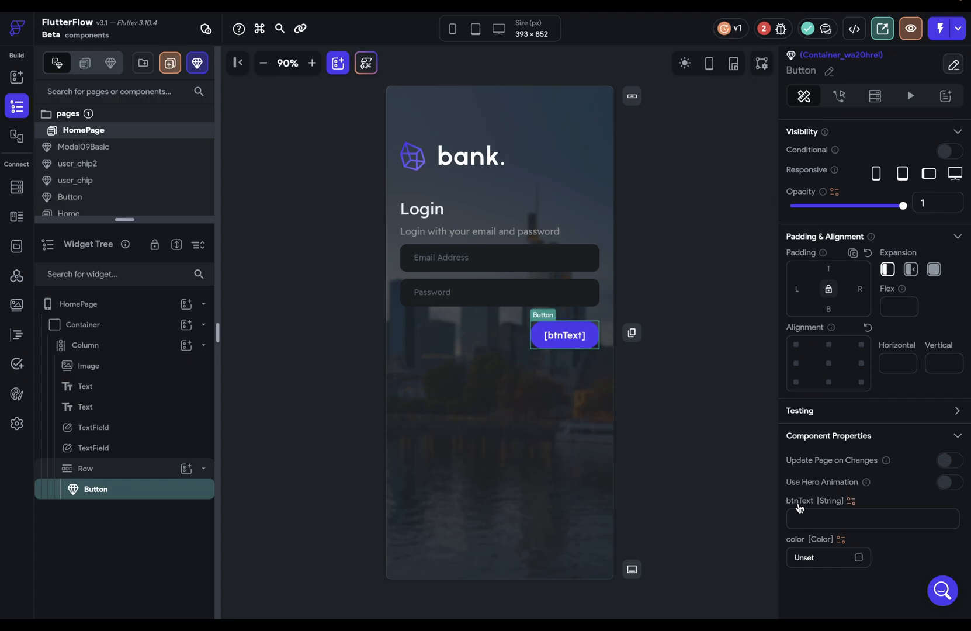
{"action": "mouse_move", "coordinate": [826, 532]}
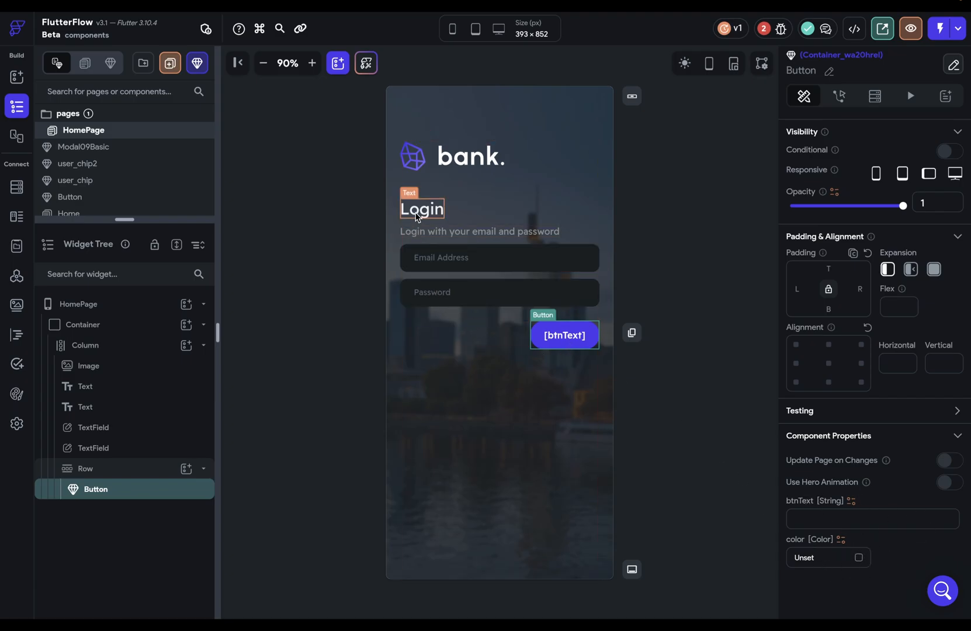
Set btnText to Login, then Signup, then Forgot Password, with the Primary theme colour
{"action": "left_click", "coordinate": [871, 518]}
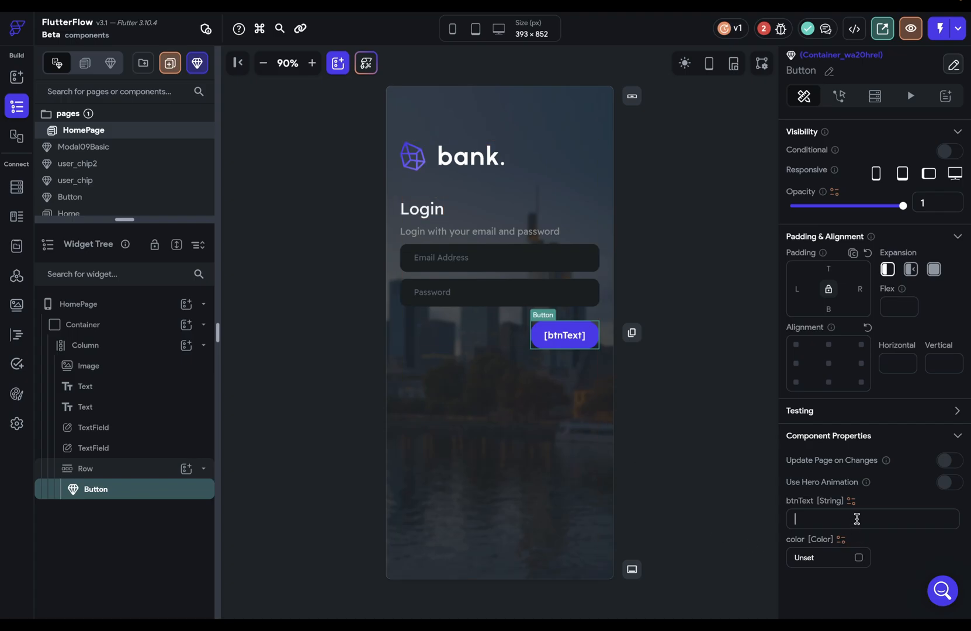
{"action": "type", "text": "Login"}
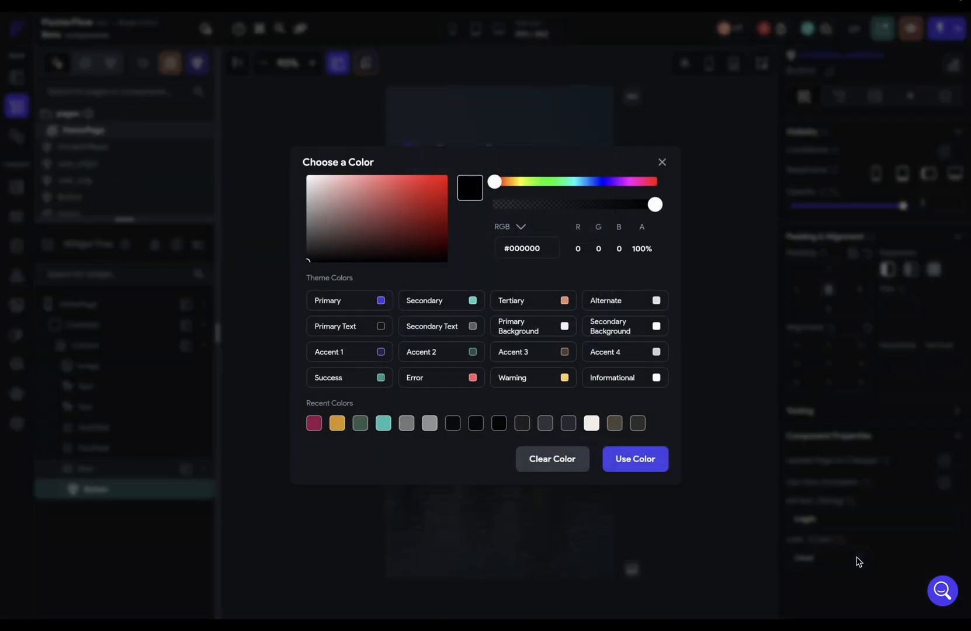
{"action": "left_click", "coordinate": [635, 459]}
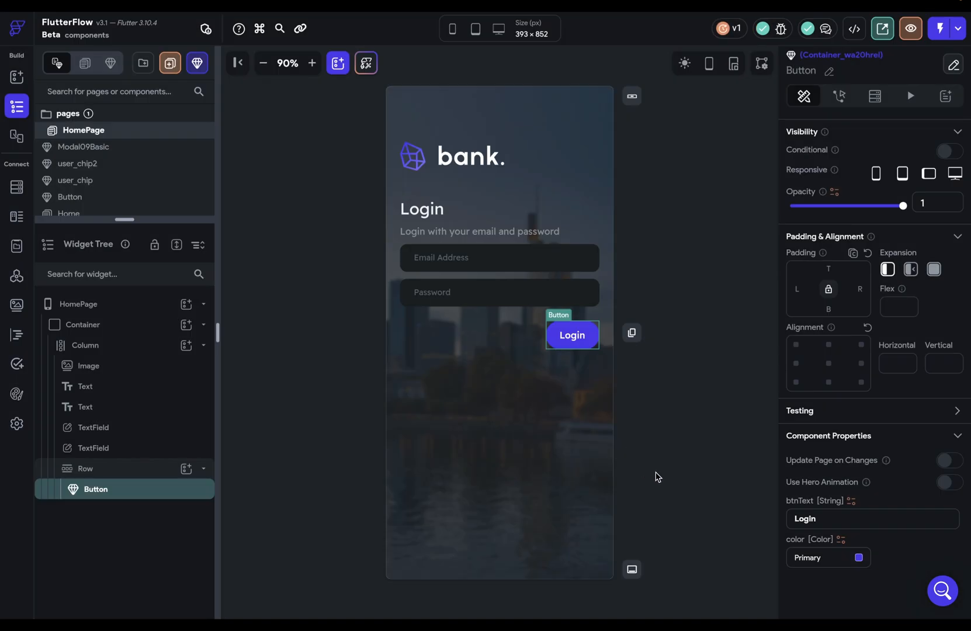
{"action": "mouse_move", "coordinate": [847, 531]}
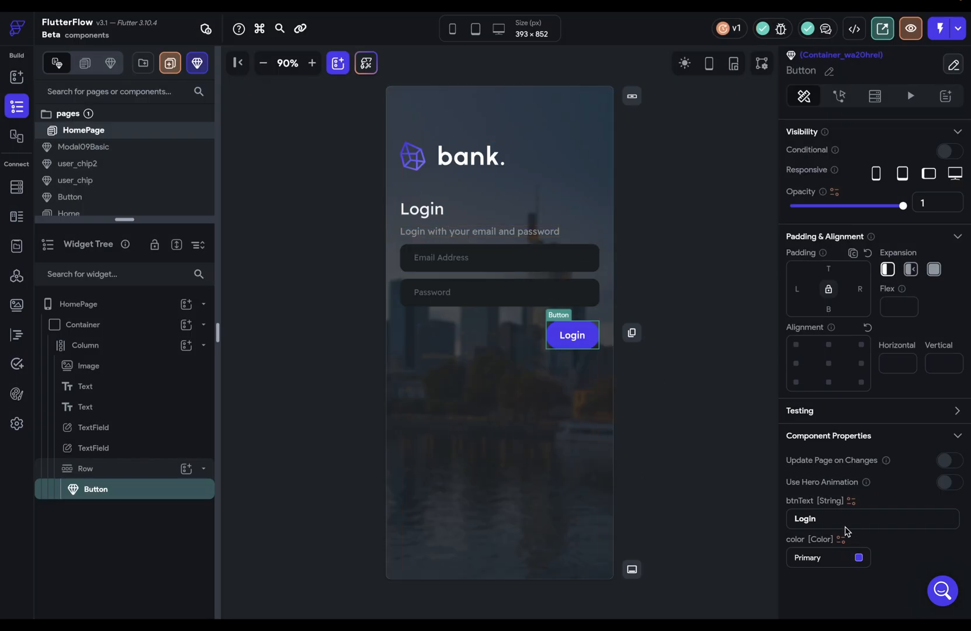
{"action": "type", "text": "Signup"}
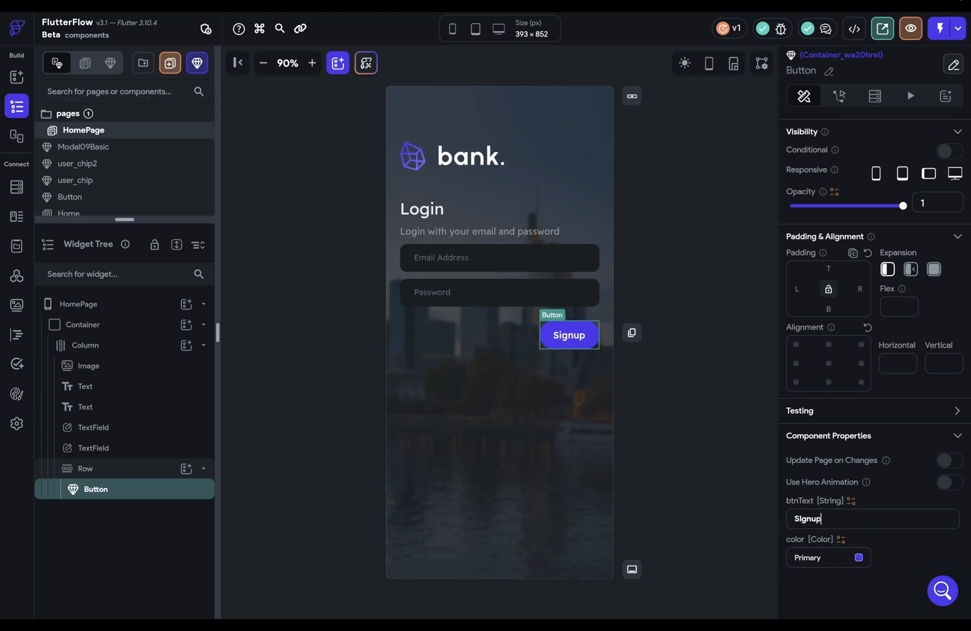
{"action": "mouse_move", "coordinate": [737, 459]}
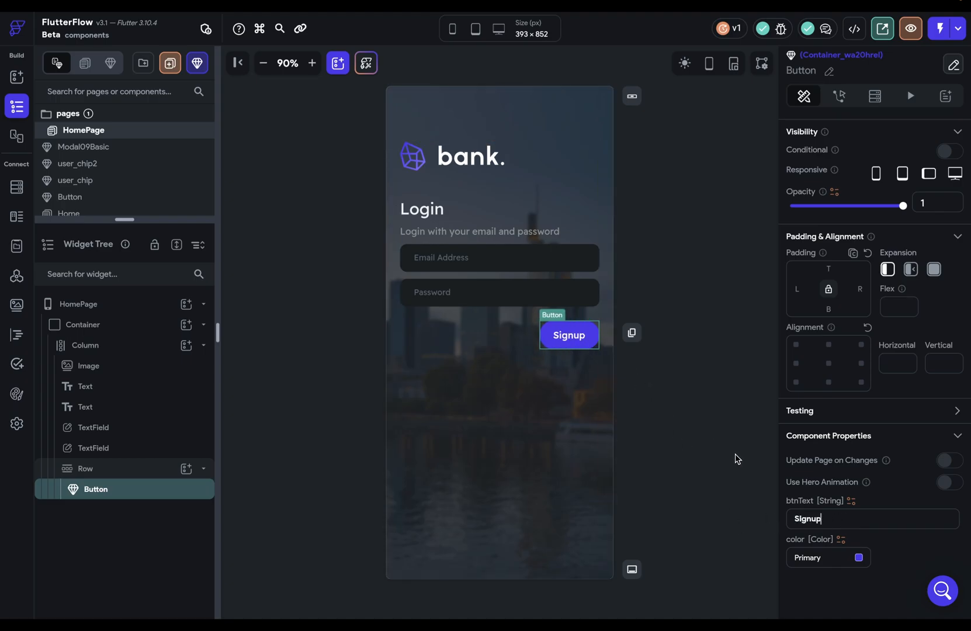
{"action": "type", "text": "F"}
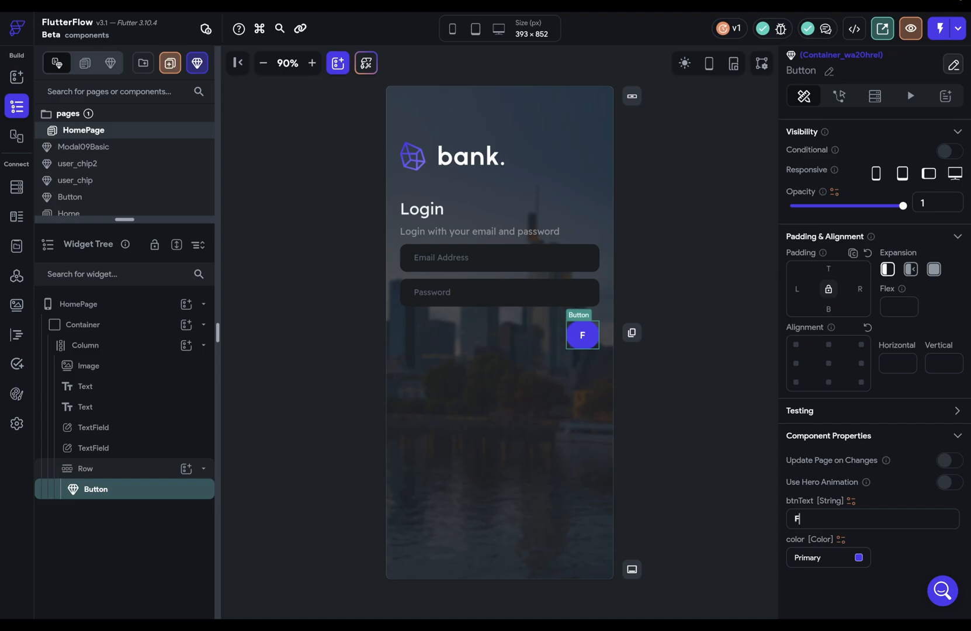
{"action": "type", "text": "Forgot Password"}
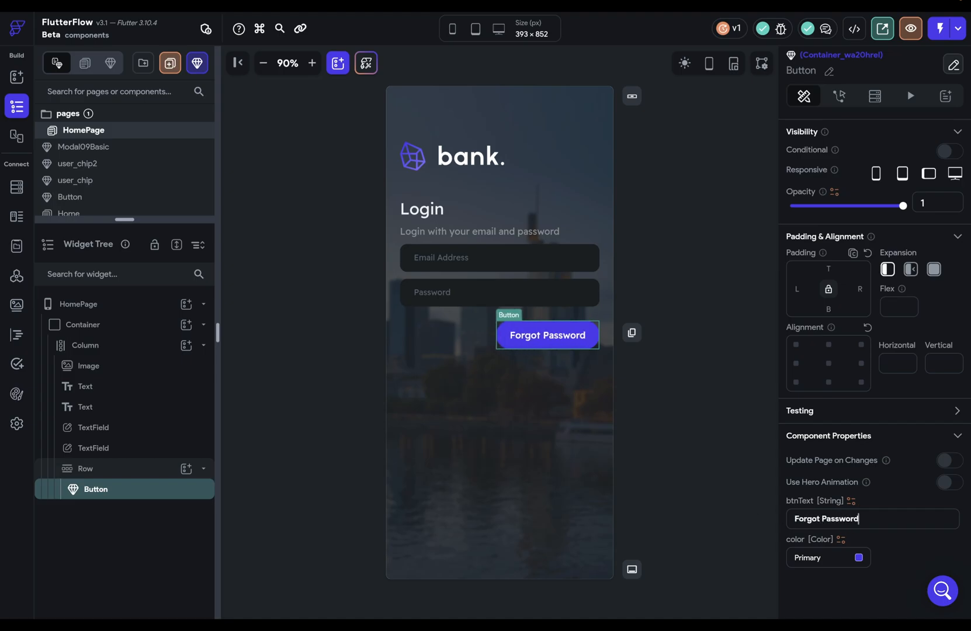
{"action": "left_click", "coordinate": [859, 558]}
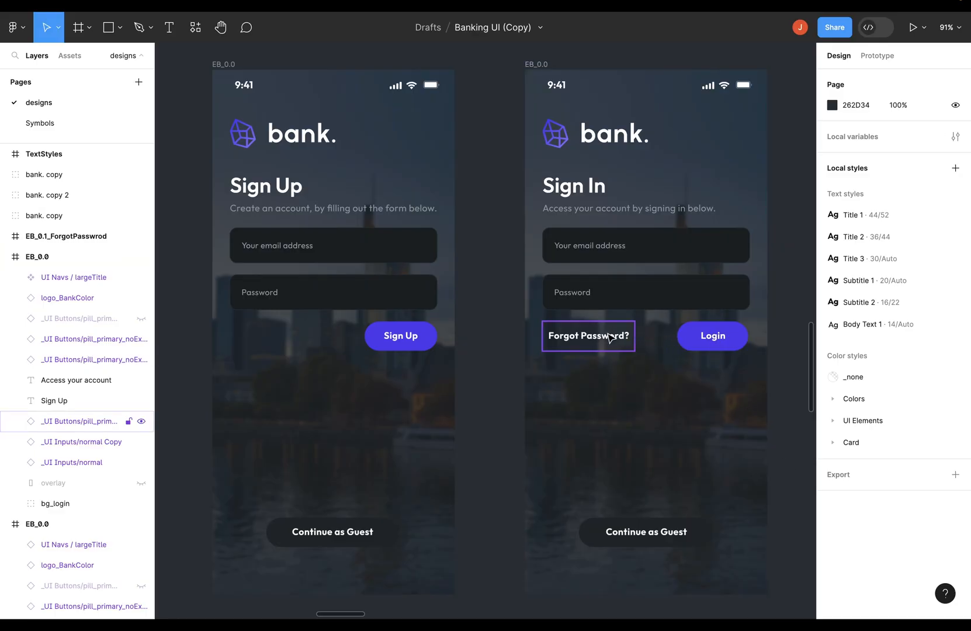
{"action": "left_click", "coordinate": [711, 337]}
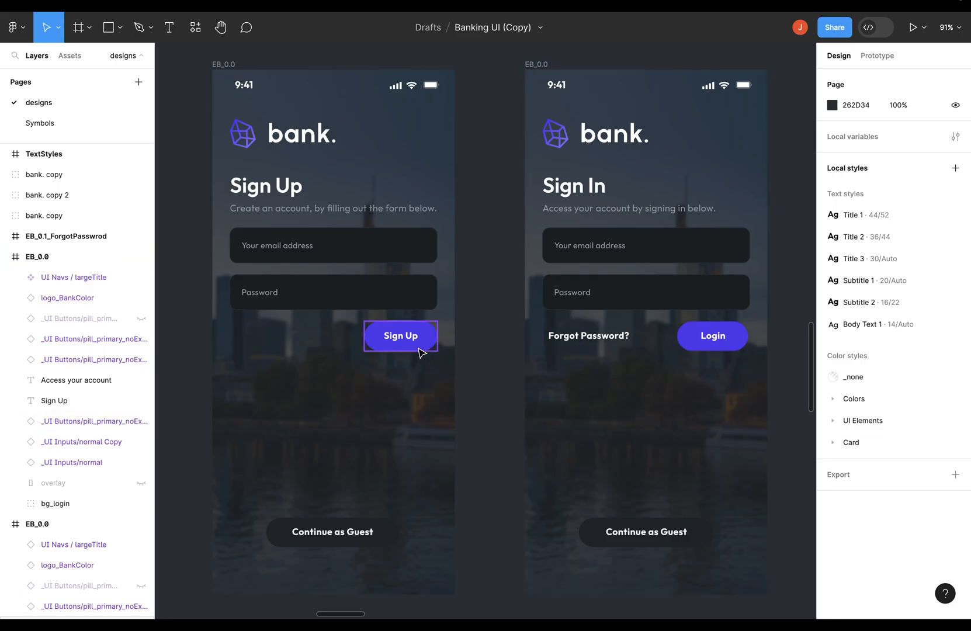
{"action": "left_click", "coordinate": [712, 337]}
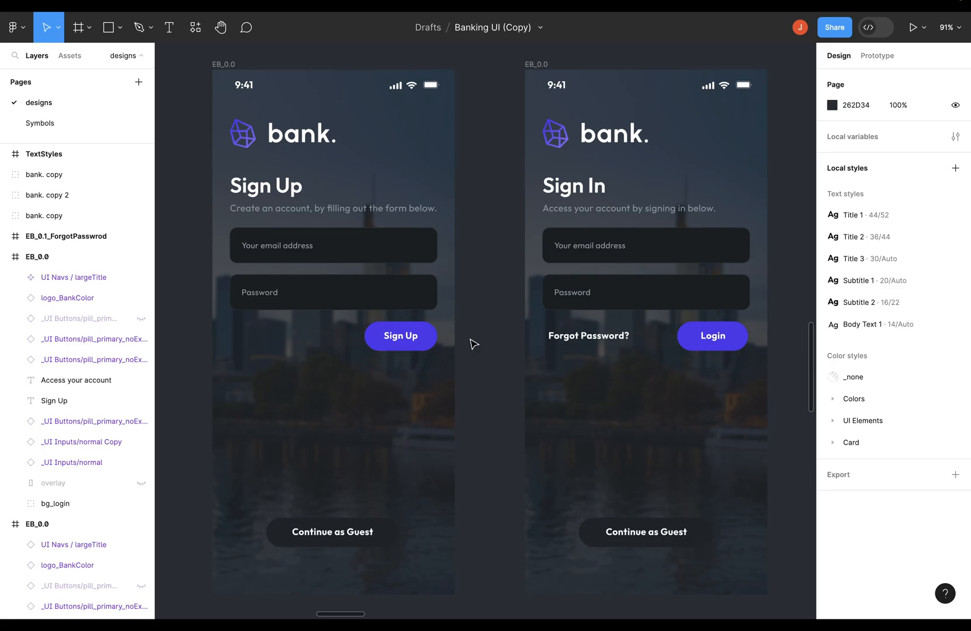
{"action": "left_click", "coordinate": [400, 337]}
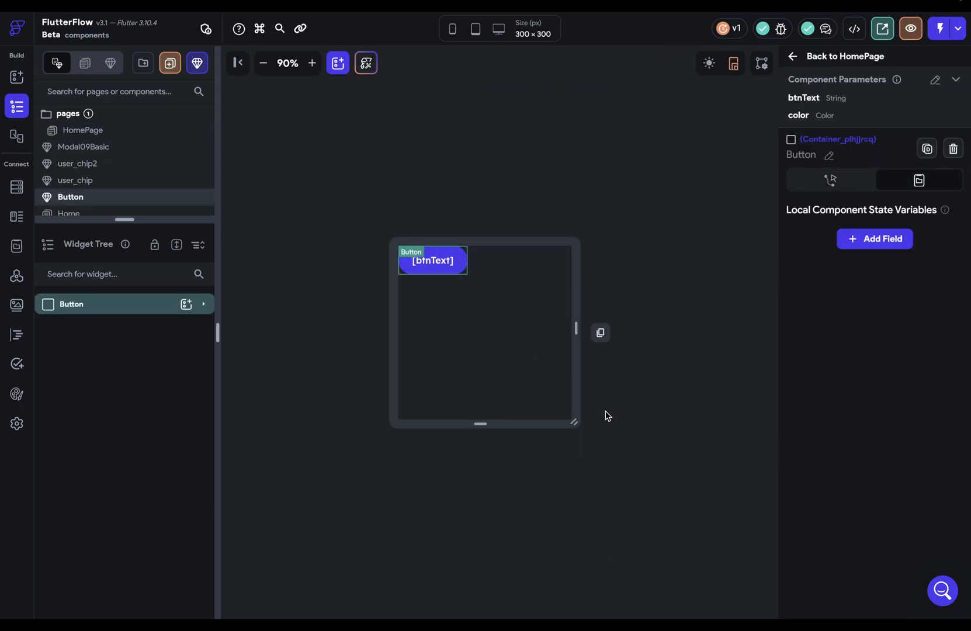
Add a third component parameter named action of type Action
{"action": "left_click", "coordinate": [934, 79]}
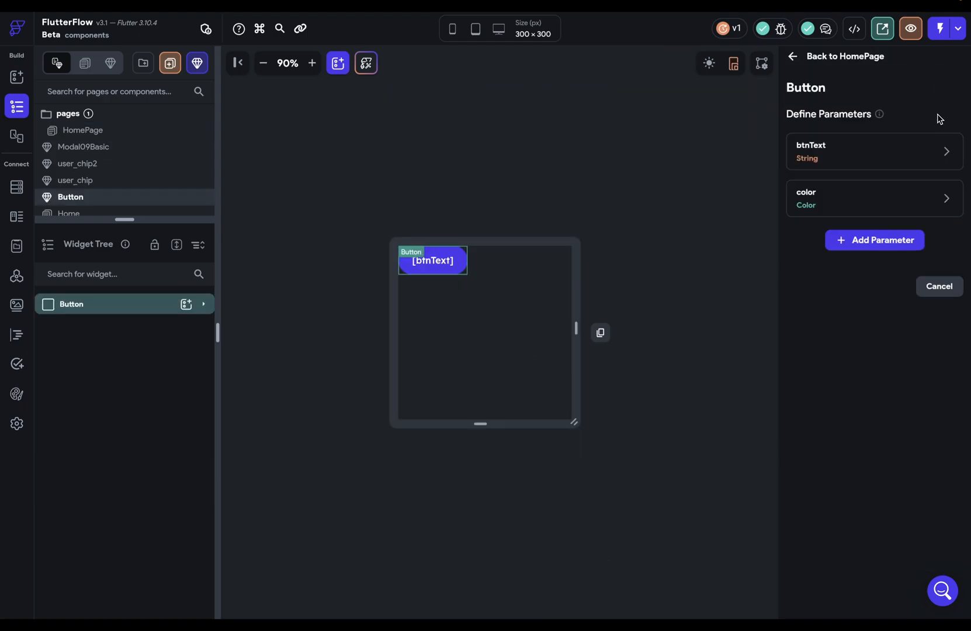
{"action": "left_click", "coordinate": [874, 239]}
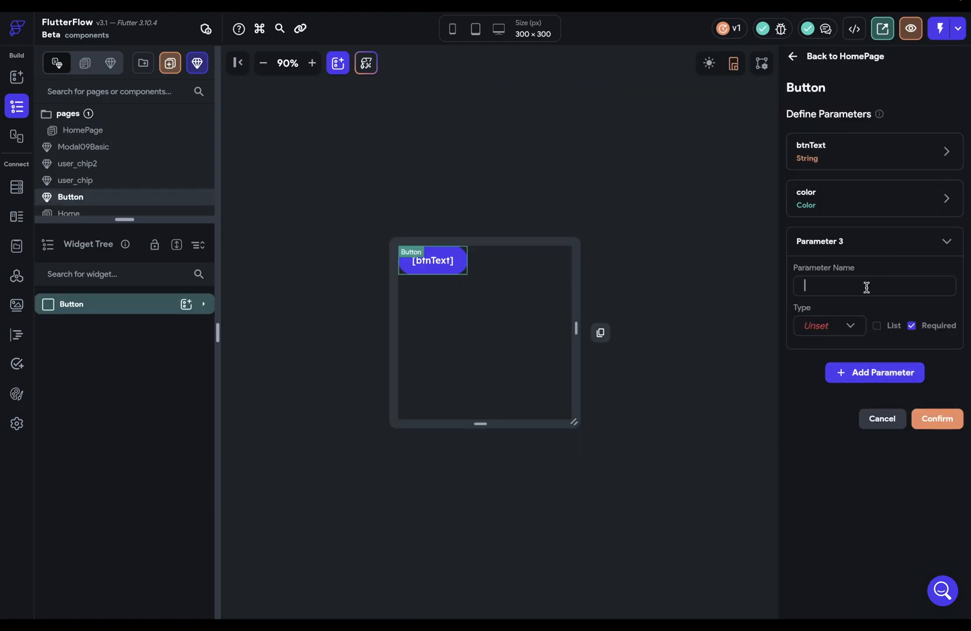
{"action": "left_click", "coordinate": [828, 325]}
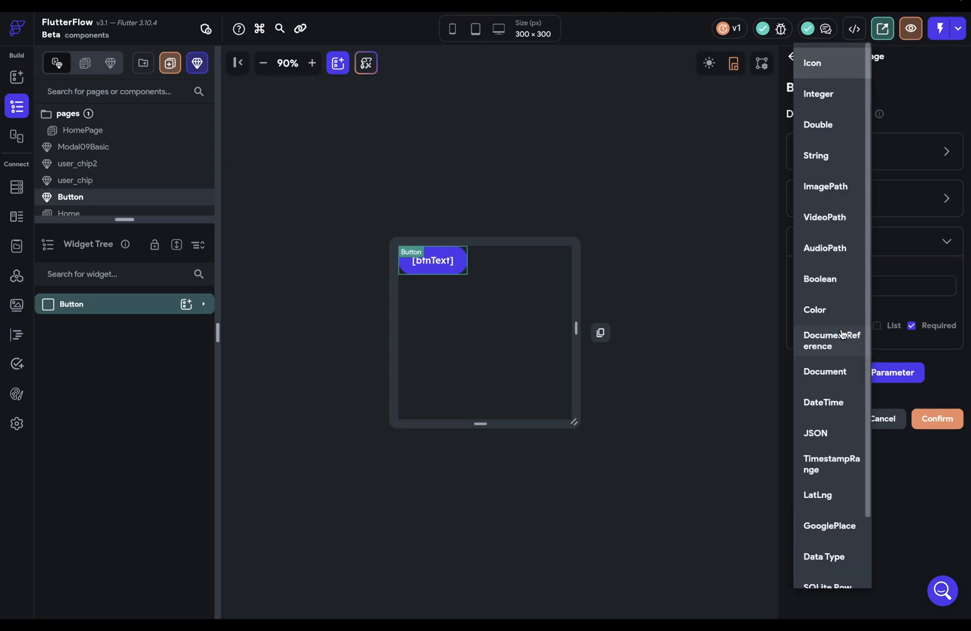
{"action": "scroll", "scroll_direction": "down", "scroll_amount": 3}
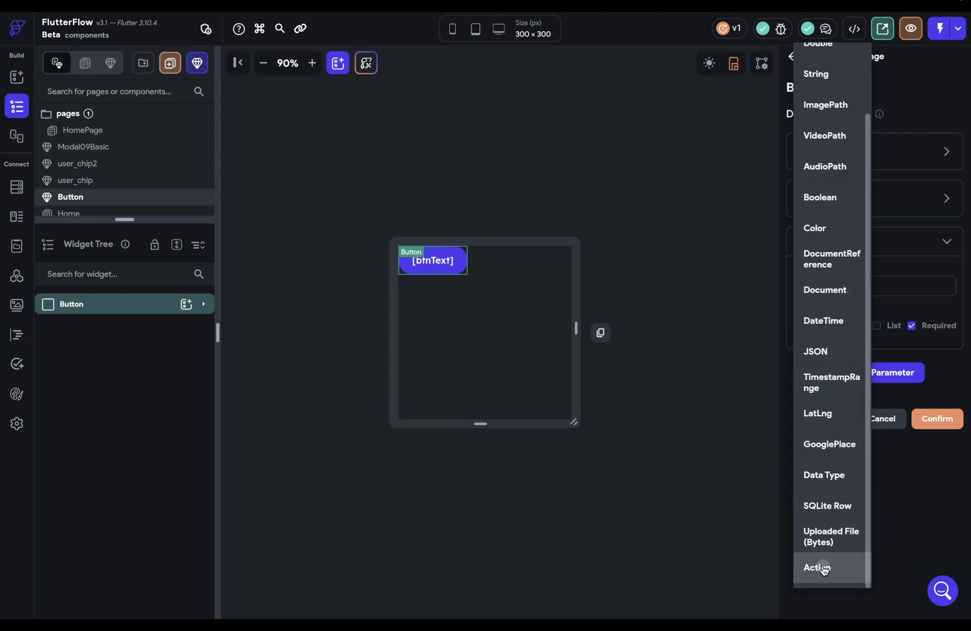
{"action": "left_click", "coordinate": [817, 567]}
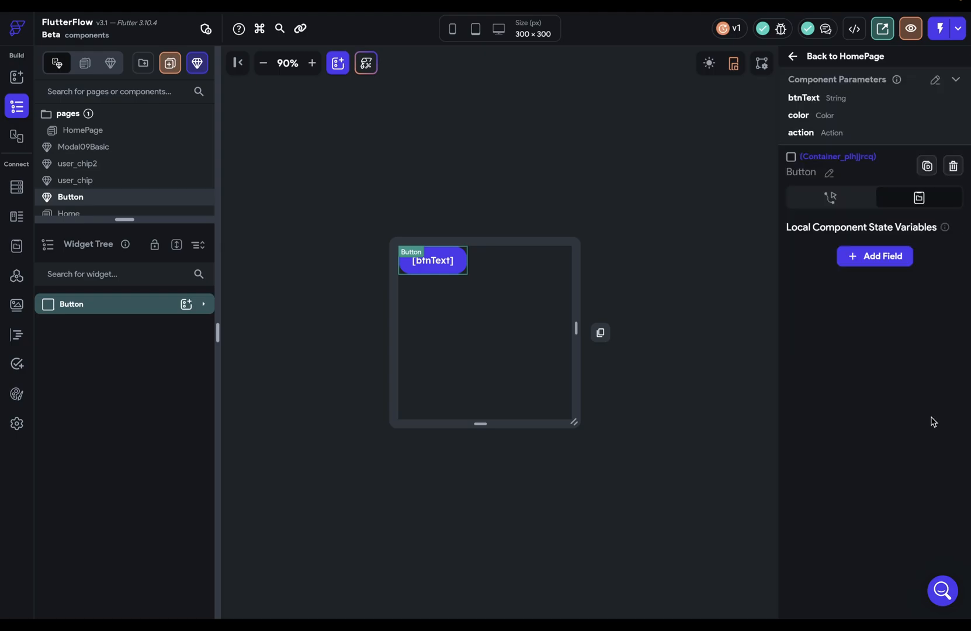
{"action": "mouse_move", "coordinate": [671, 247]}
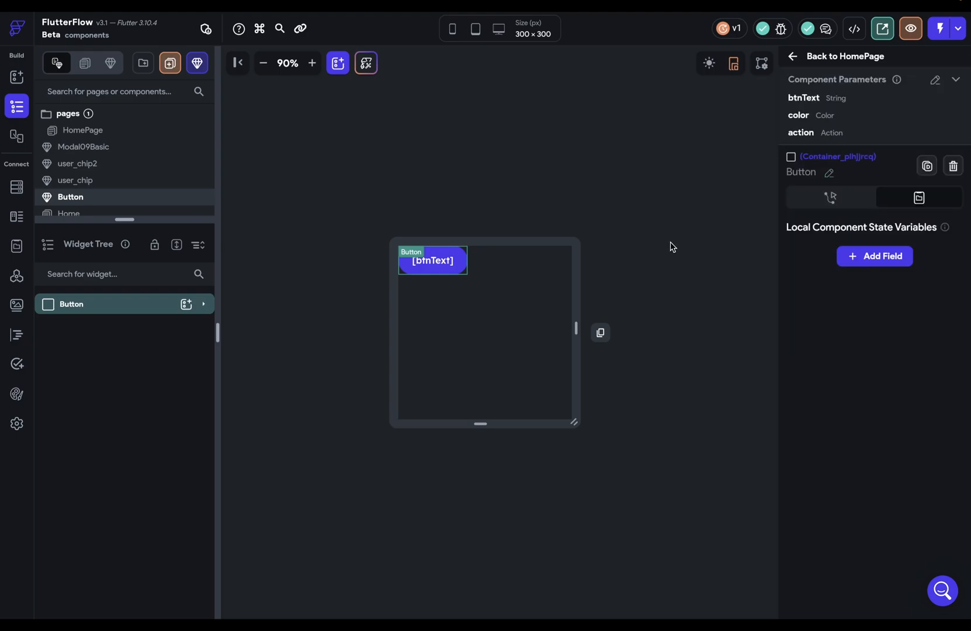
{"action": "mouse_move", "coordinate": [654, 170]}
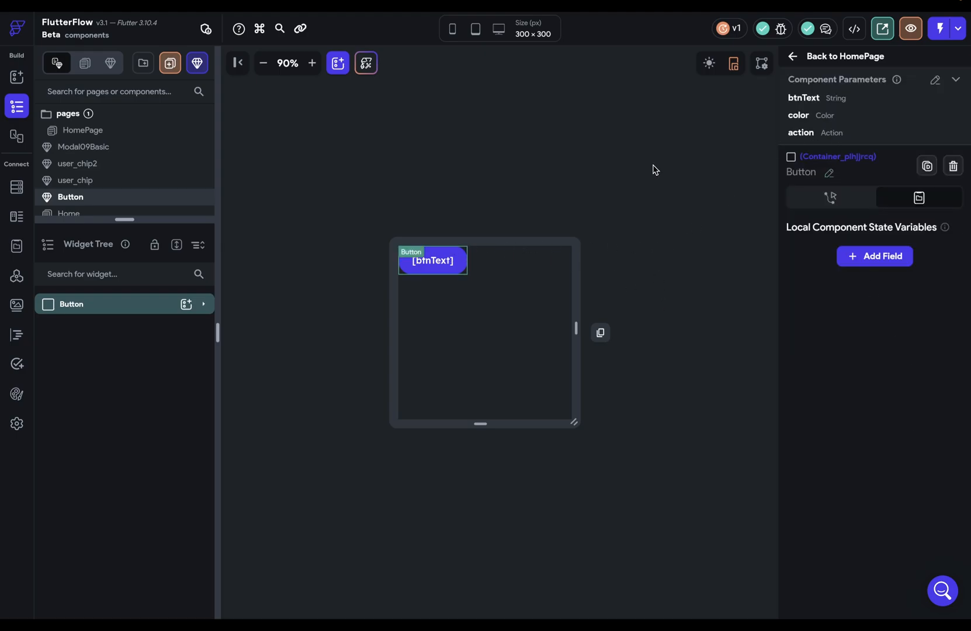
{"action": "mouse_move", "coordinate": [486, 281]}
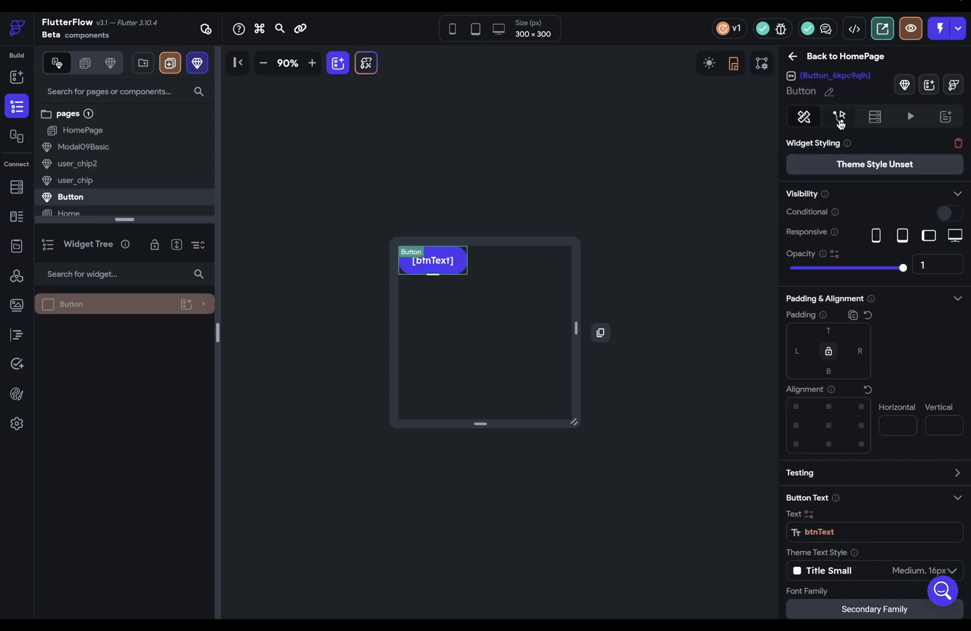
Give the button an On Tap Execute Callback action using the action parameter
{"action": "left_click", "coordinate": [839, 117]}
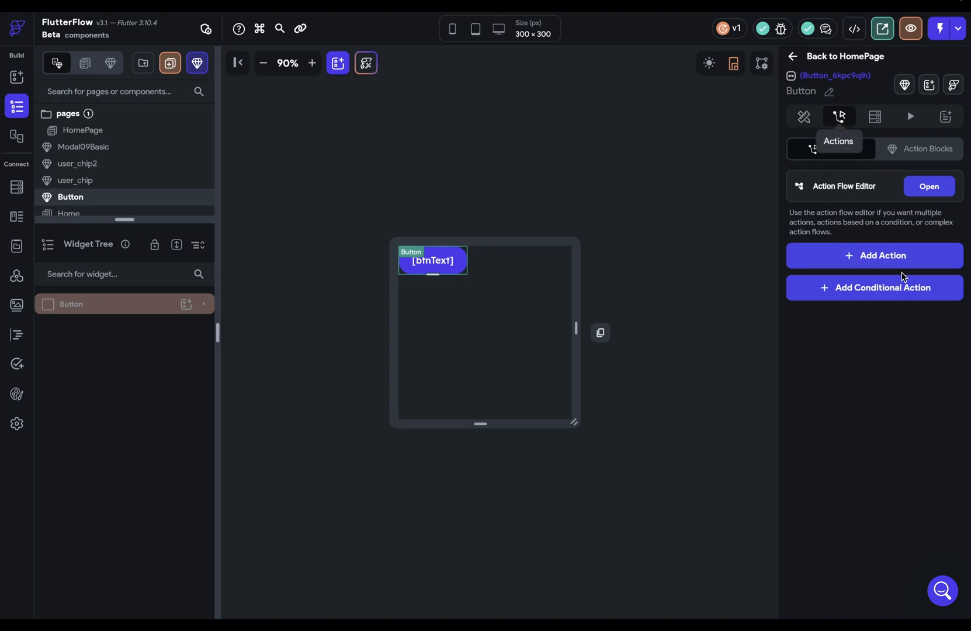
{"action": "left_click", "coordinate": [874, 255]}
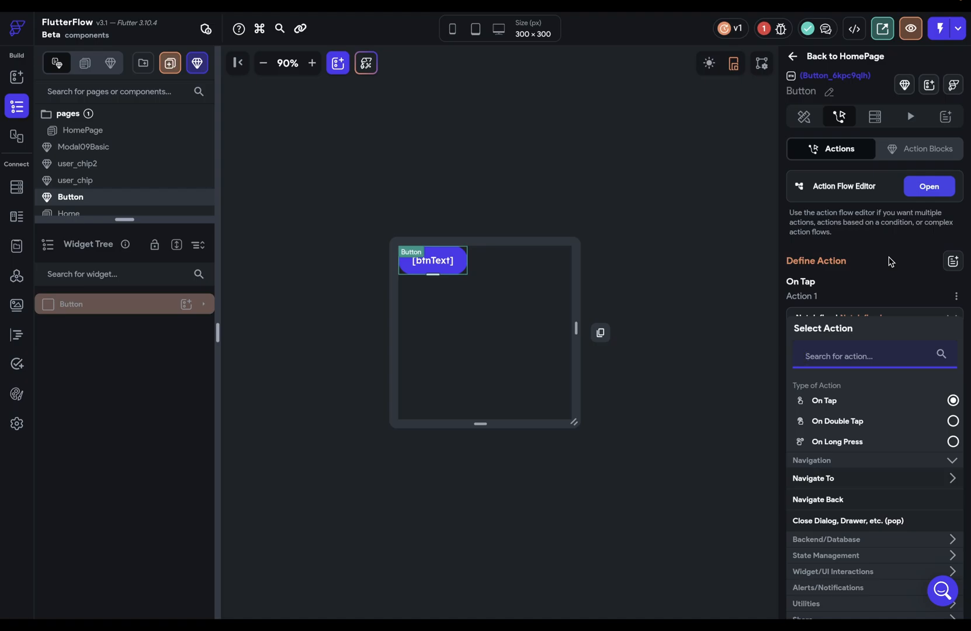
{"action": "type", "text": "call"}
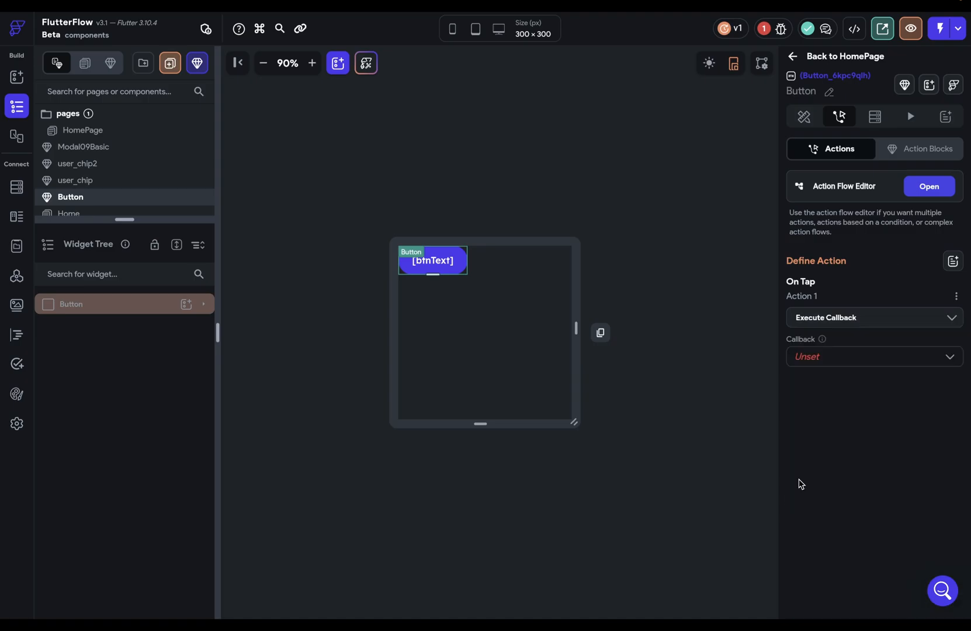
{"action": "left_click", "coordinate": [873, 356]}
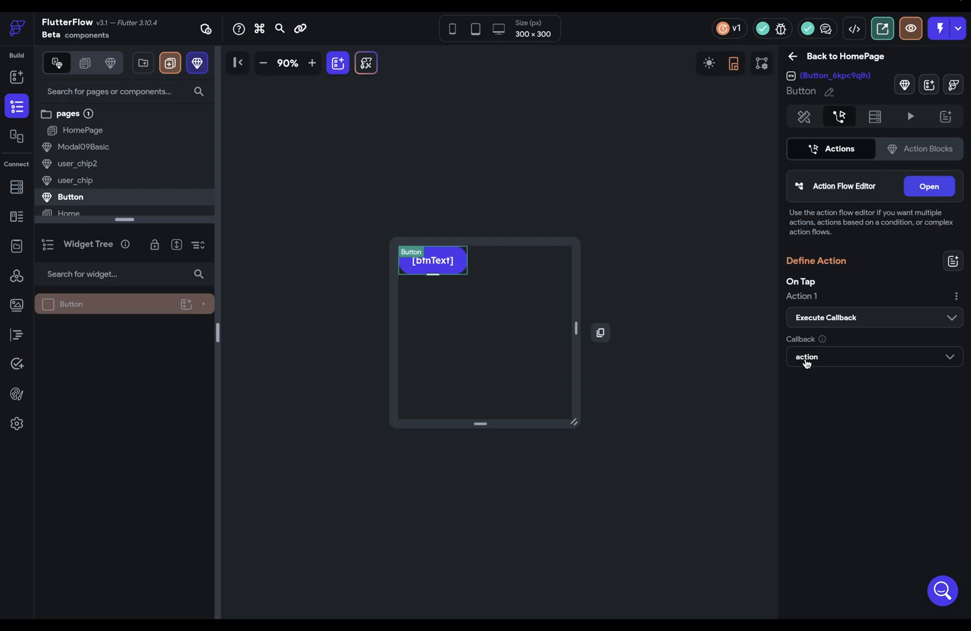
{"action": "mouse_move", "coordinate": [778, 133]}
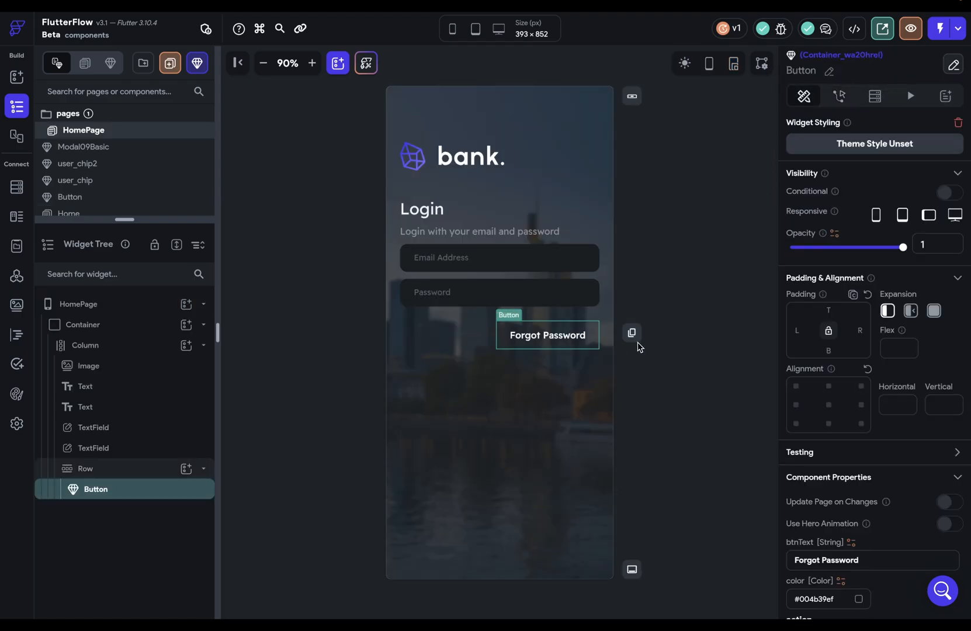
In the button's action flow, add a Backend API call to Forgot Password
{"action": "scroll", "scroll_direction": "down", "scroll_amount": 3}
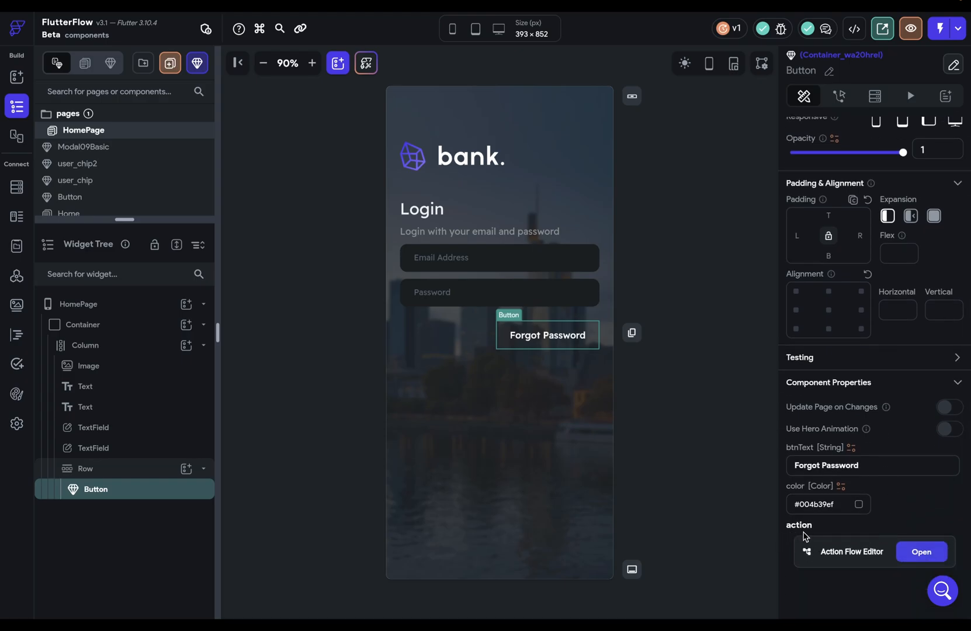
{"action": "mouse_move", "coordinate": [837, 559]}
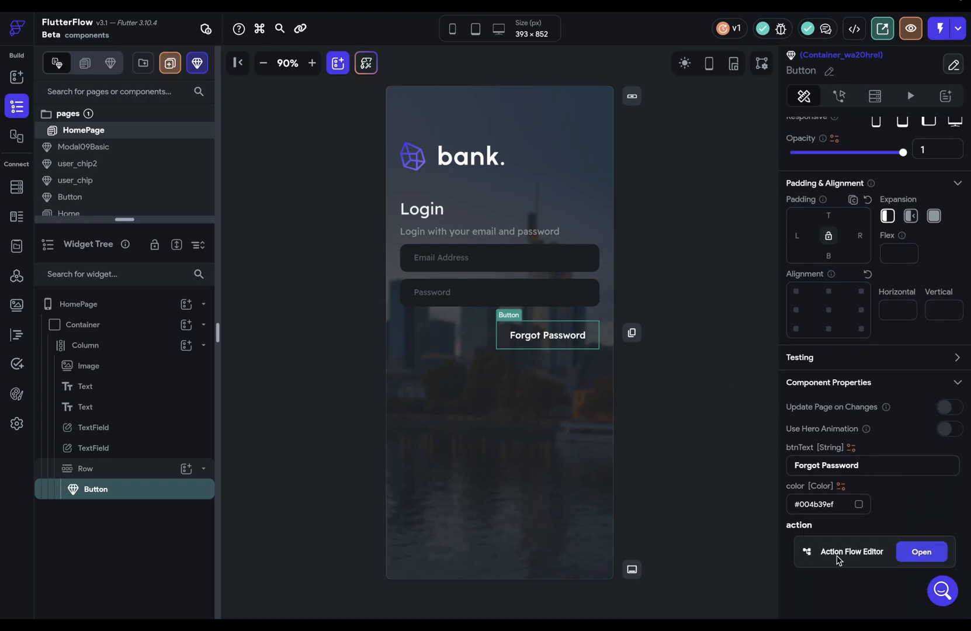
{"action": "left_click", "coordinate": [921, 552]}
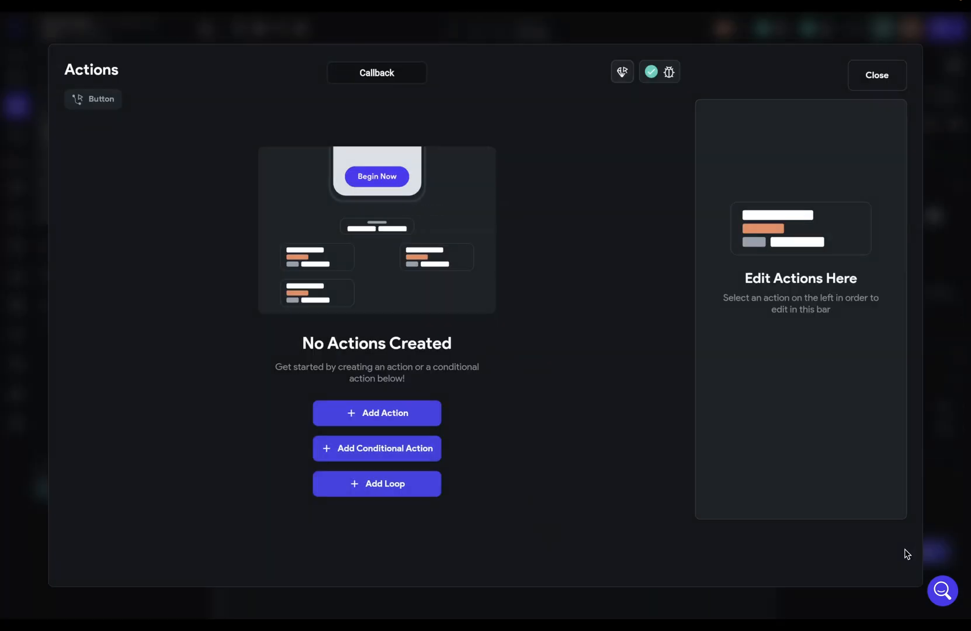
{"action": "left_click", "coordinate": [376, 412]}
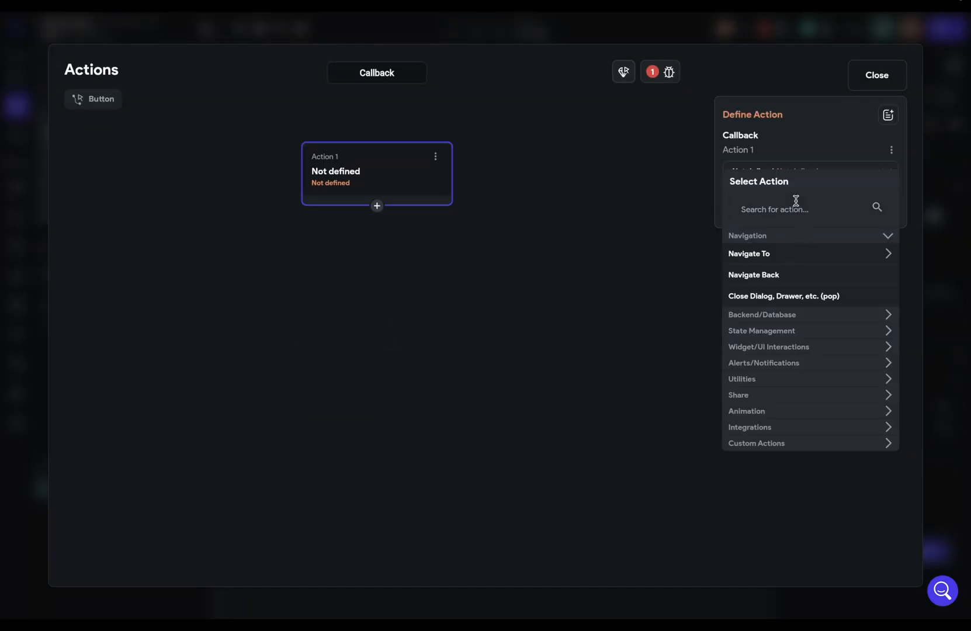
{"action": "type", "text": "api"}
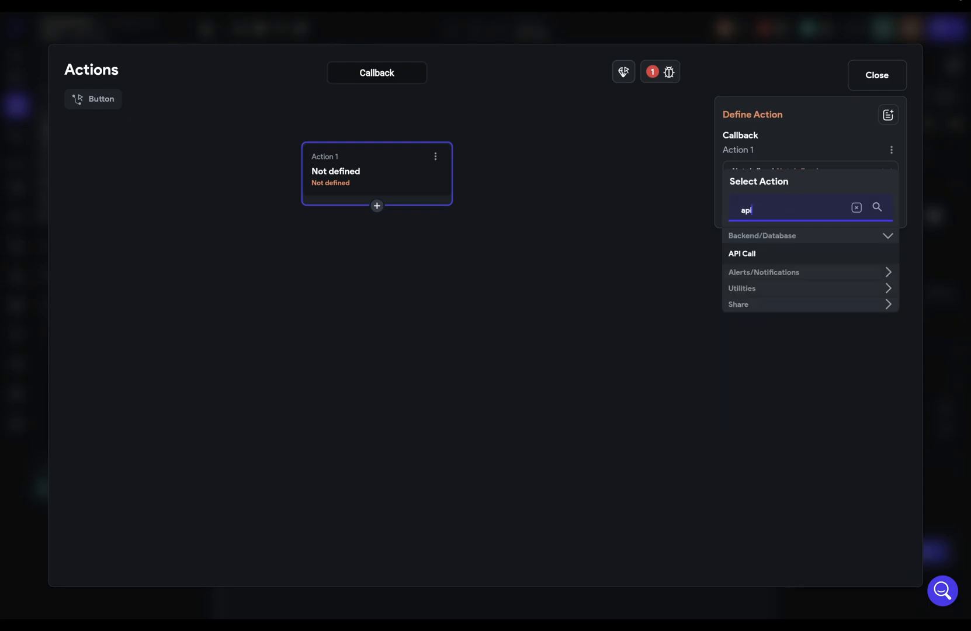
{"action": "left_click", "coordinate": [742, 254]}
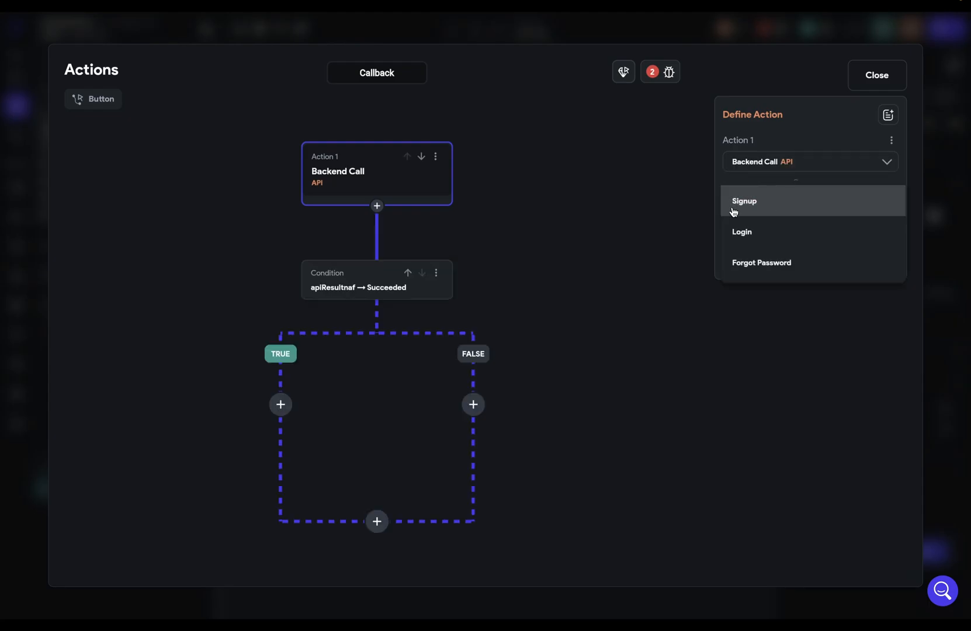
{"action": "left_click", "coordinate": [760, 262]}
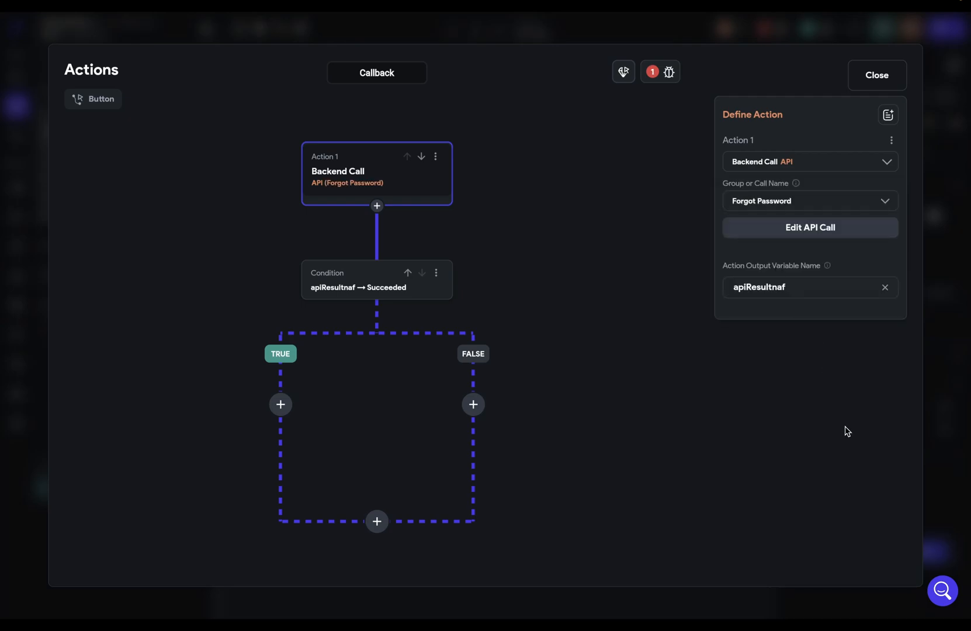
Close the Action Flow Editor, reopen the flow to check it, and close again
{"action": "left_click", "coordinate": [876, 74]}
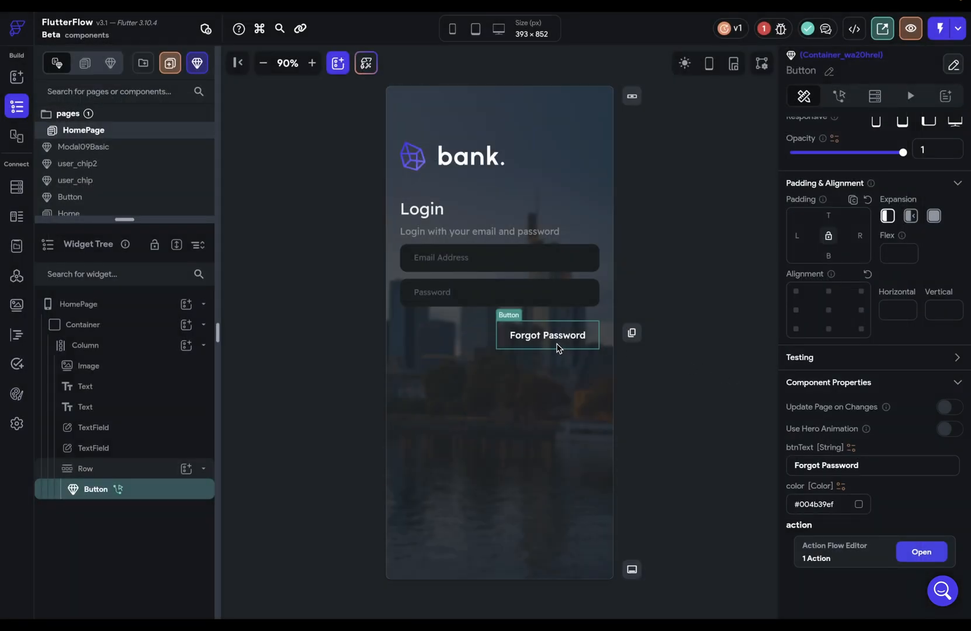
{"action": "left_click", "coordinate": [921, 552]}
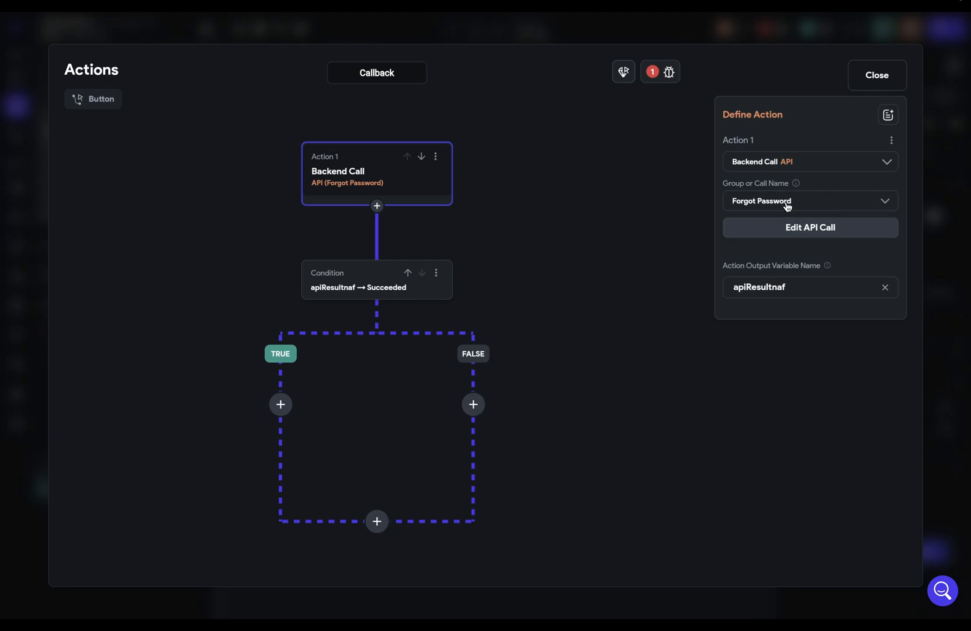
{"action": "left_click", "coordinate": [808, 201]}
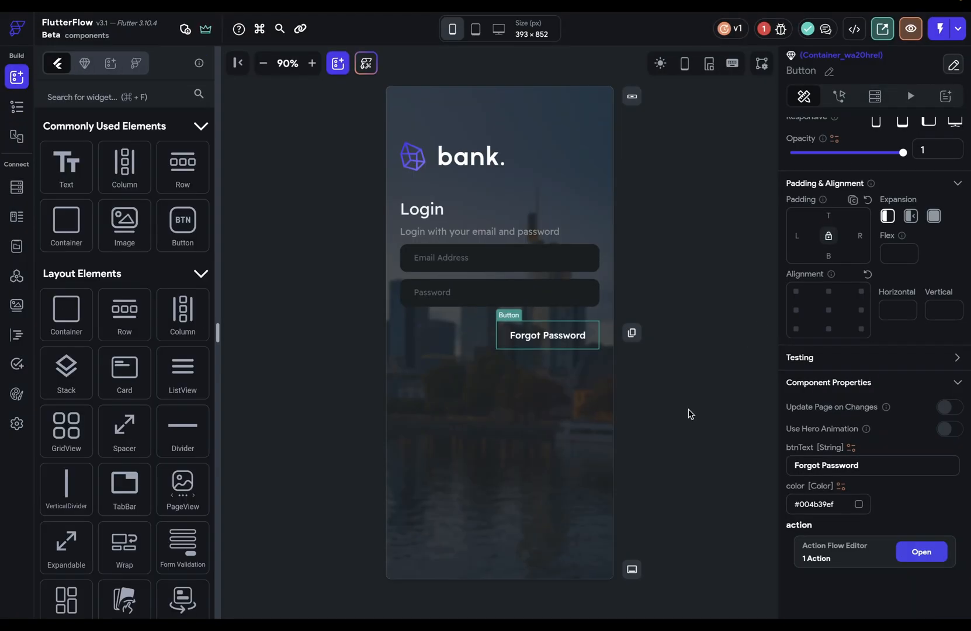
{"action": "mouse_move", "coordinate": [829, 410]}
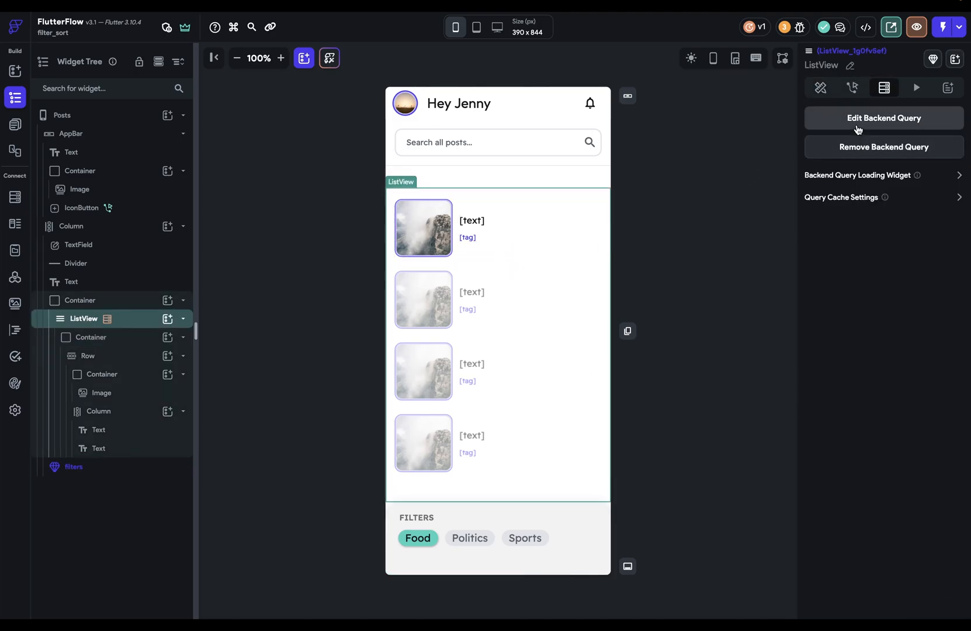
Open the Posts ListView backend query and inspect its tag filter from the ChoiceChips value
{"action": "left_click", "coordinate": [884, 118]}
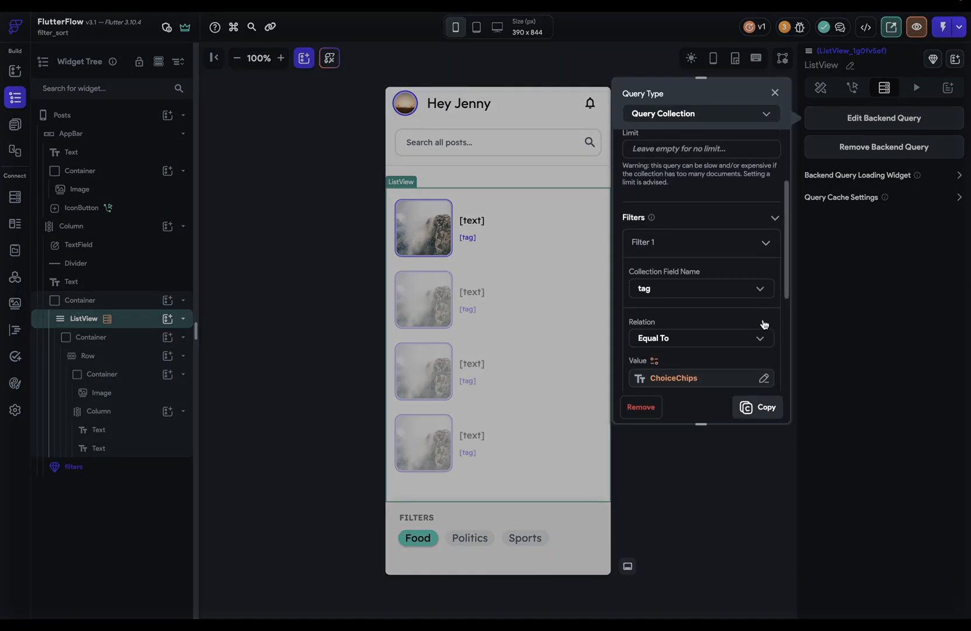
{"action": "scroll", "scroll_direction": "down", "scroll_amount": 3}
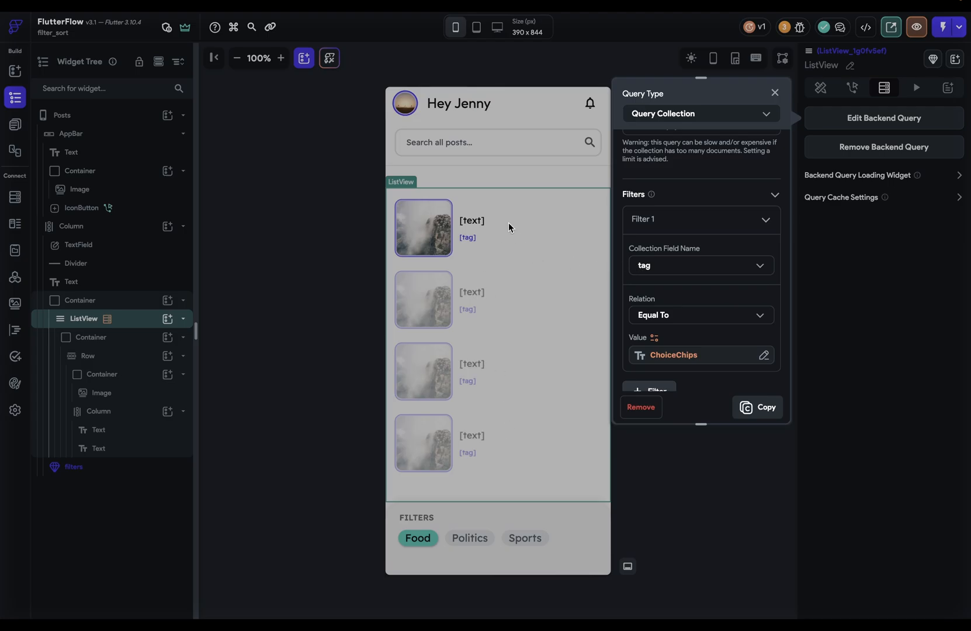
{"action": "mouse_move", "coordinate": [553, 533]}
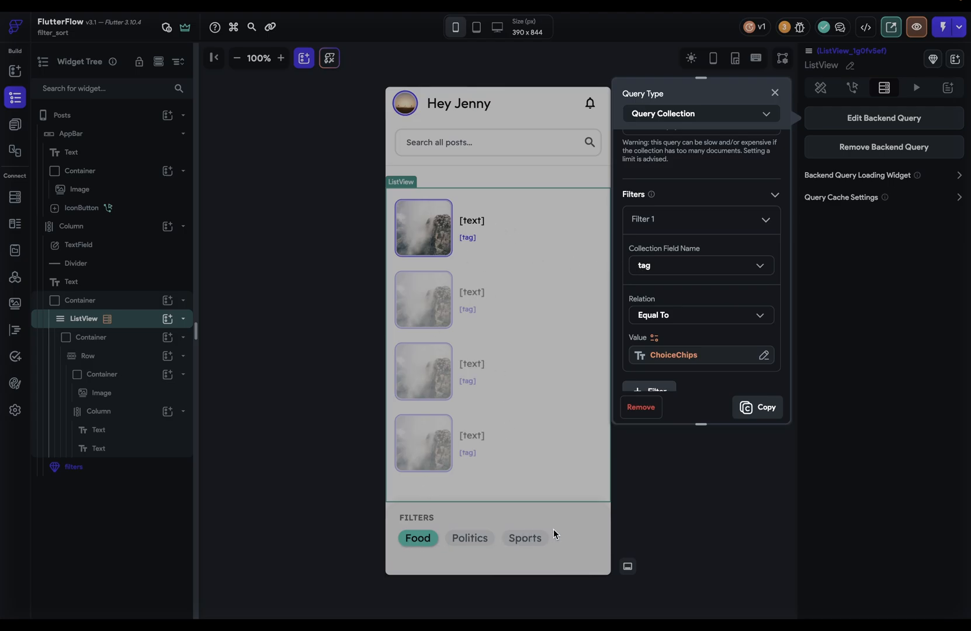
{"action": "scroll", "scroll_direction": "down", "scroll_amount": 3}
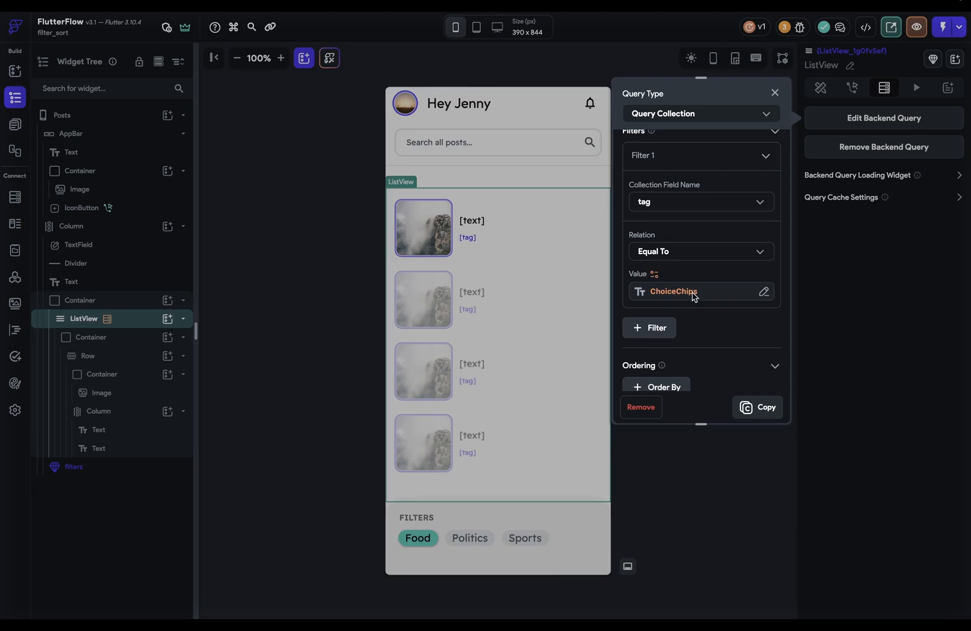
{"action": "left_click", "coordinate": [764, 291]}
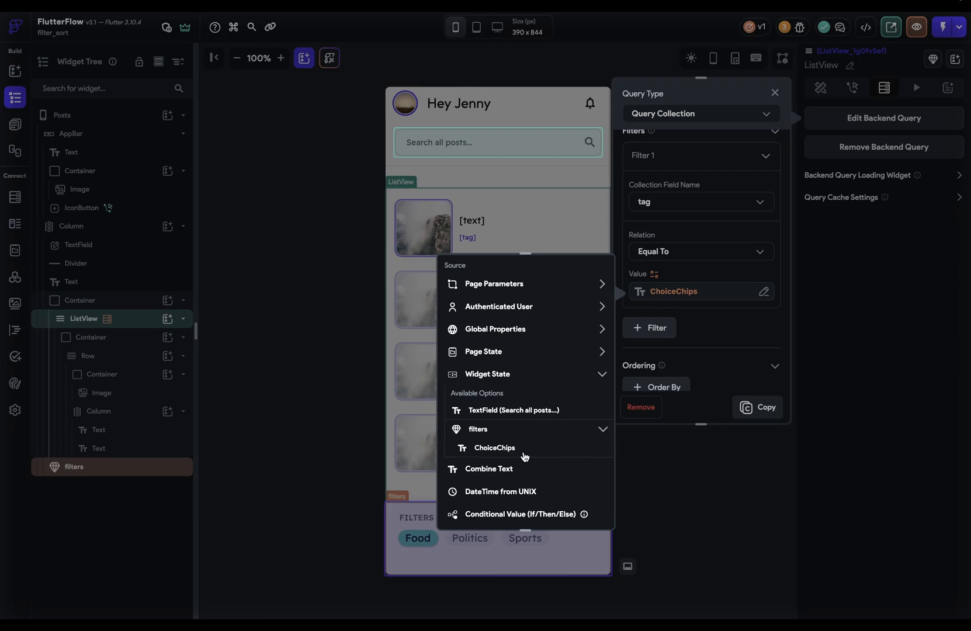
{"action": "mouse_move", "coordinate": [504, 448]}
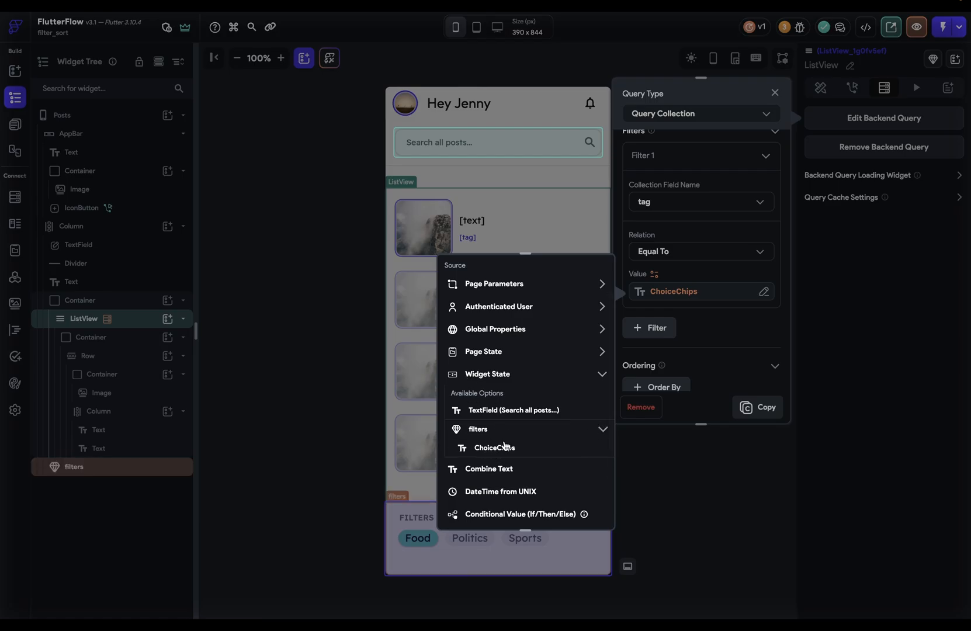
{"action": "mouse_move", "coordinate": [461, 438]}
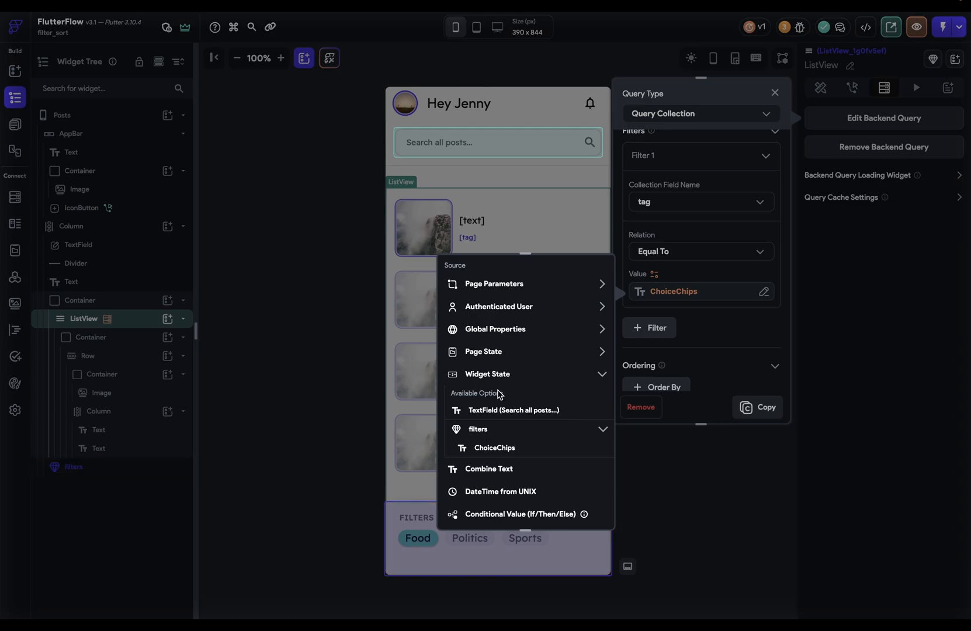
{"action": "mouse_move", "coordinate": [510, 428]}
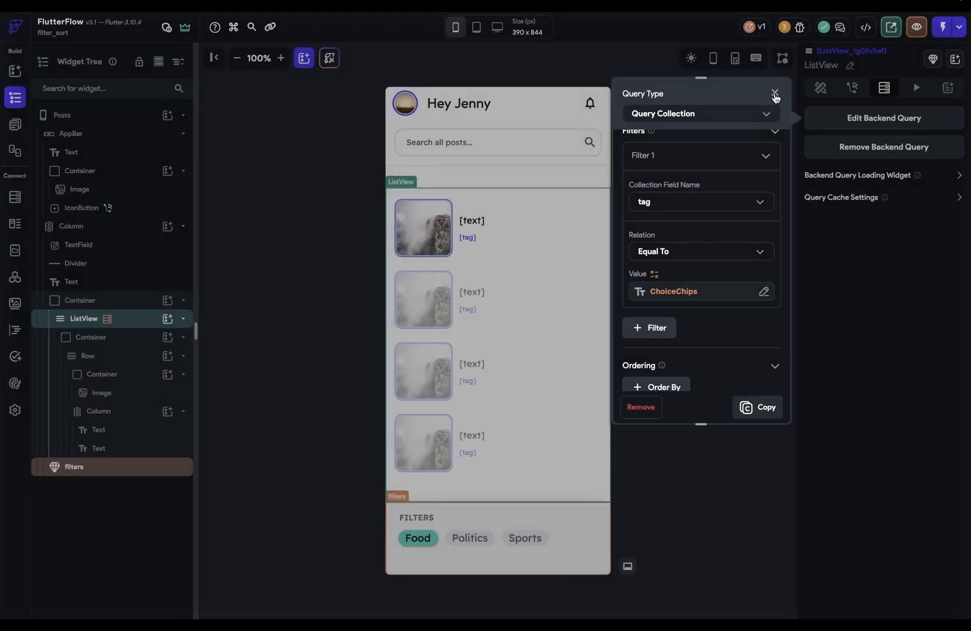
Close the query panel and, in Test mode, choose the Politics chip on the posts page
{"action": "left_click", "coordinate": [775, 97]}
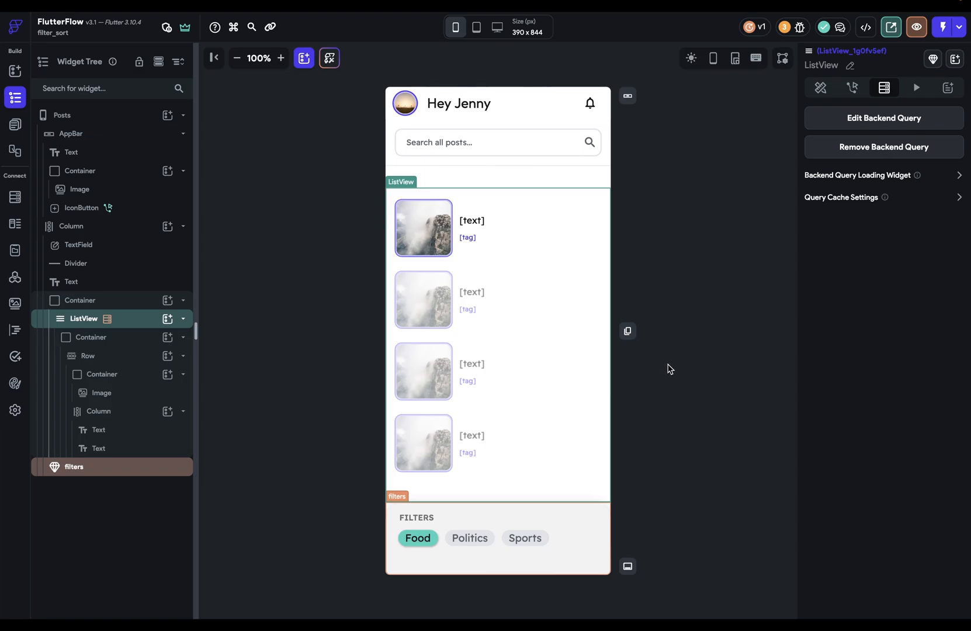
{"action": "mouse_move", "coordinate": [674, 285]}
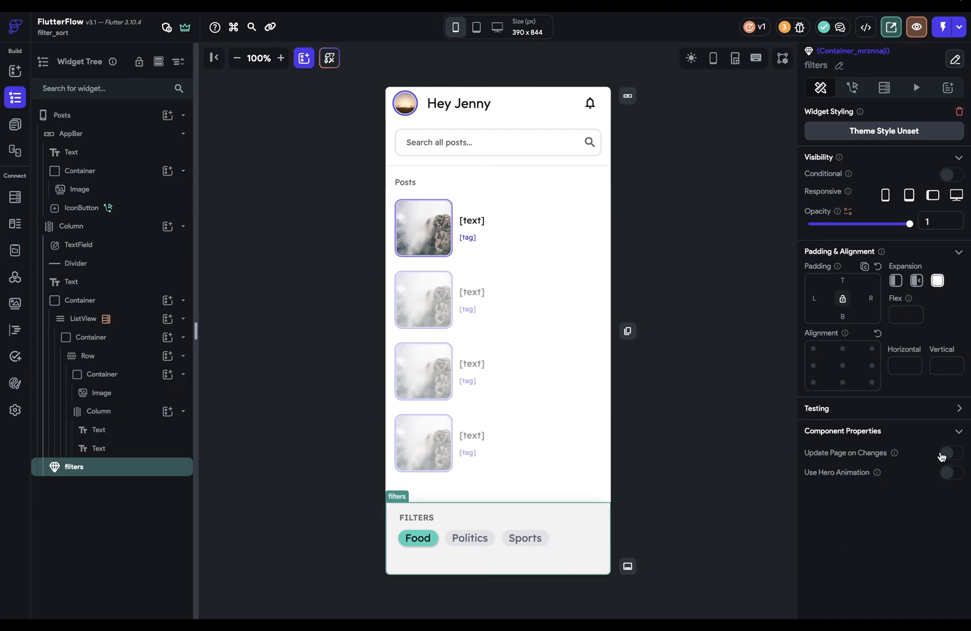
{"action": "mouse_move", "coordinate": [720, 433]}
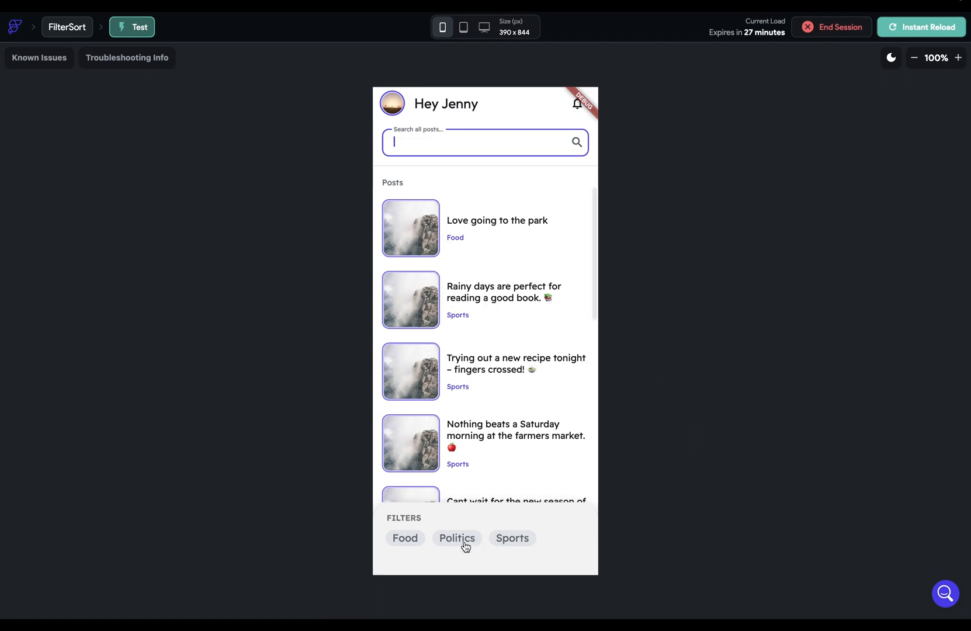
{"action": "left_click", "coordinate": [457, 537]}
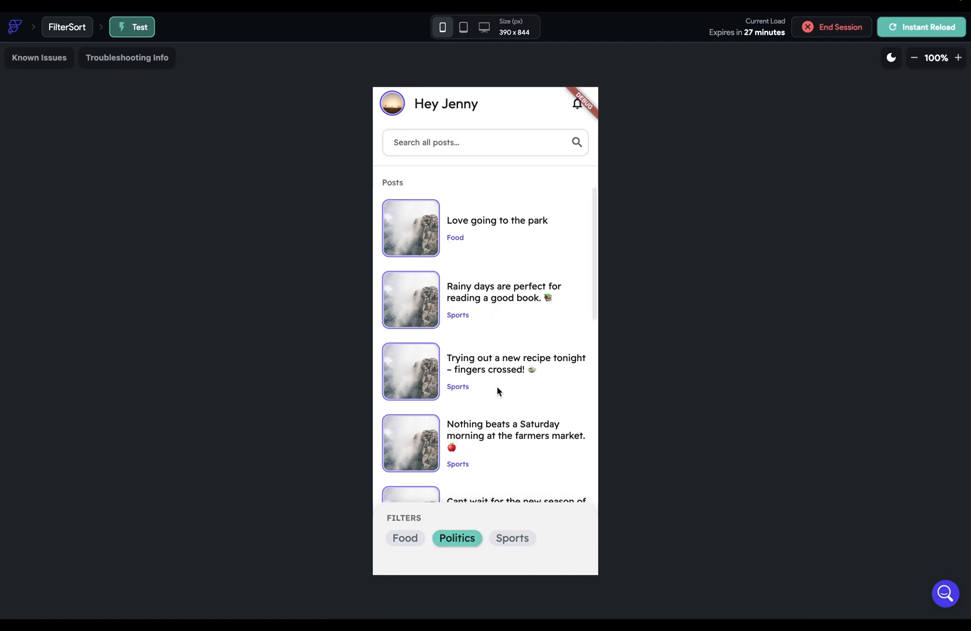
{"action": "mouse_move", "coordinate": [512, 267]}
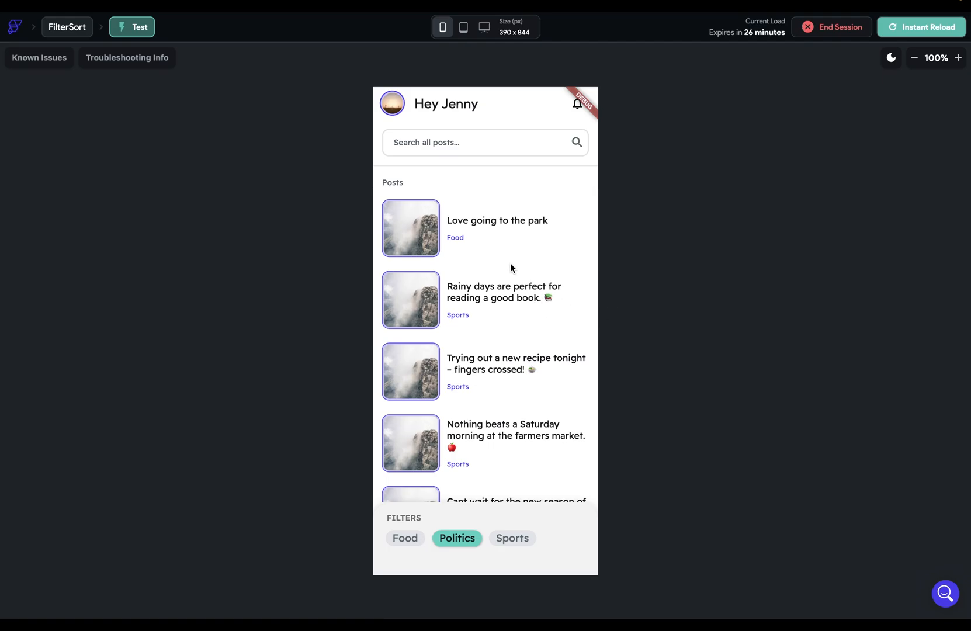
{"action": "mouse_move", "coordinate": [527, 299]}
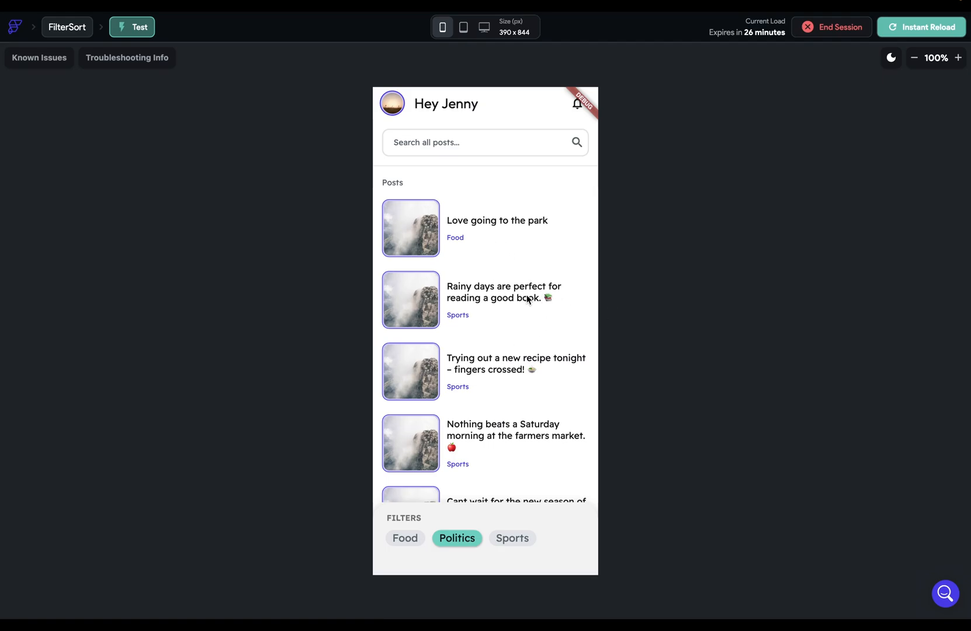
{"action": "mouse_move", "coordinate": [489, 293]}
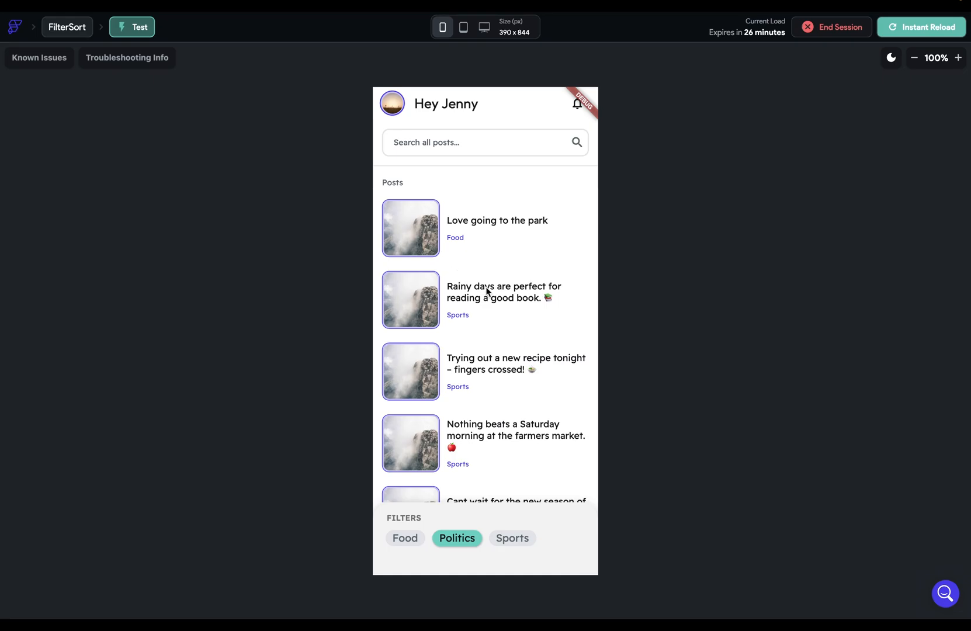
{"action": "mouse_move", "coordinate": [492, 346]}
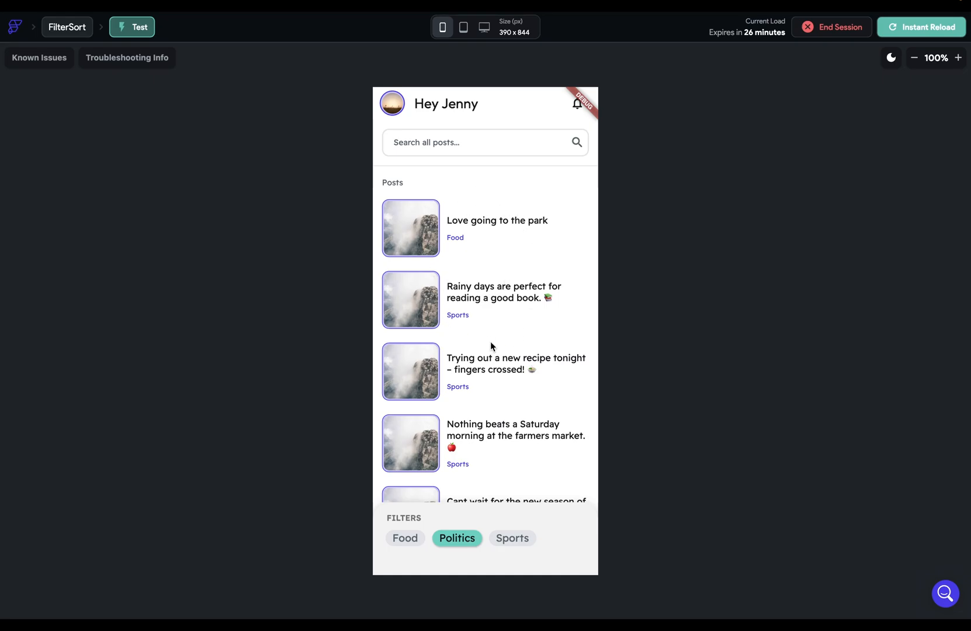
{"action": "mouse_move", "coordinate": [472, 502]}
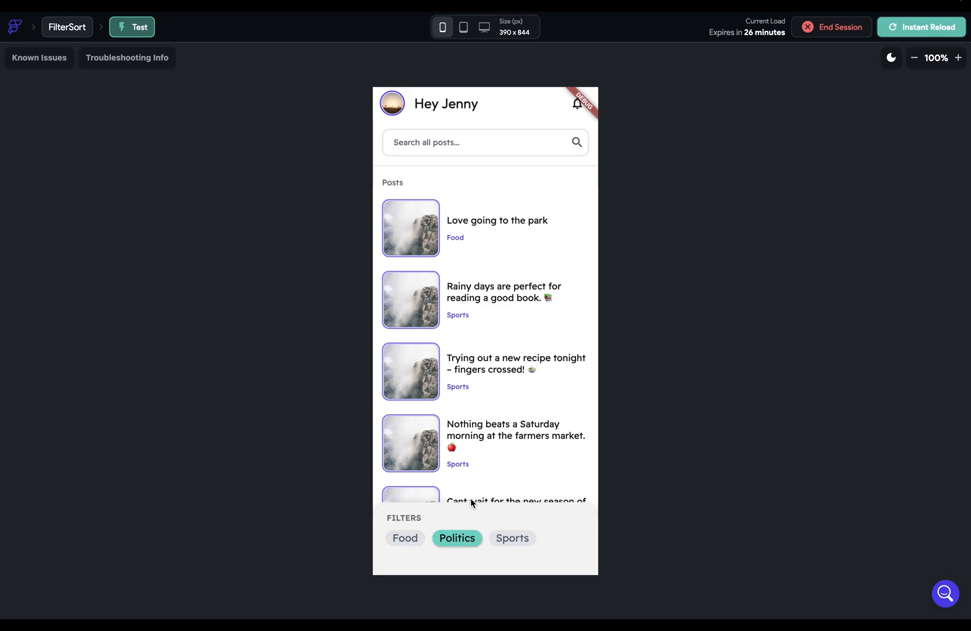
{"action": "mouse_move", "coordinate": [455, 557]}
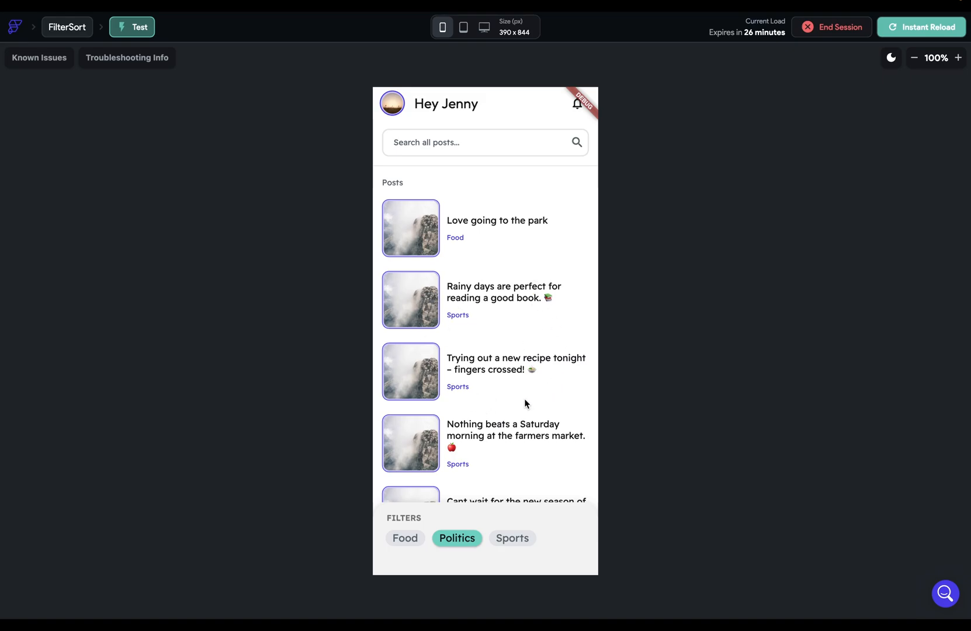
{"action": "mouse_move", "coordinate": [503, 409]}
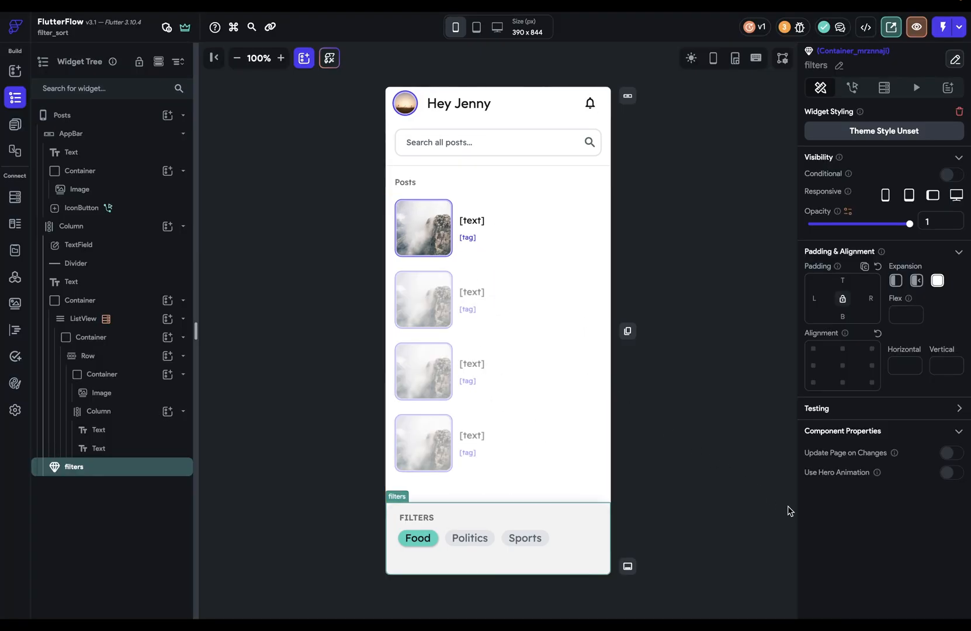
Enable Update Page on Changes on filters, then choose Food and Politics in test mode
{"action": "left_click", "coordinate": [952, 452]}
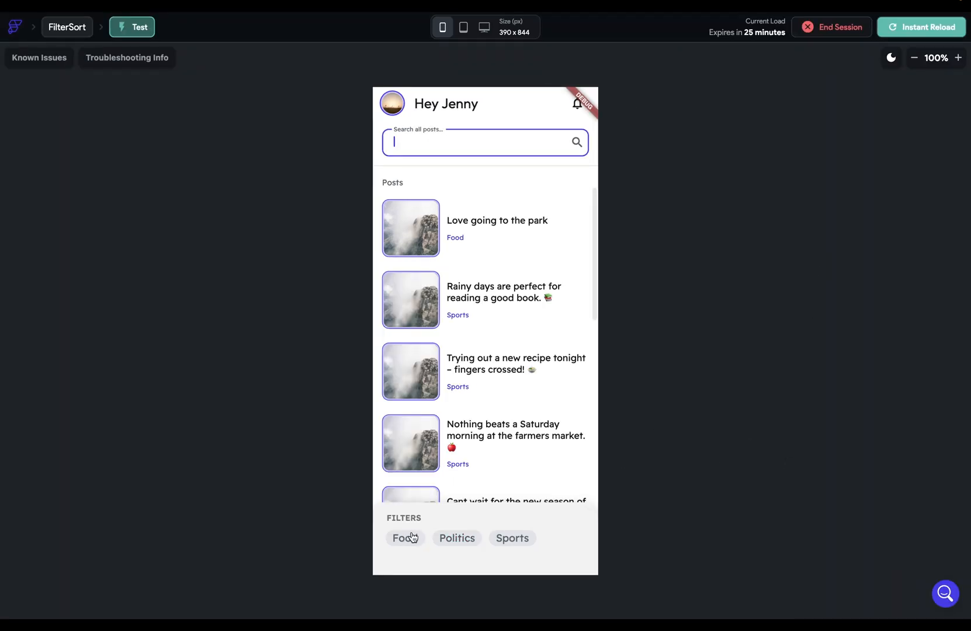
{"action": "left_click", "coordinate": [404, 537]}
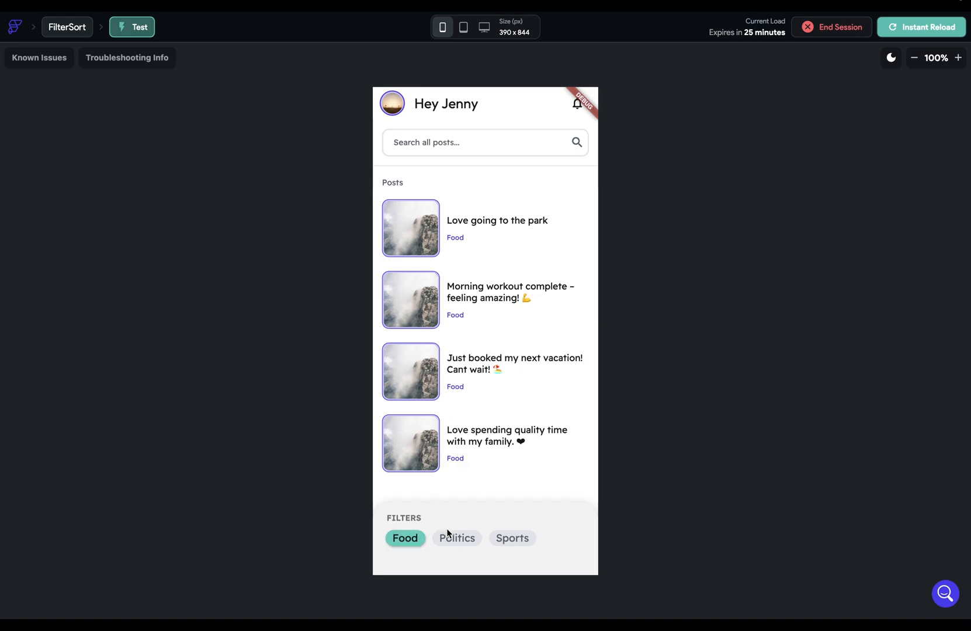
{"action": "left_click", "coordinate": [457, 537]}
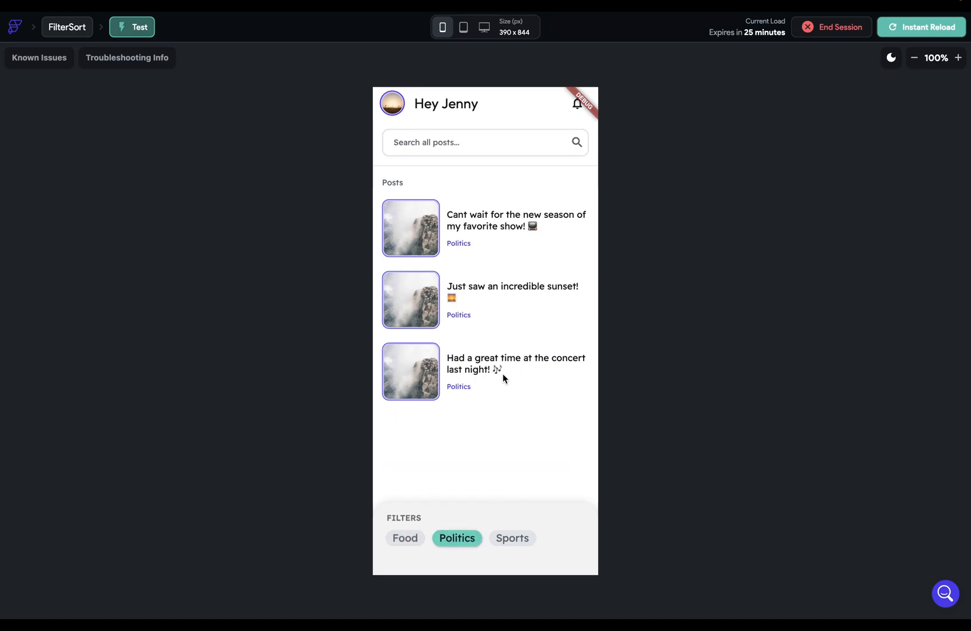